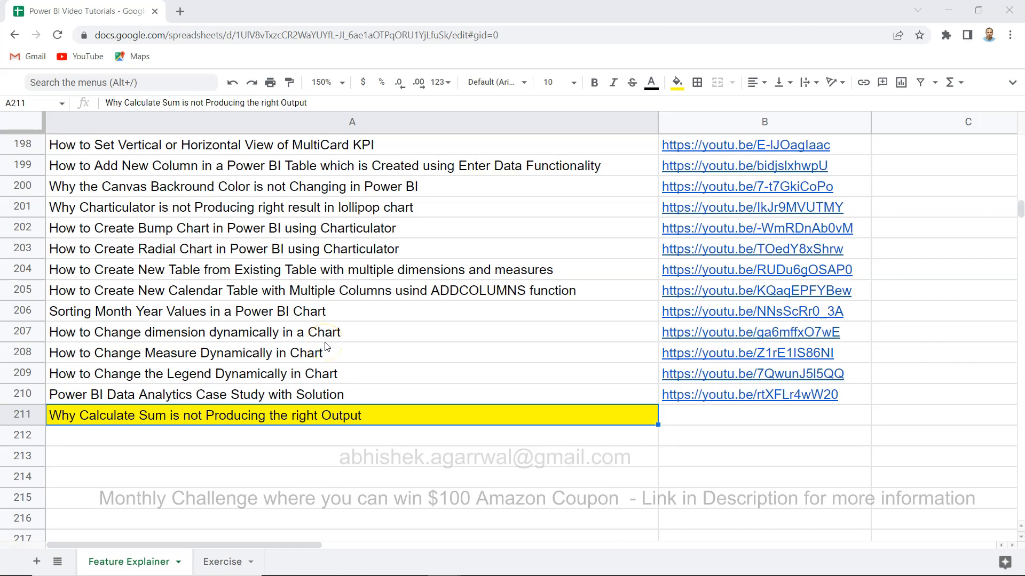
{"action": "mouse_move", "coordinate": [86, 422]}
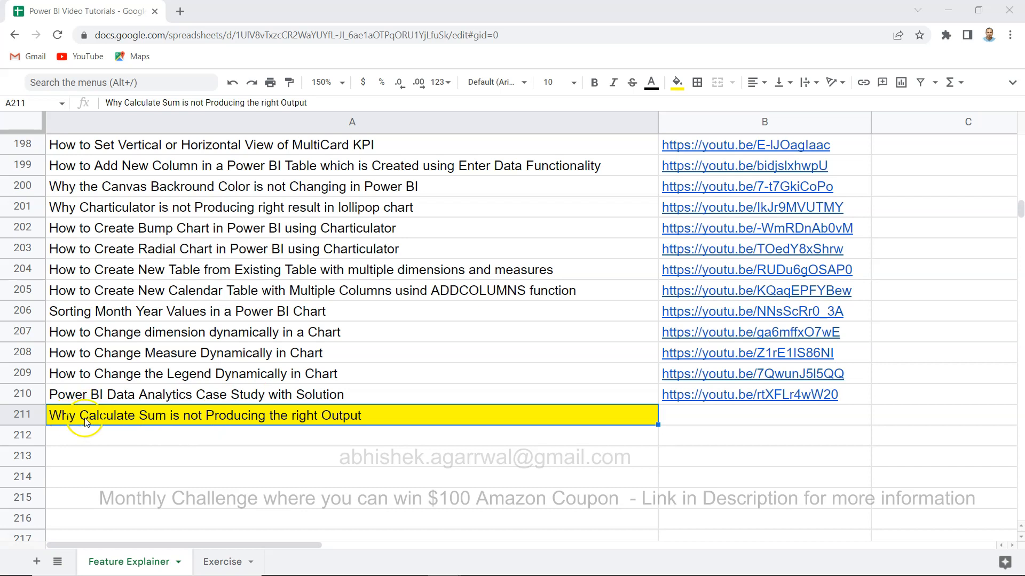
{"action": "mouse_move", "coordinate": [206, 419]}
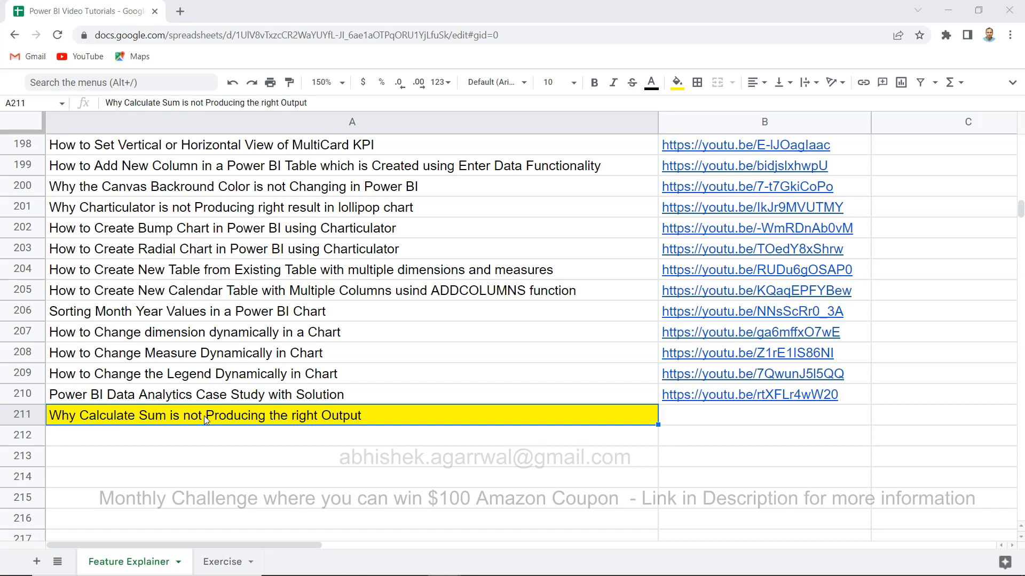
{"action": "mouse_move", "coordinate": [335, 284]}
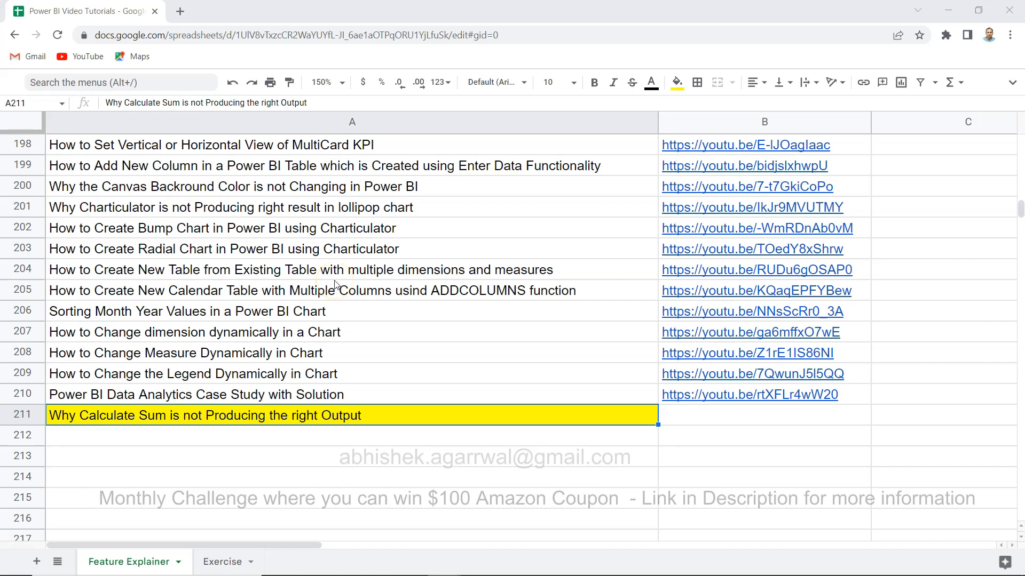
{"action": "mouse_move", "coordinate": [66, 455]}
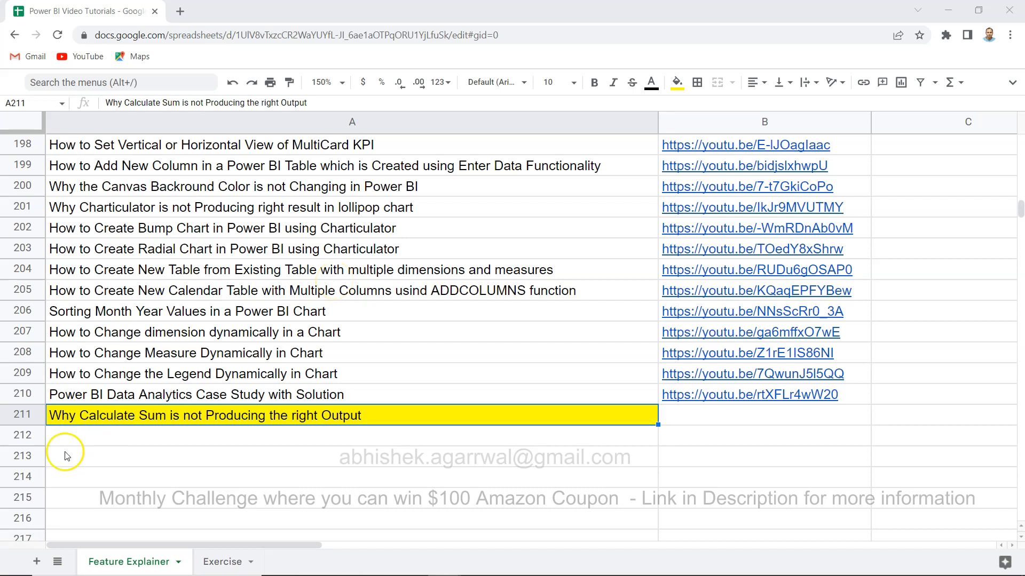
{"action": "mouse_move", "coordinate": [284, 190]}
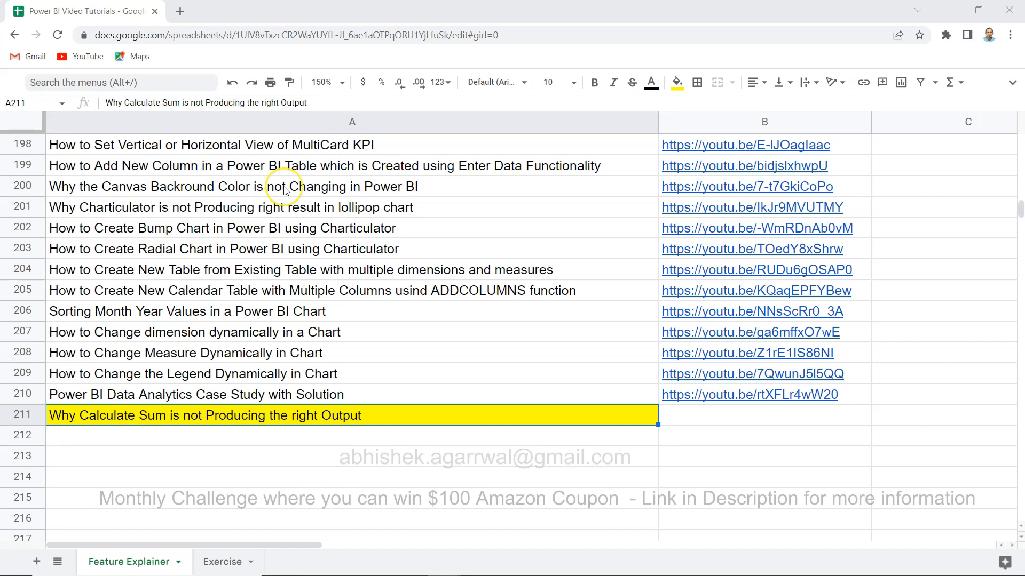
{"action": "mouse_move", "coordinate": [284, 190]}
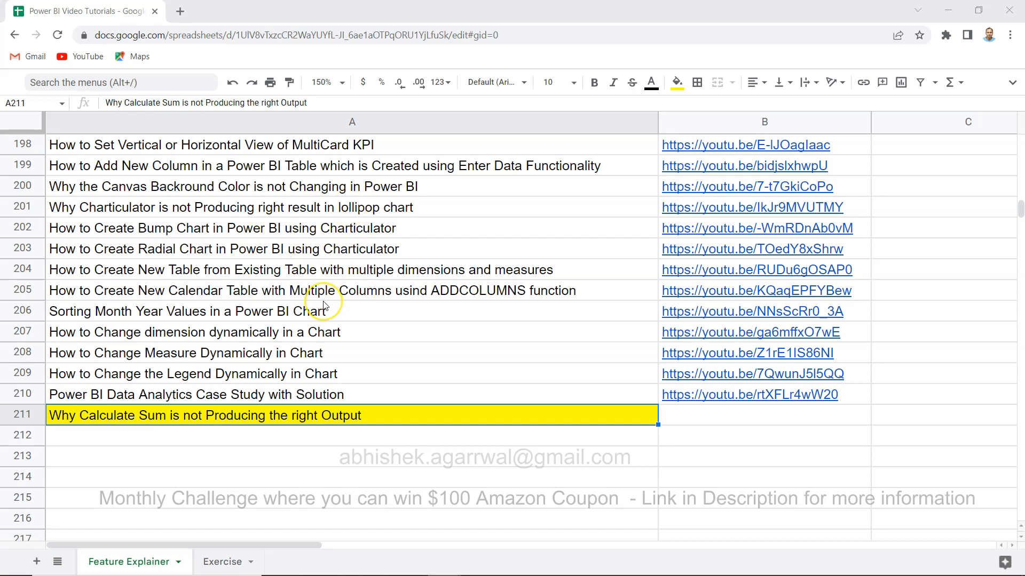
{"action": "mouse_move", "coordinate": [322, 304]}
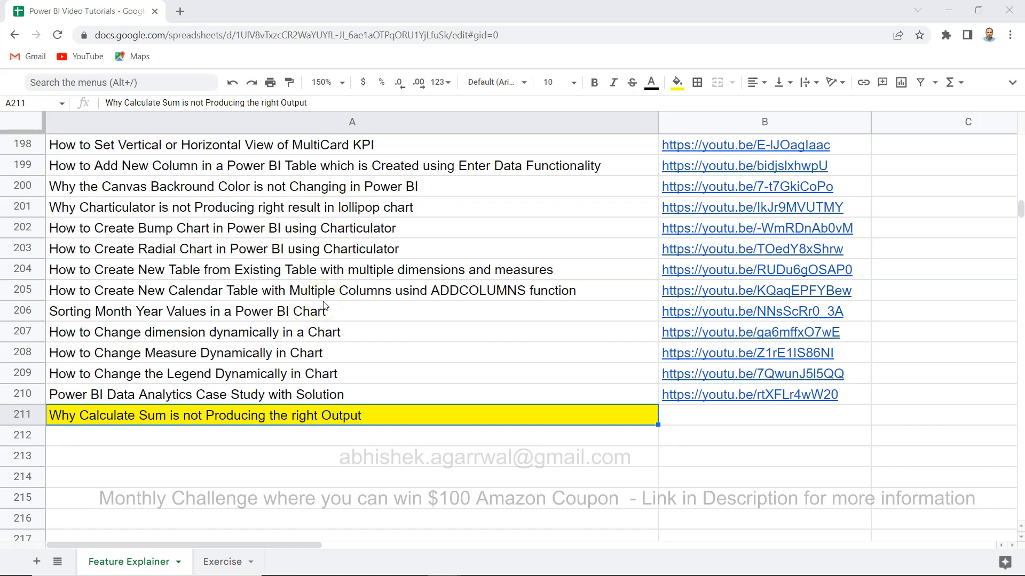
{"action": "mouse_move", "coordinate": [760, 123]}
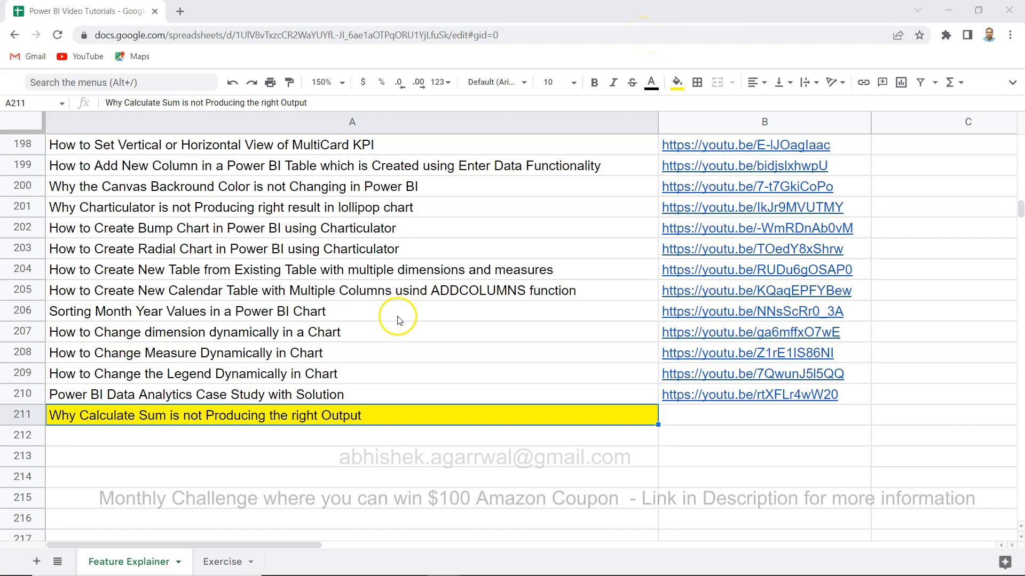
Step: Glance at the Exercise and Feature Explainer sheets, then switch to the Superstore report in Power BI
{"action": "left_click", "coordinate": [222, 561]}
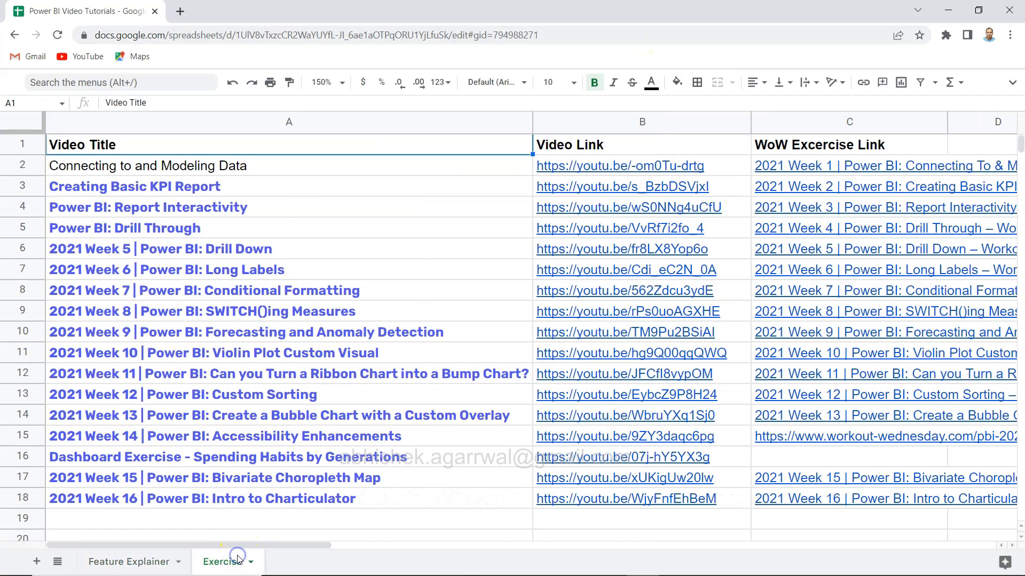
{"action": "mouse_move", "coordinate": [407, 326]}
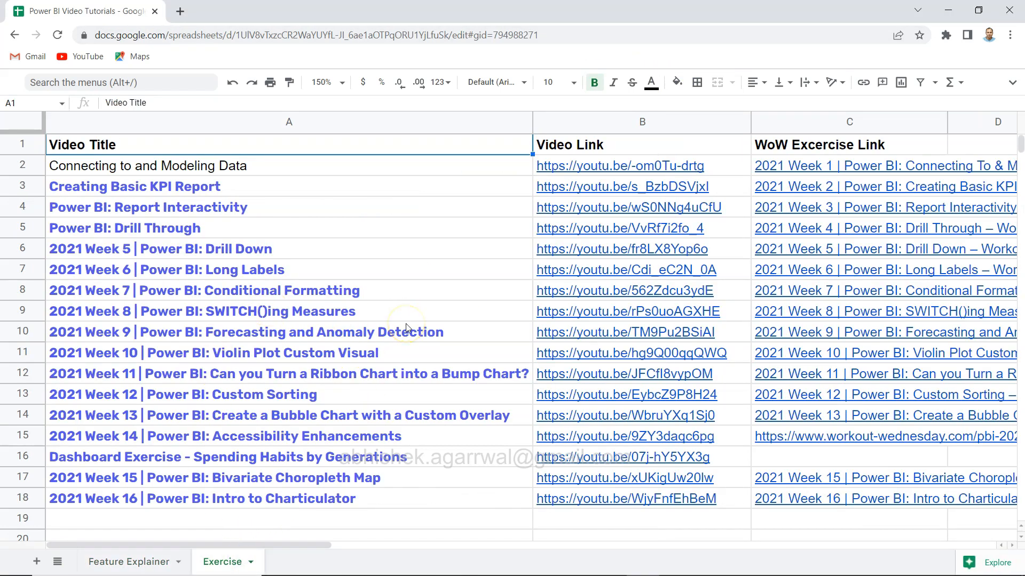
{"action": "mouse_move", "coordinate": [401, 112]}
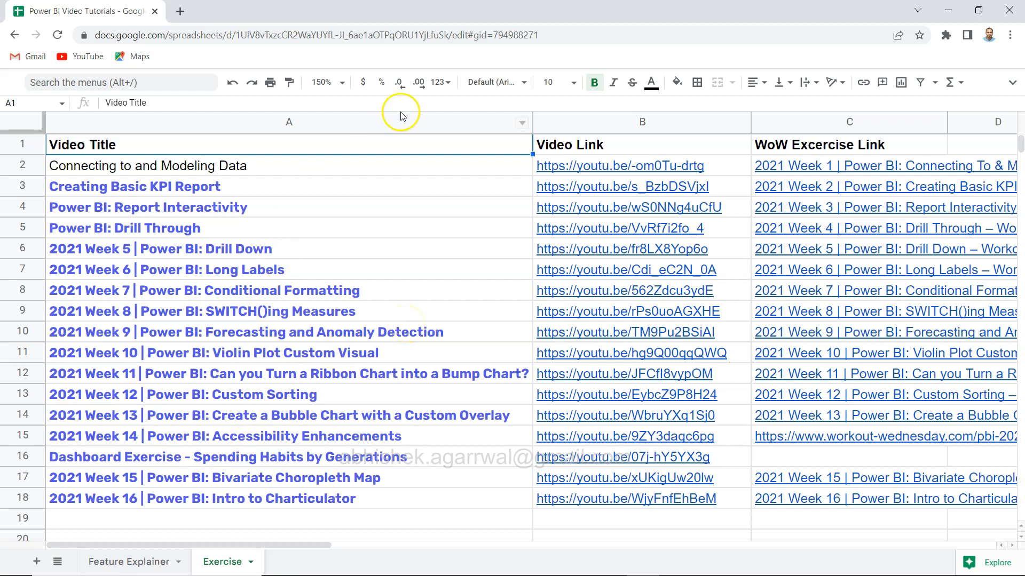
{"action": "mouse_move", "coordinate": [606, 130]}
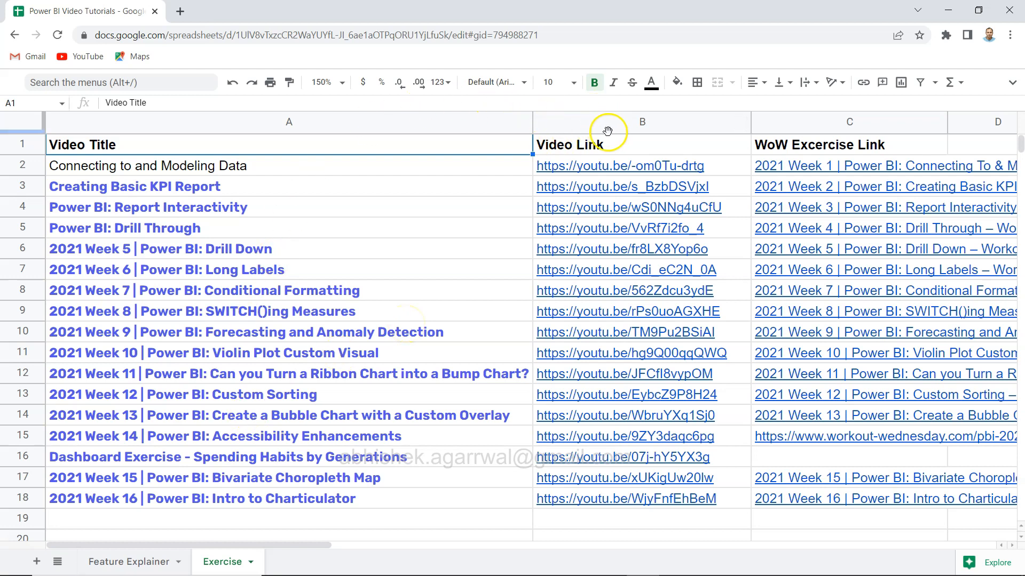
{"action": "mouse_move", "coordinate": [817, 128]}
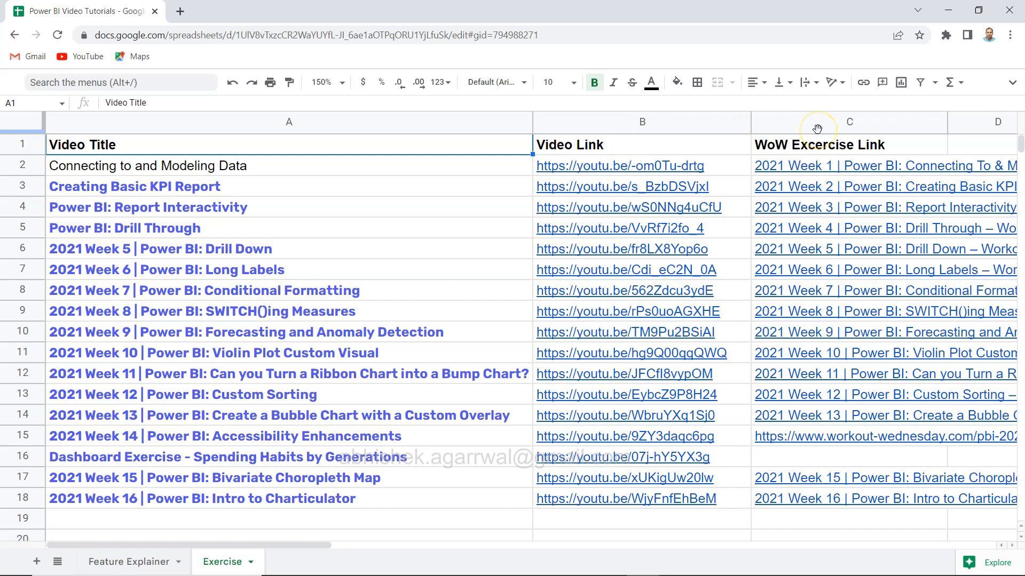
{"action": "mouse_move", "coordinate": [185, 470]}
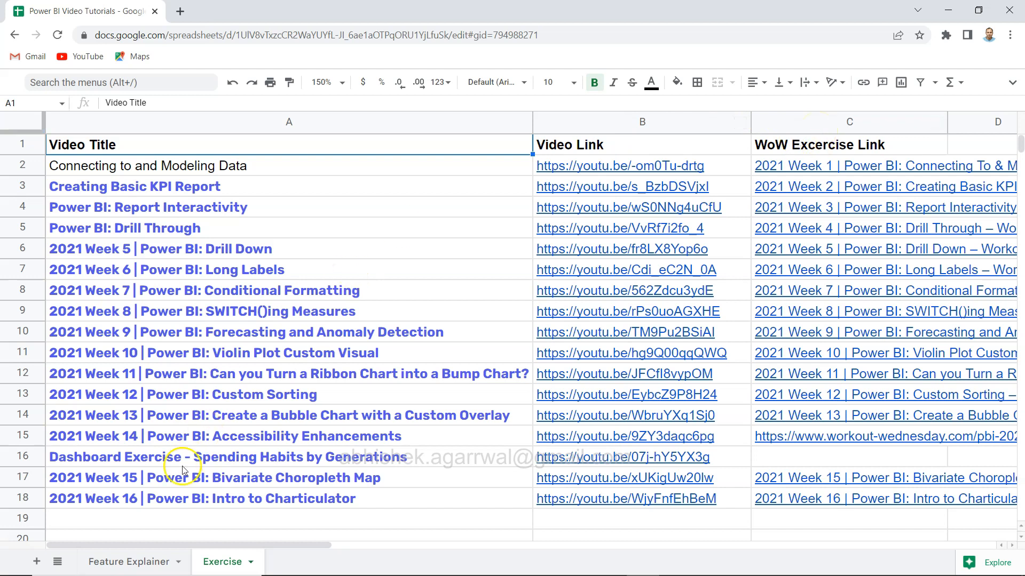
{"action": "left_click", "coordinate": [129, 562]}
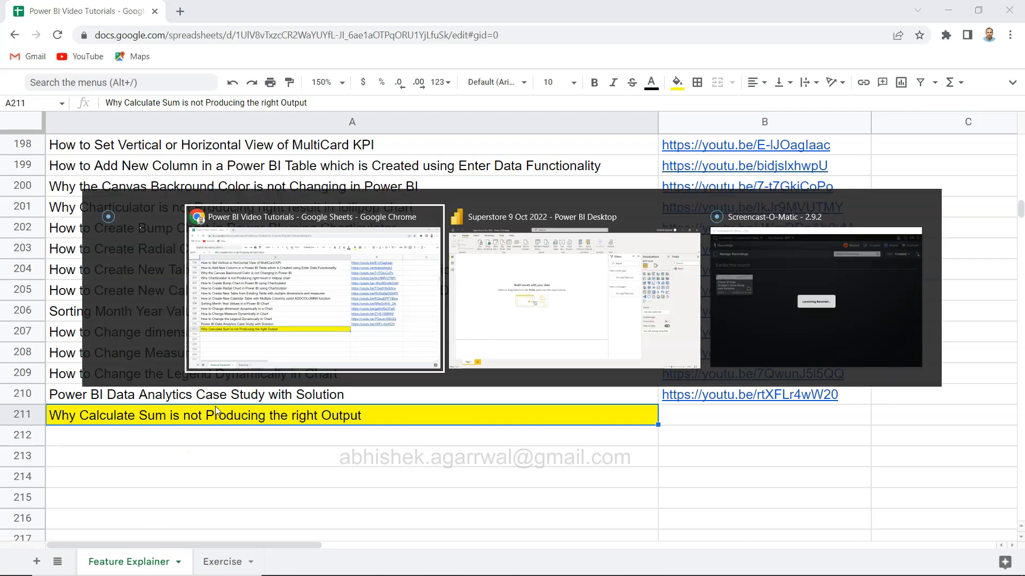
{"action": "left_click", "coordinate": [575, 287]}
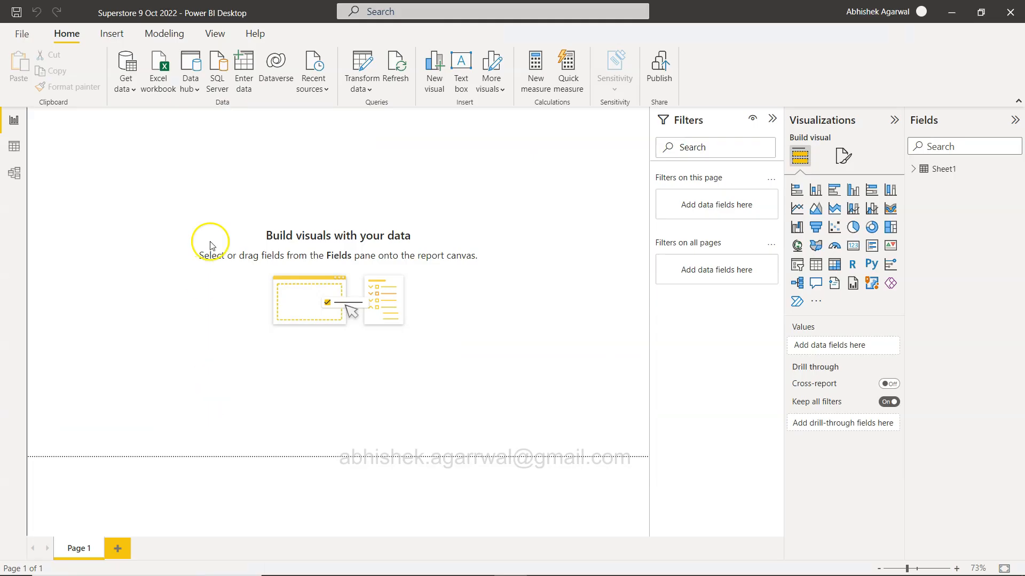
{"action": "mouse_move", "coordinate": [12, 147]}
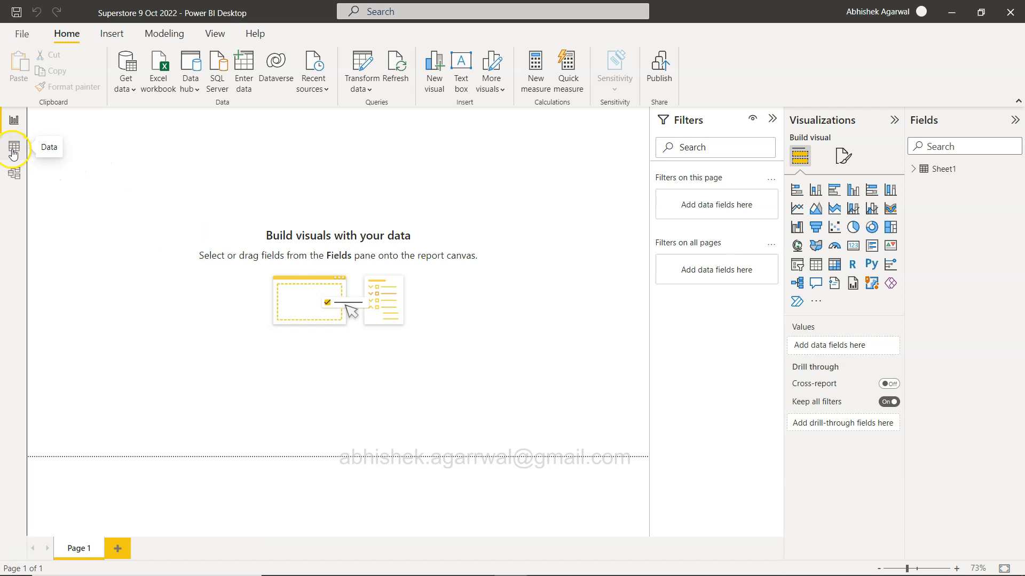
Step: Show the Sheet1 rows in Data view with the Fields pane hidden, scrolled right to the Sales column
{"action": "left_click", "coordinate": [13, 148]}
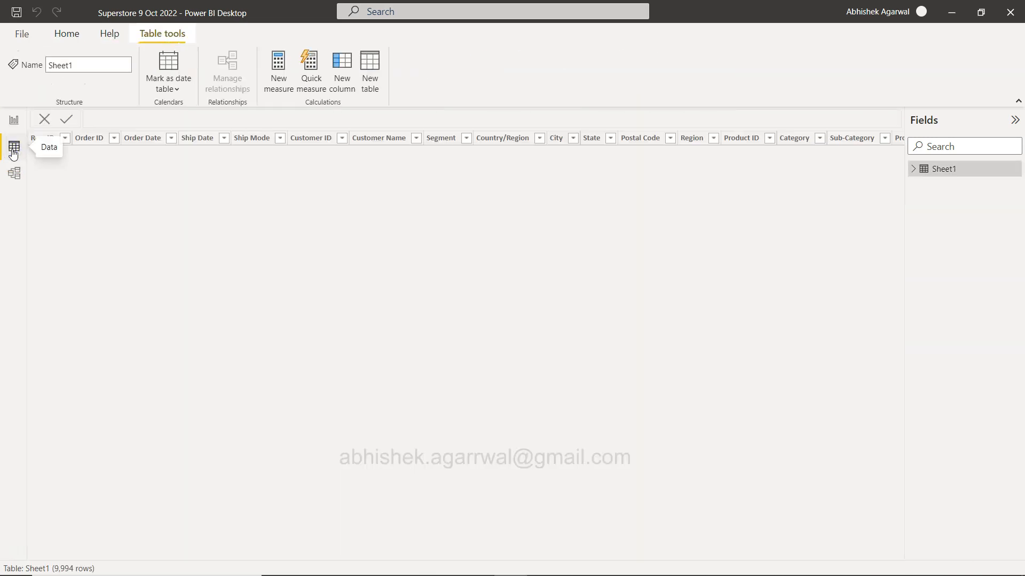
{"action": "left_click", "coordinate": [13, 148]}
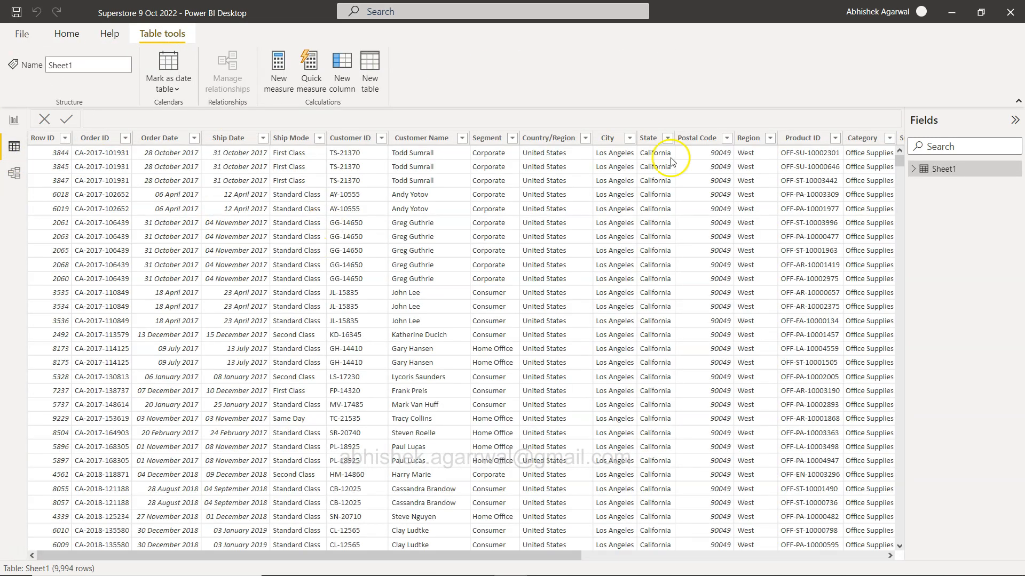
{"action": "left_click", "coordinate": [1015, 119]}
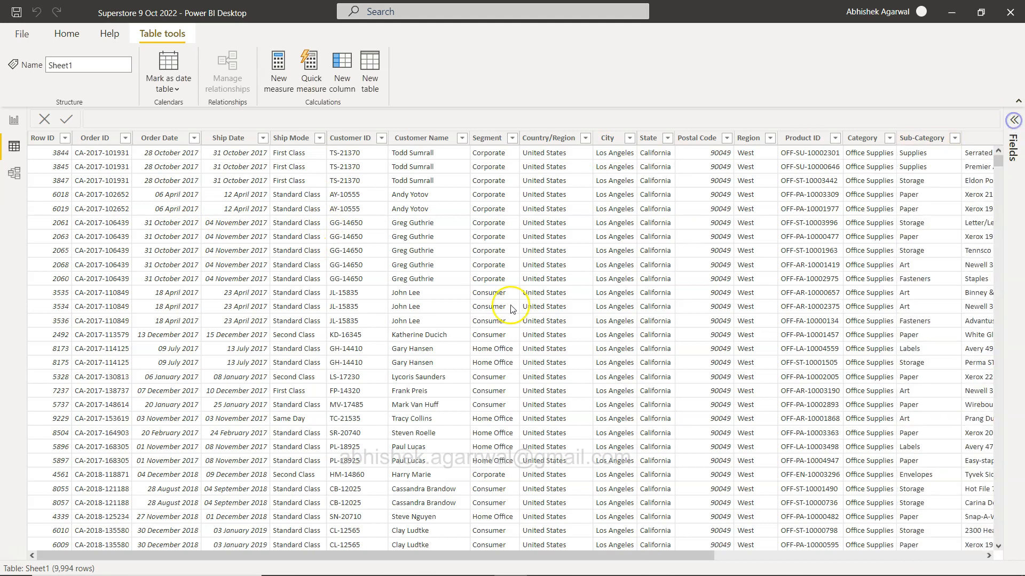
{"action": "mouse_move", "coordinate": [84, 225]}
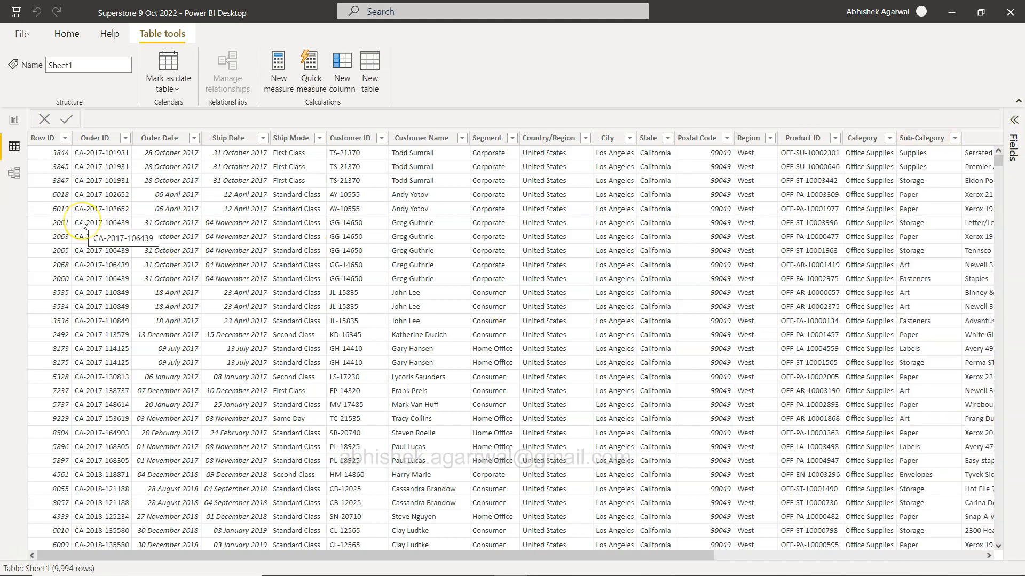
{"action": "mouse_move", "coordinate": [111, 286]}
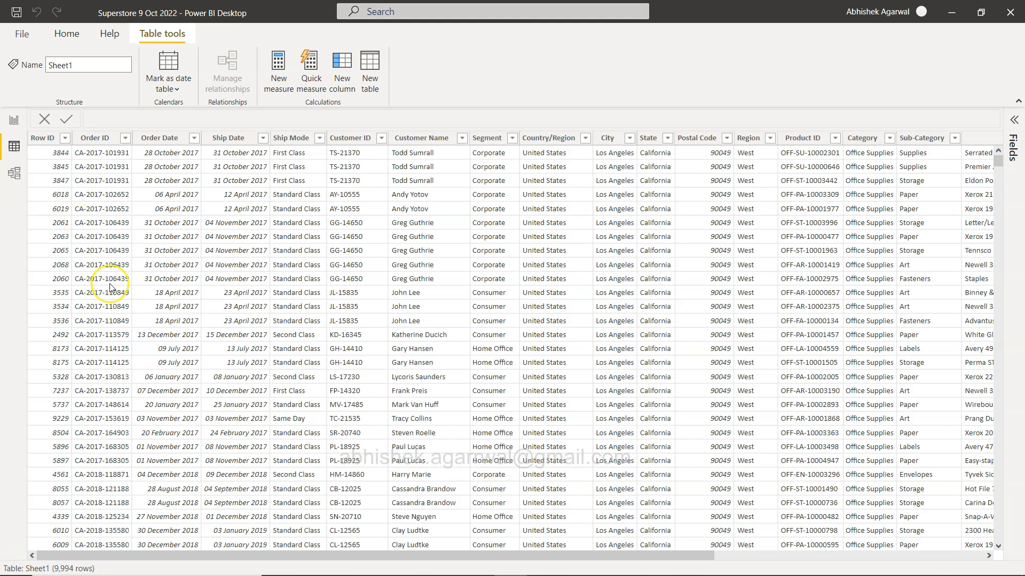
{"action": "mouse_move", "coordinate": [454, 307]}
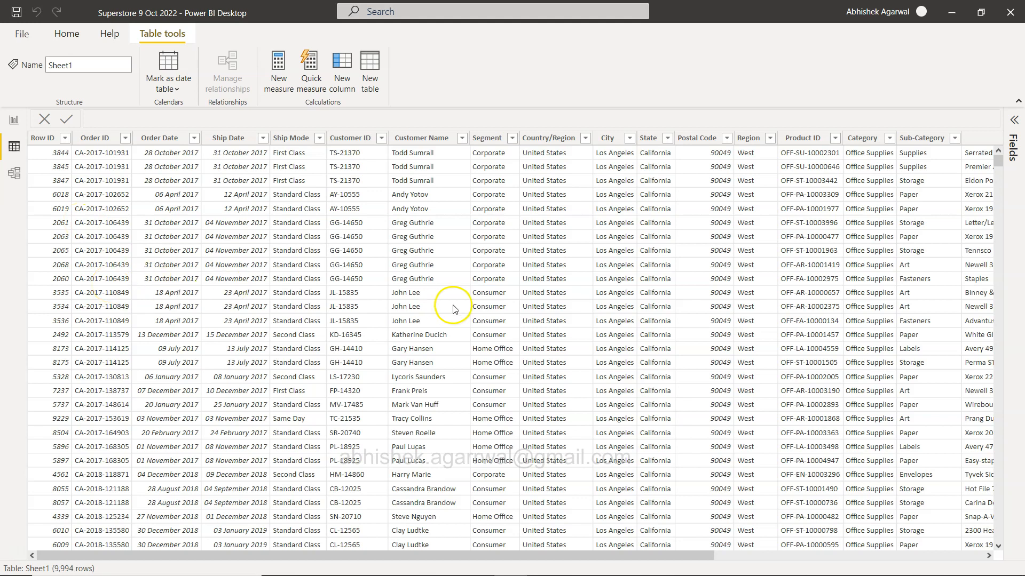
{"action": "mouse_move", "coordinate": [349, 270]}
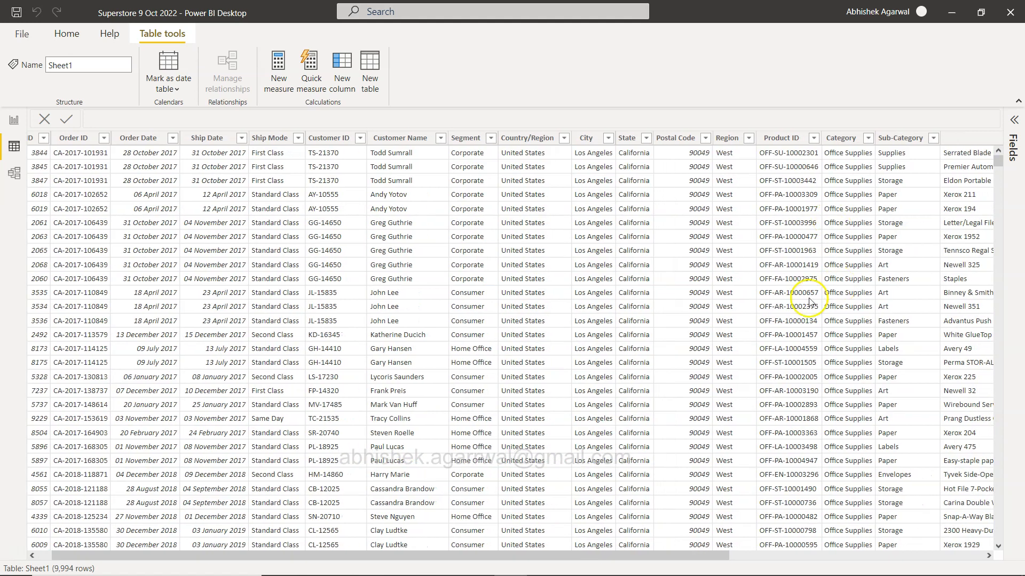
{"action": "scroll", "scroll_direction": "right", "scroll_amount": 3}
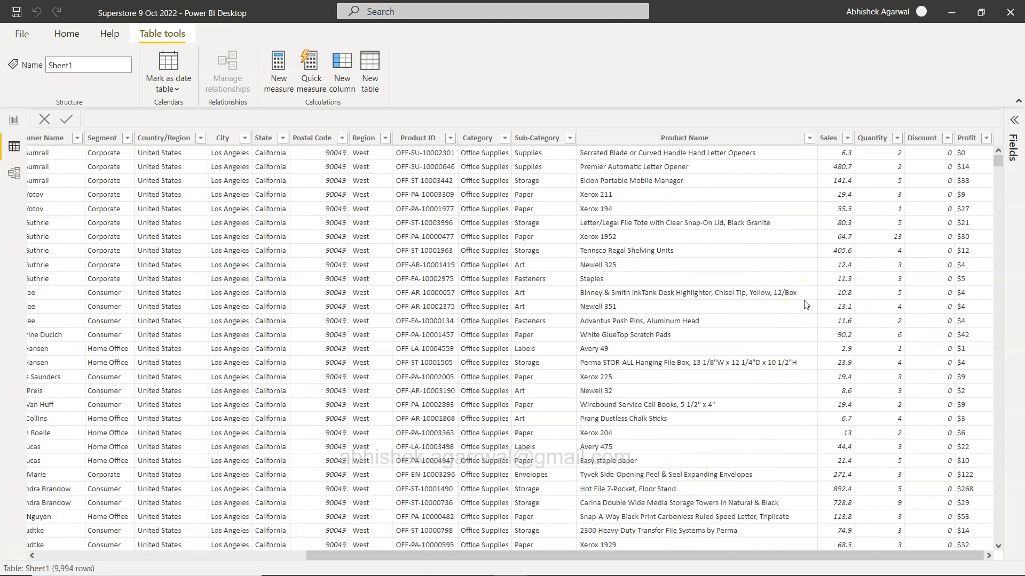
{"action": "left_click", "coordinate": [828, 153]}
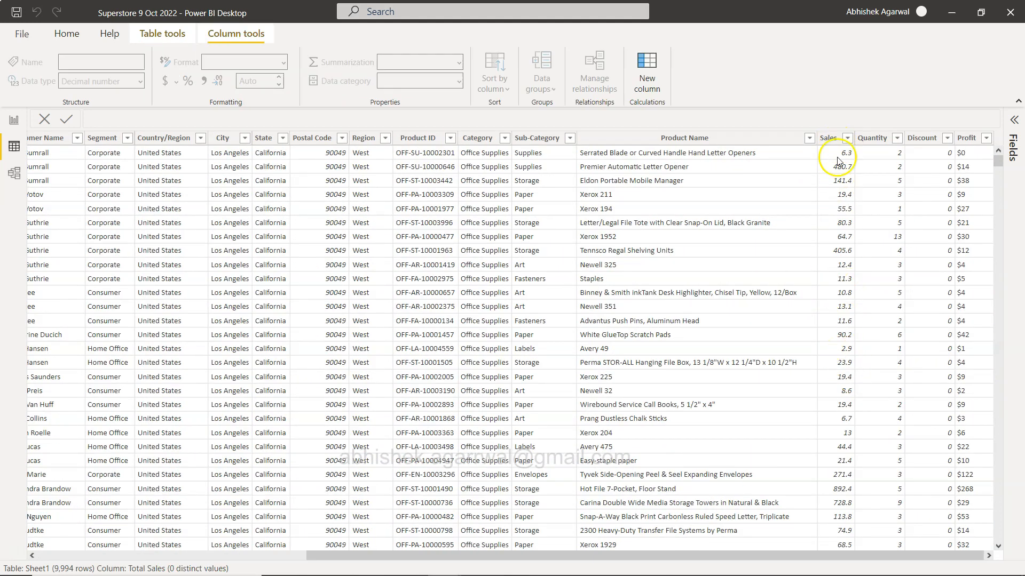
{"action": "mouse_move", "coordinate": [840, 303]}
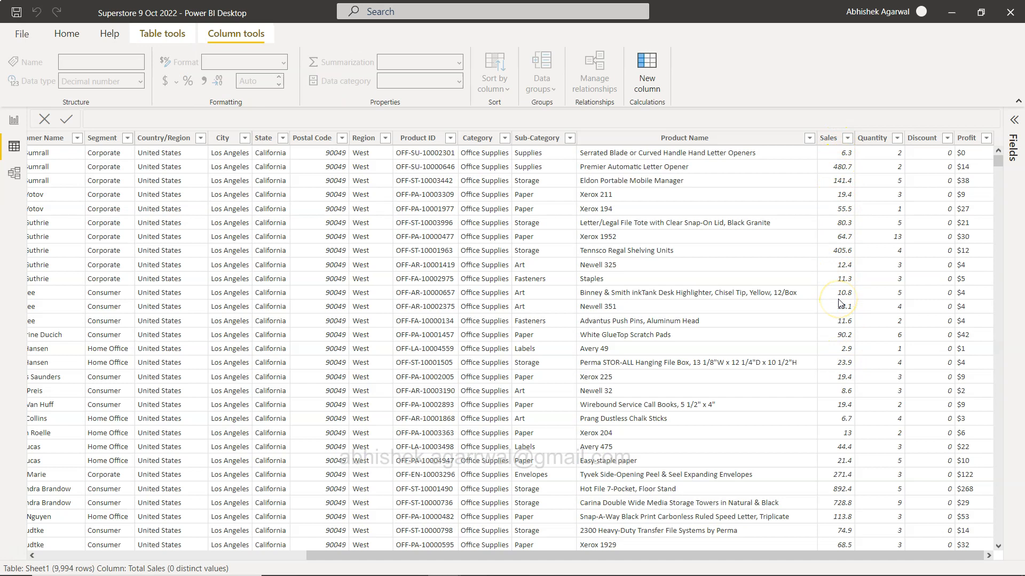
{"action": "mouse_move", "coordinate": [840, 223]}
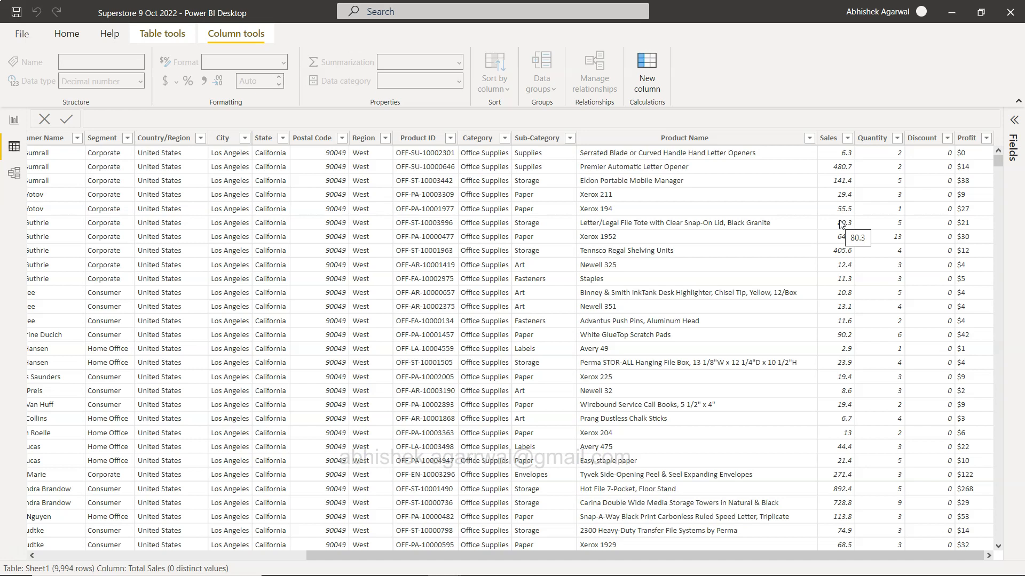
{"action": "mouse_move", "coordinate": [106, 240]}
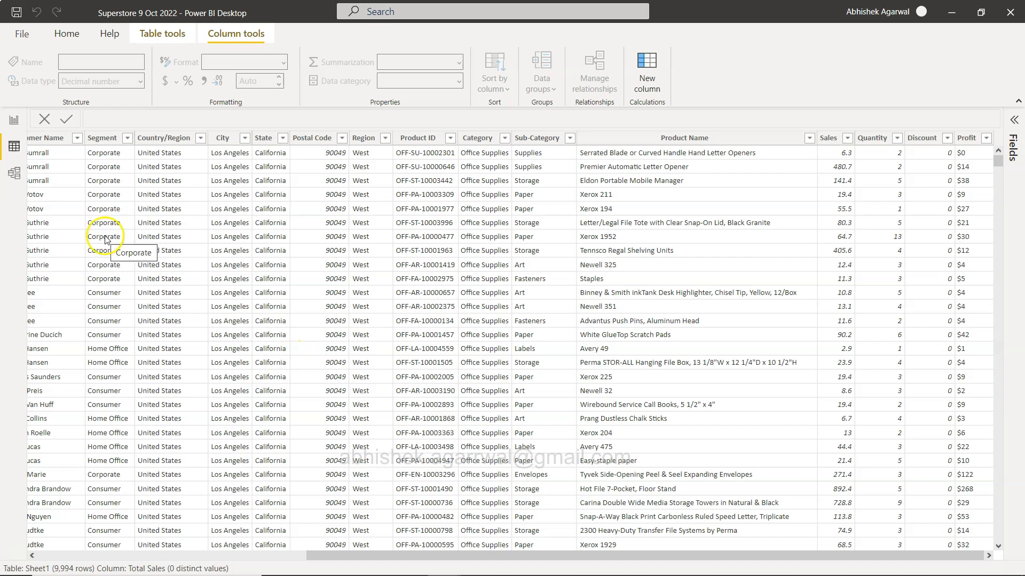
{"action": "mouse_move", "coordinate": [103, 299]}
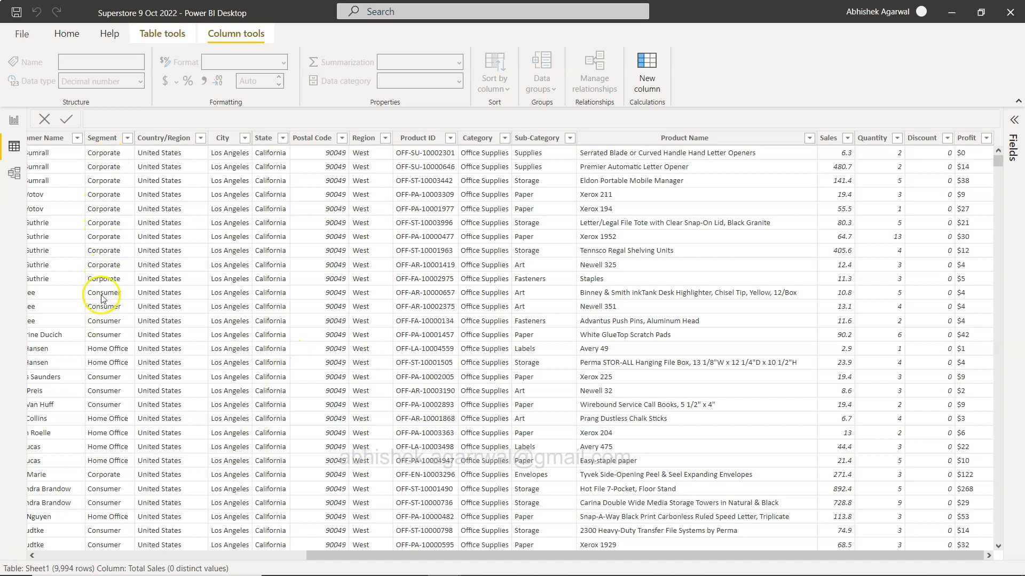
{"action": "mouse_move", "coordinate": [798, 256]}
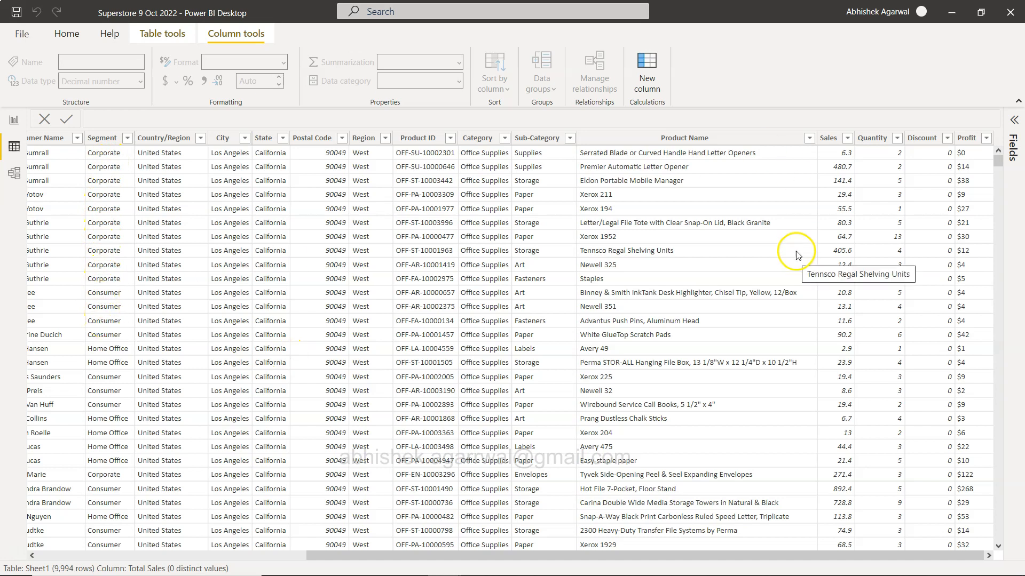
{"action": "mouse_move", "coordinate": [858, 214]}
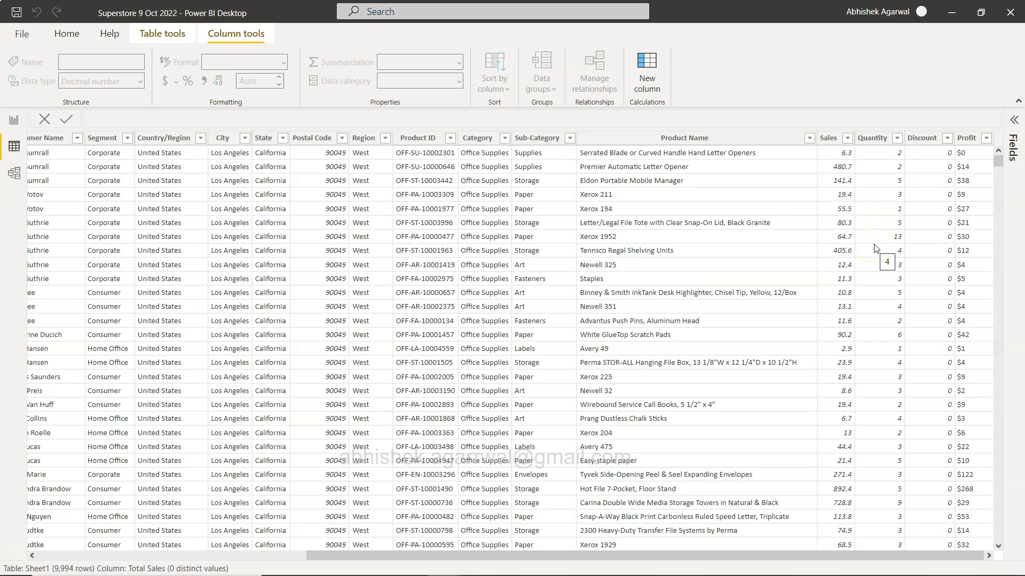
{"action": "mouse_move", "coordinate": [403, 217]}
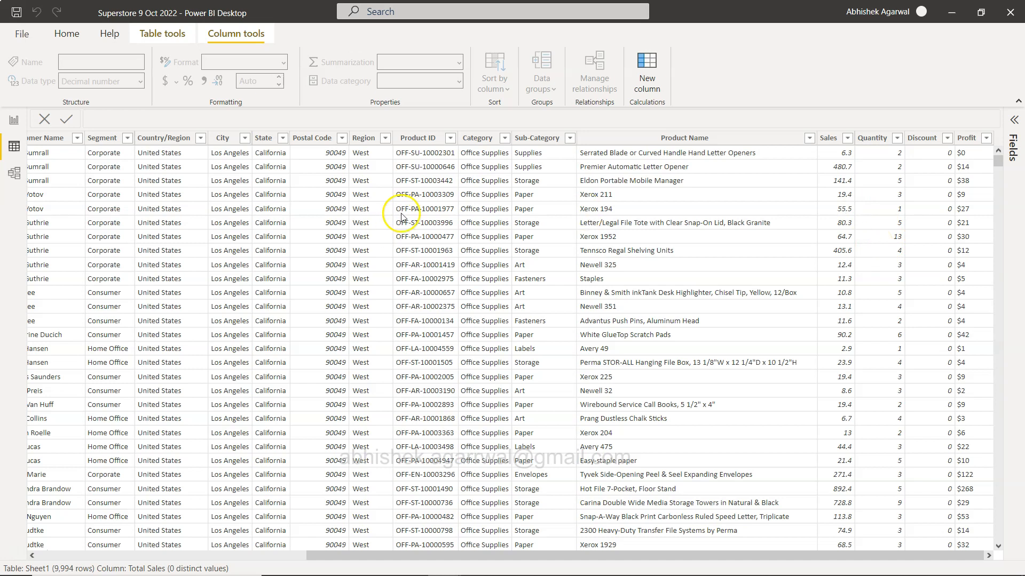
{"action": "mouse_move", "coordinate": [724, 249]}
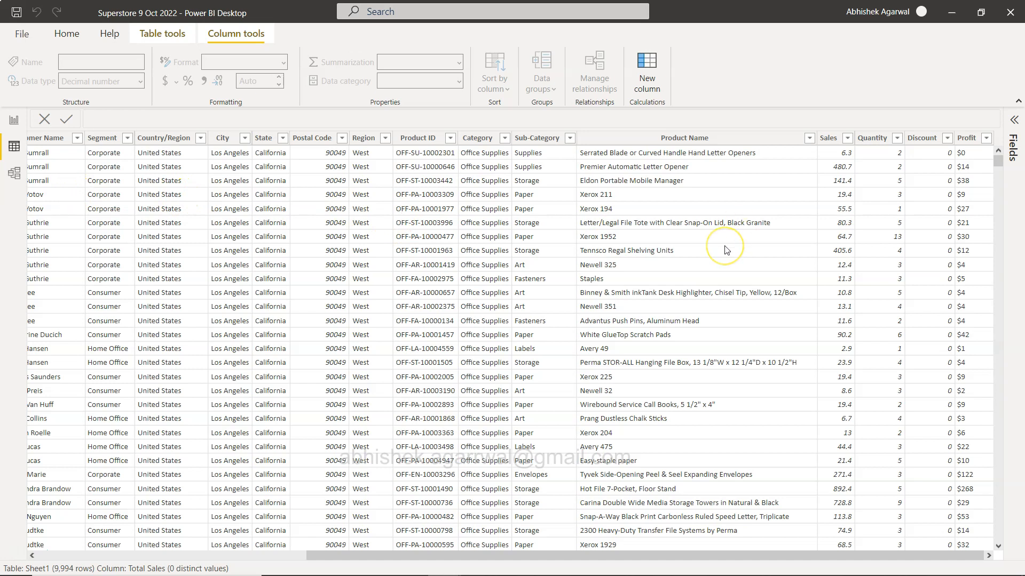
{"action": "mouse_move", "coordinate": [463, 222]}
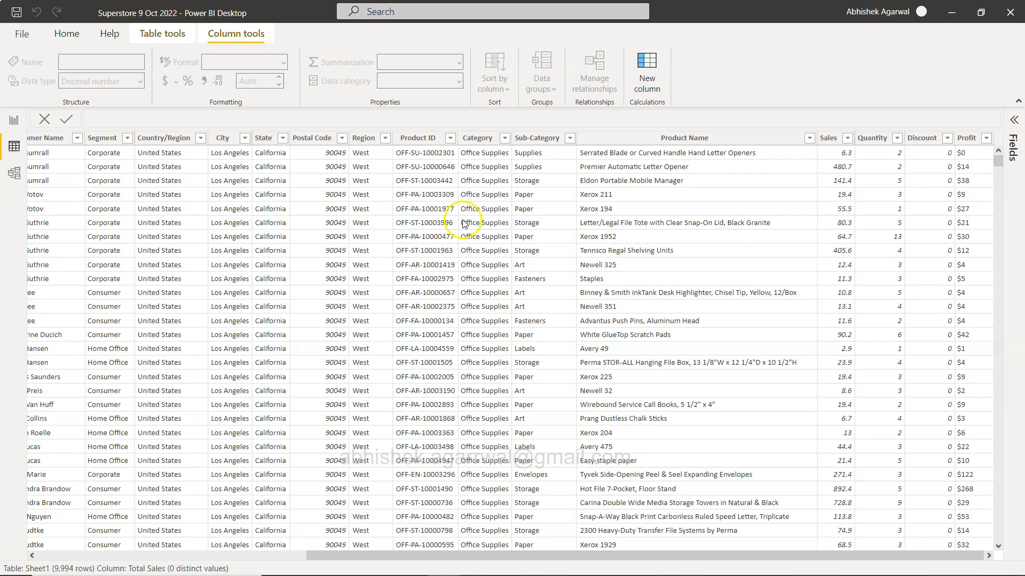
{"action": "mouse_move", "coordinate": [647, 68]}
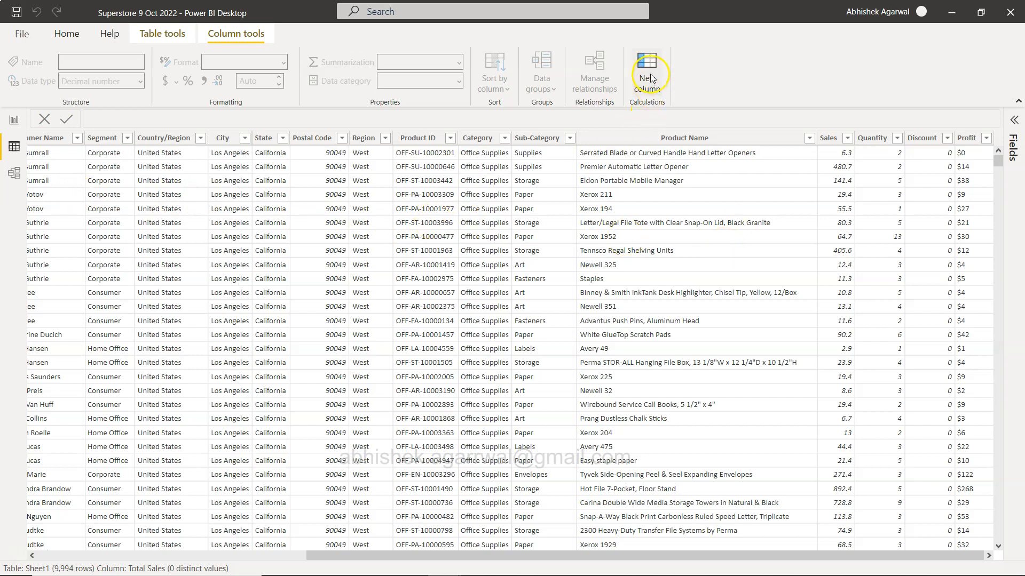
{"action": "mouse_move", "coordinate": [845, 346]}
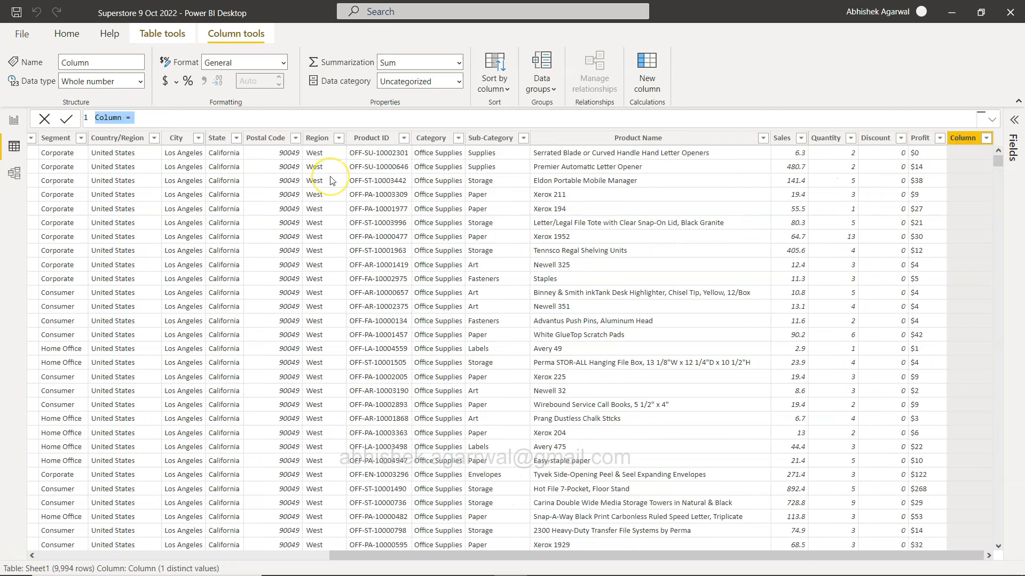
Step: Write Consumer Sales = CALCULATE(SUM(Sheet1[Sales]),Sheet1[Segment] = "Consumer") in the formula bar
{"action": "type", "text": "Consumer"}
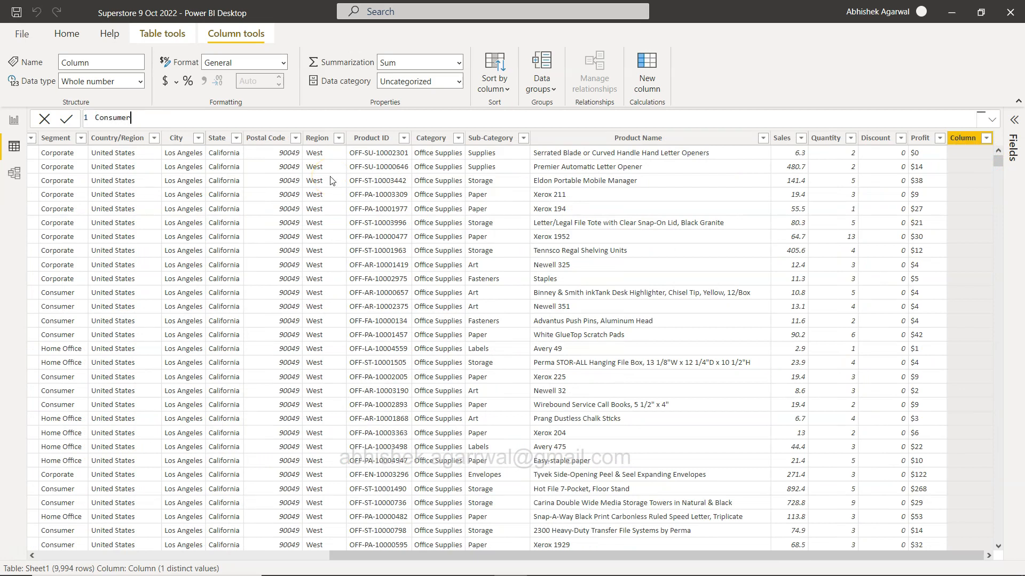
{"action": "type", "text": "Sale"}
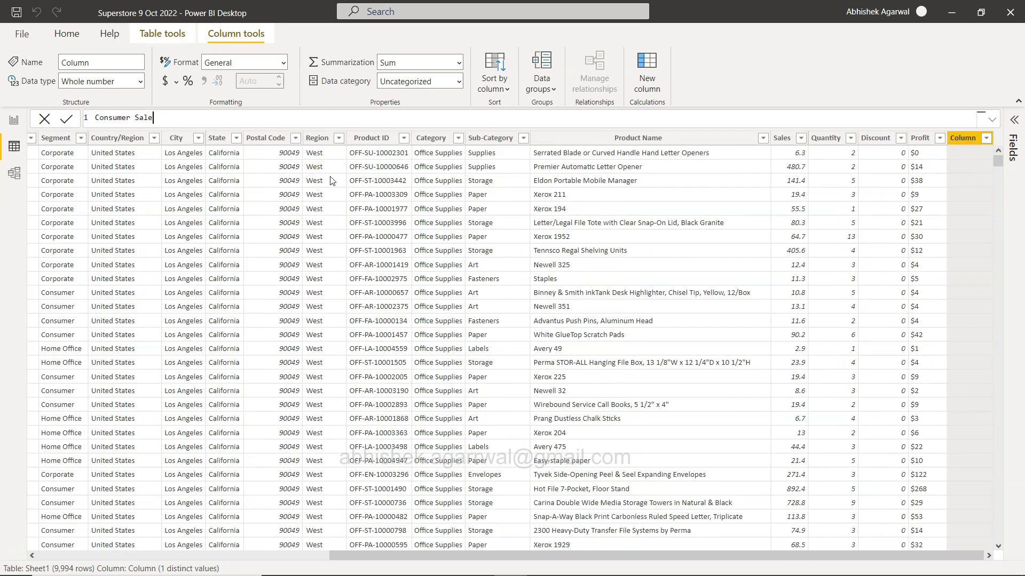
{"action": "type", "text": "= CALCULATE("}
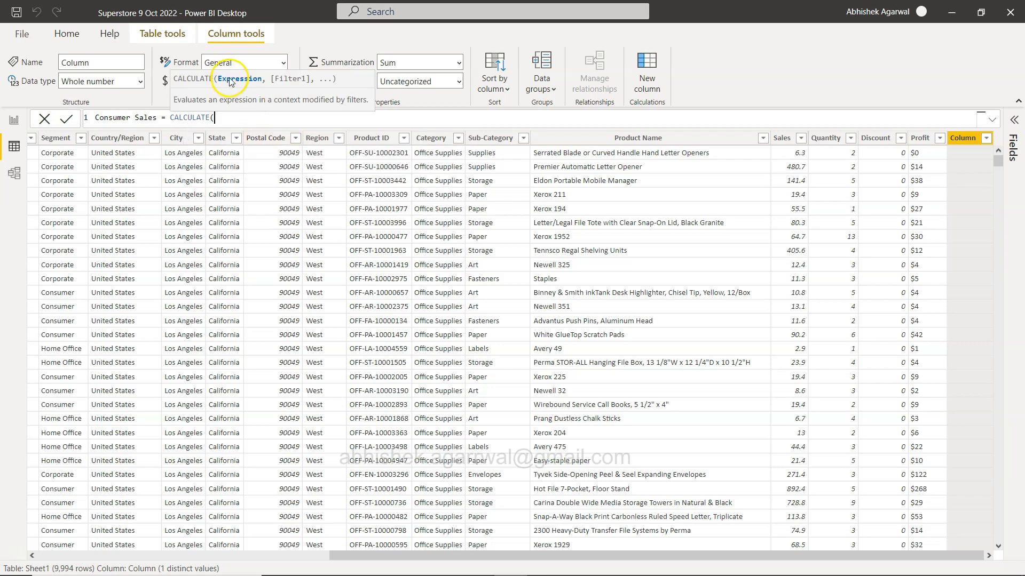
{"action": "type", "text": "SUM(sale"}
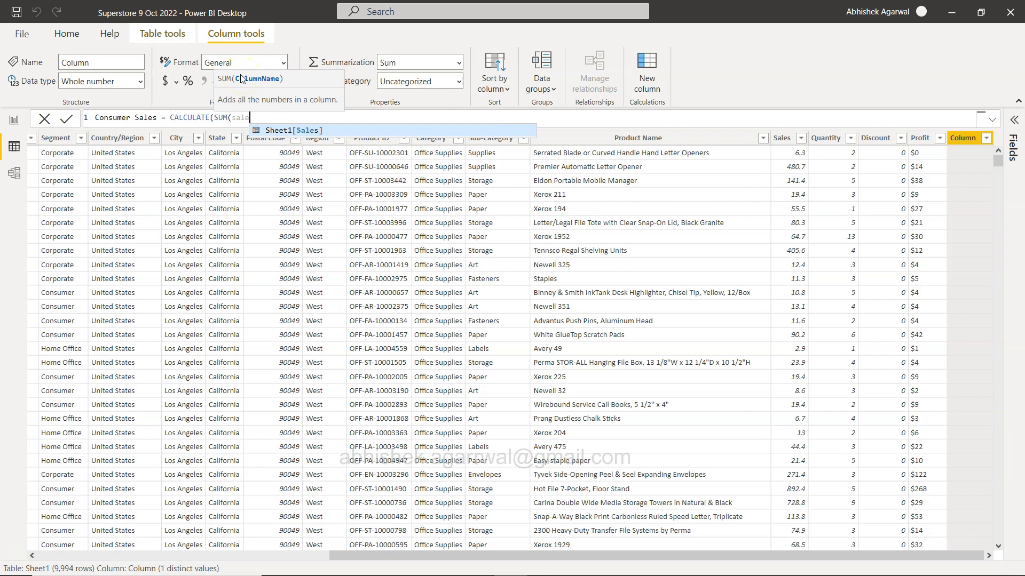
{"action": "type", "text": ","}
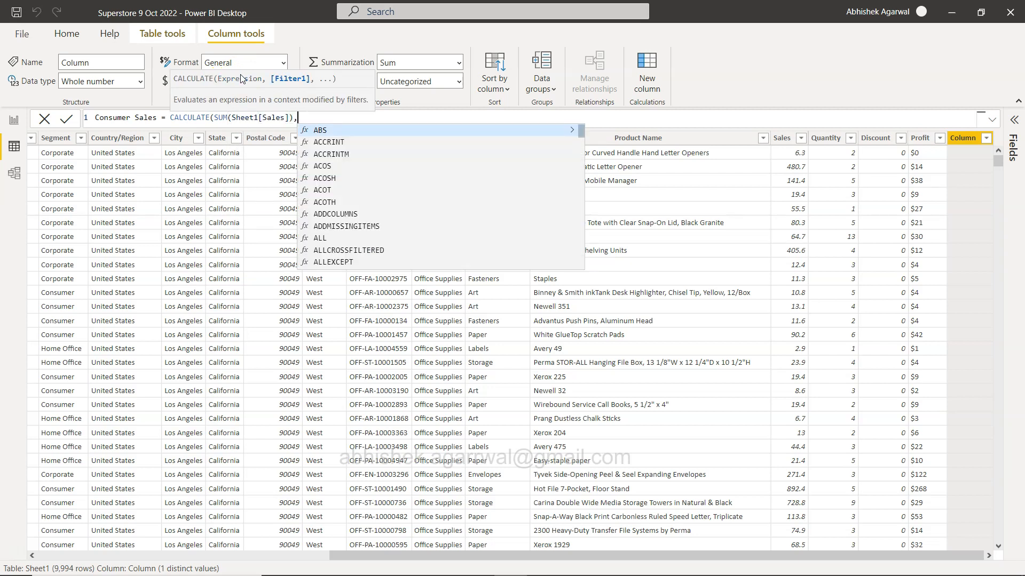
{"action": "type", "text": "Sheet1[Segment]"}
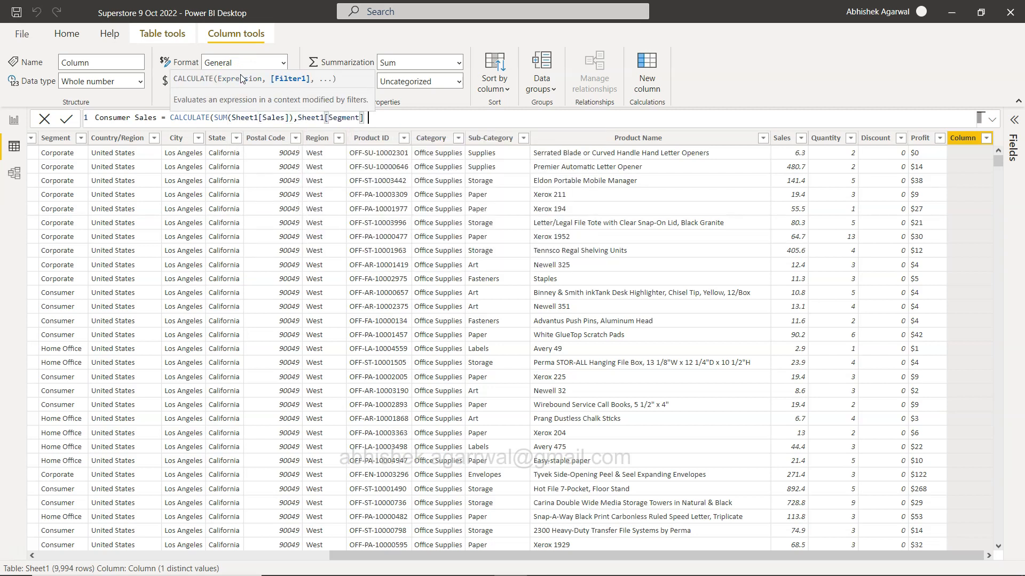
{"action": "type", "text": "= \"Consumer\""}
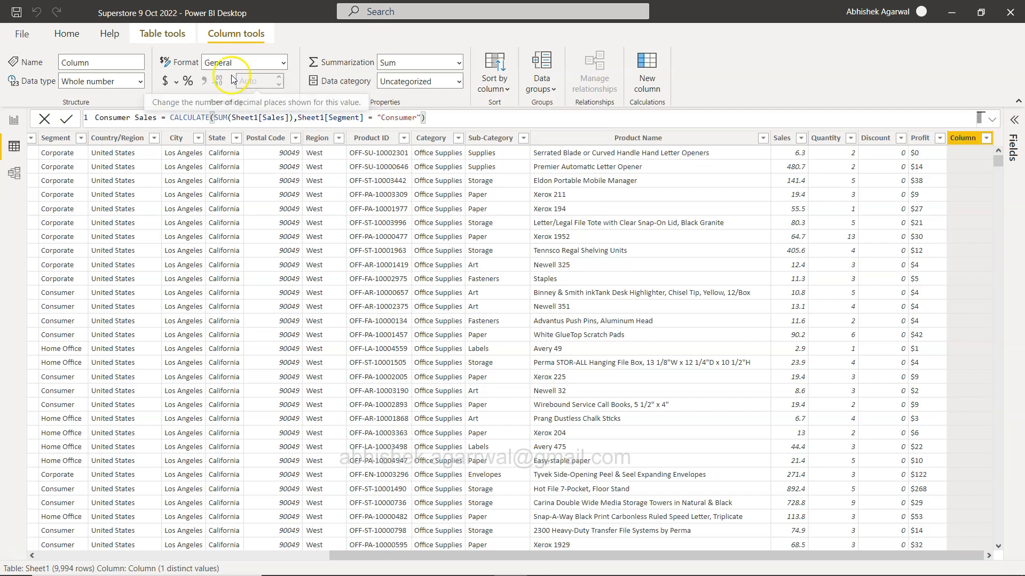
{"action": "mouse_move", "coordinate": [970, 151]}
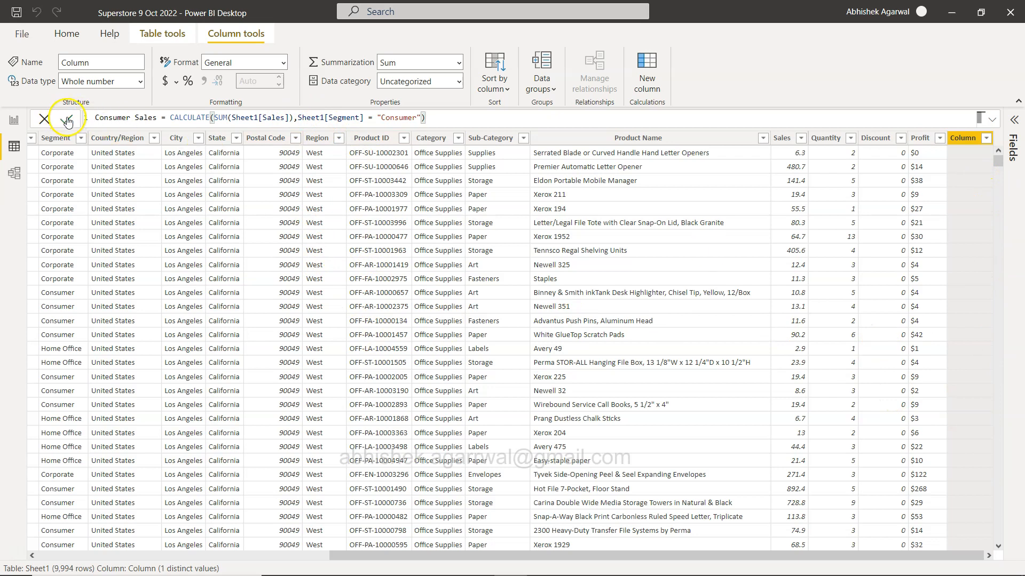
Step: Commit the Consumer Sales formula and review its values against the Segment column
{"action": "left_click", "coordinate": [67, 119]}
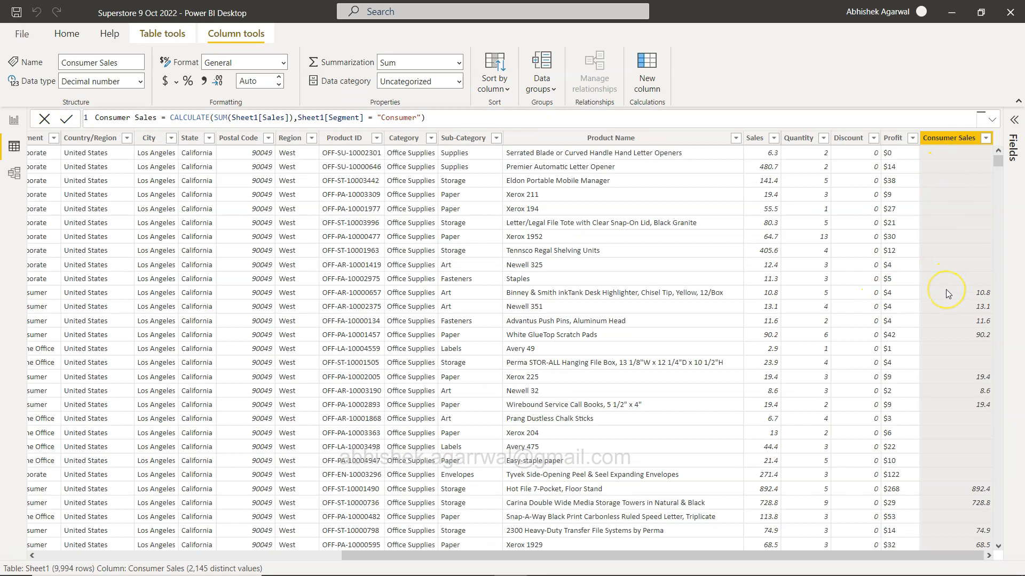
{"action": "mouse_move", "coordinate": [948, 312]}
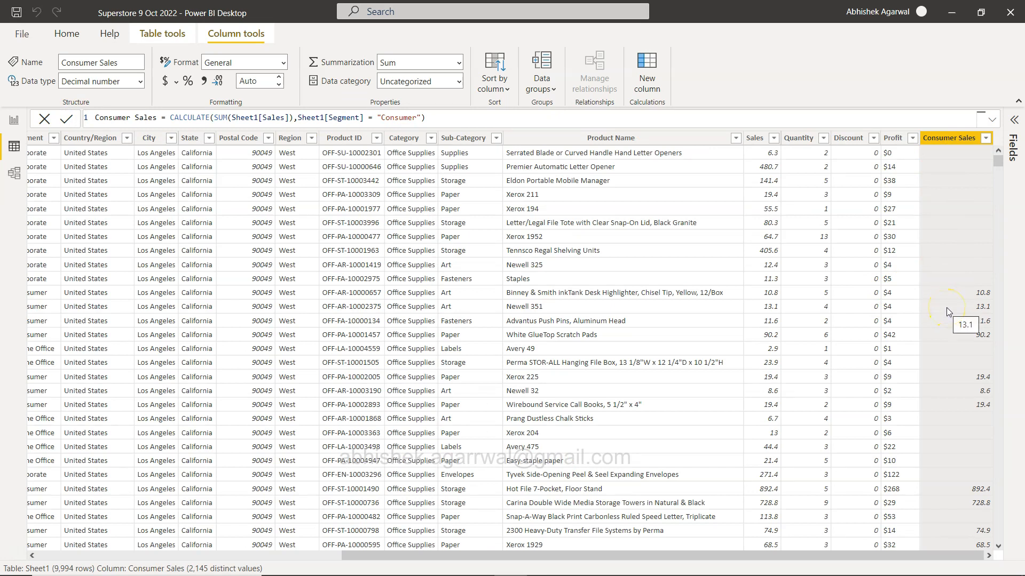
{"action": "mouse_move", "coordinate": [327, 326]}
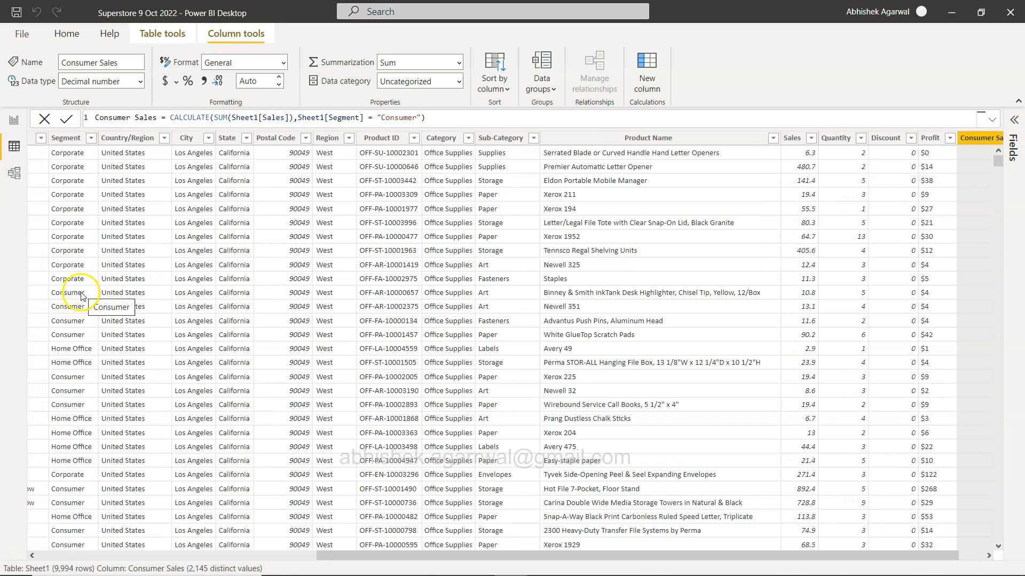
{"action": "mouse_move", "coordinate": [899, 301]}
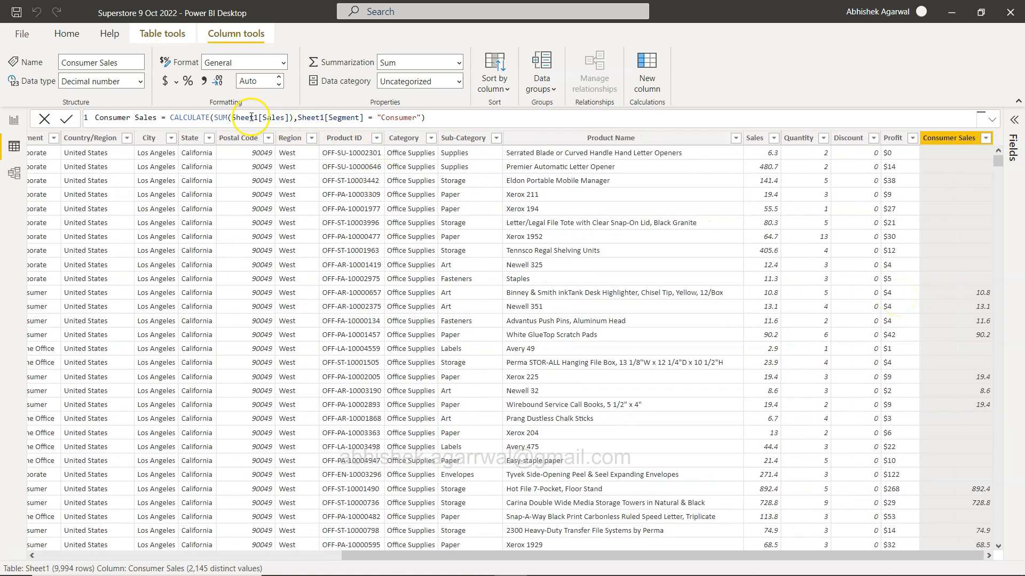
{"action": "double_click", "coordinate": [266, 117]}
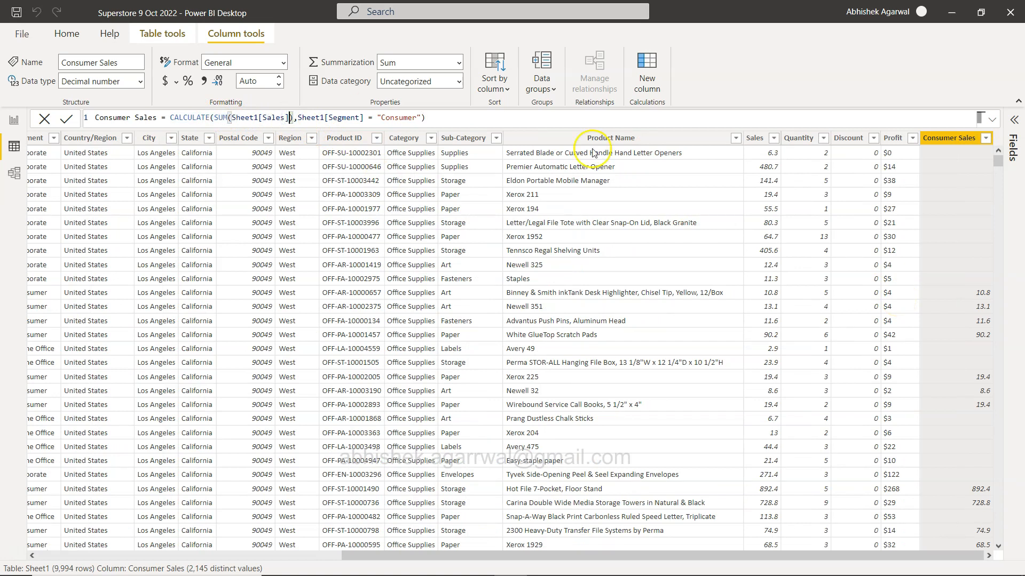
{"action": "mouse_move", "coordinate": [249, 133]}
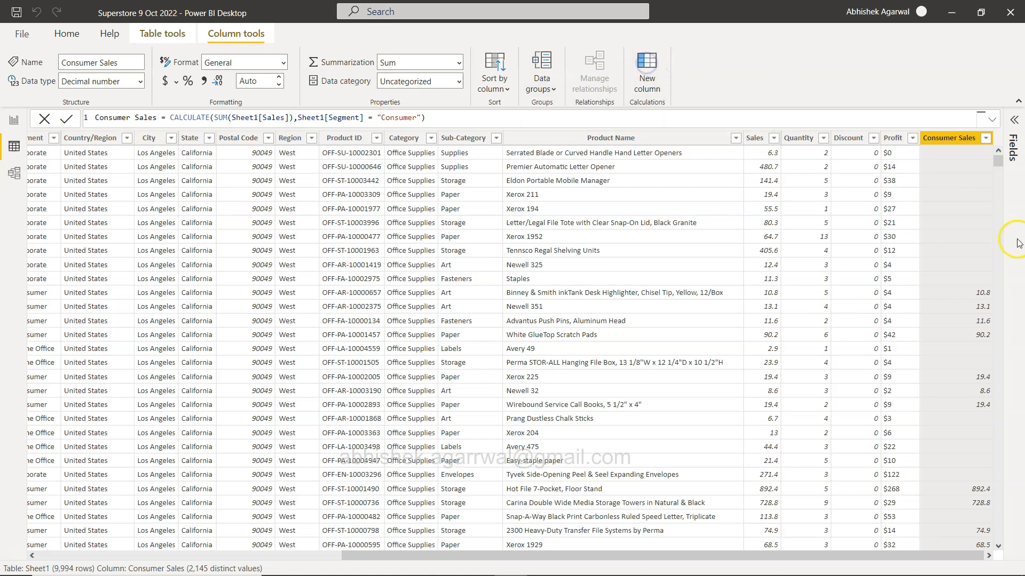
{"action": "scroll", "scroll_direction": "right", "scroll_amount": 3}
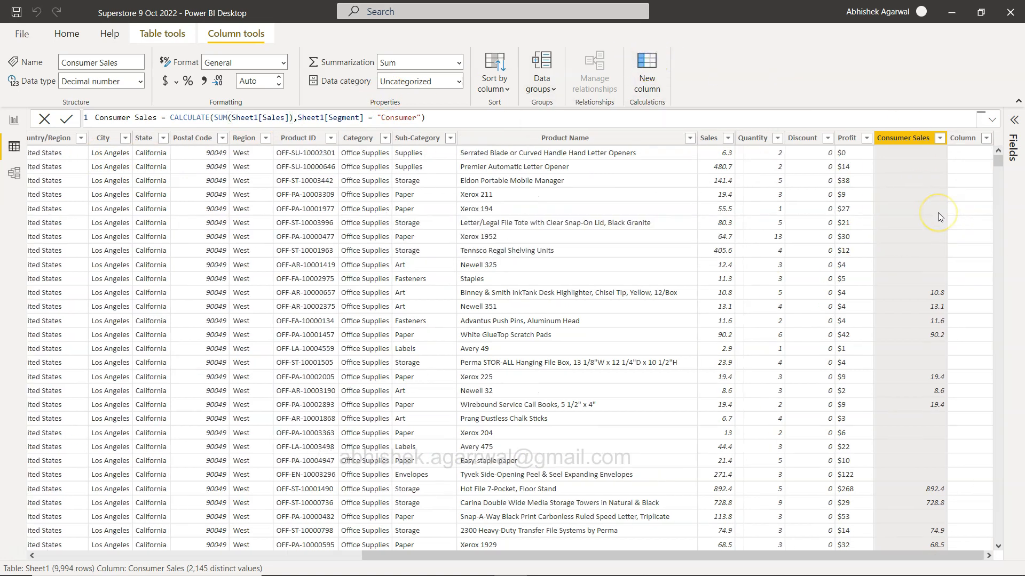
Step: Define the empty column as Total Sales = SUM(Sheet1[Sales]) and commit it
{"action": "left_click", "coordinate": [965, 138]}
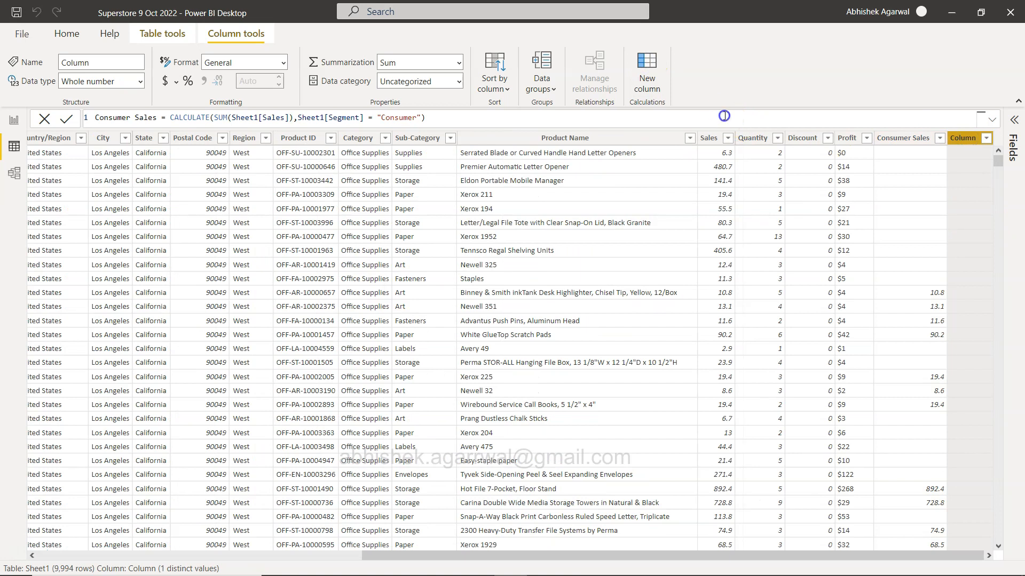
{"action": "mouse_move", "coordinate": [912, 327]}
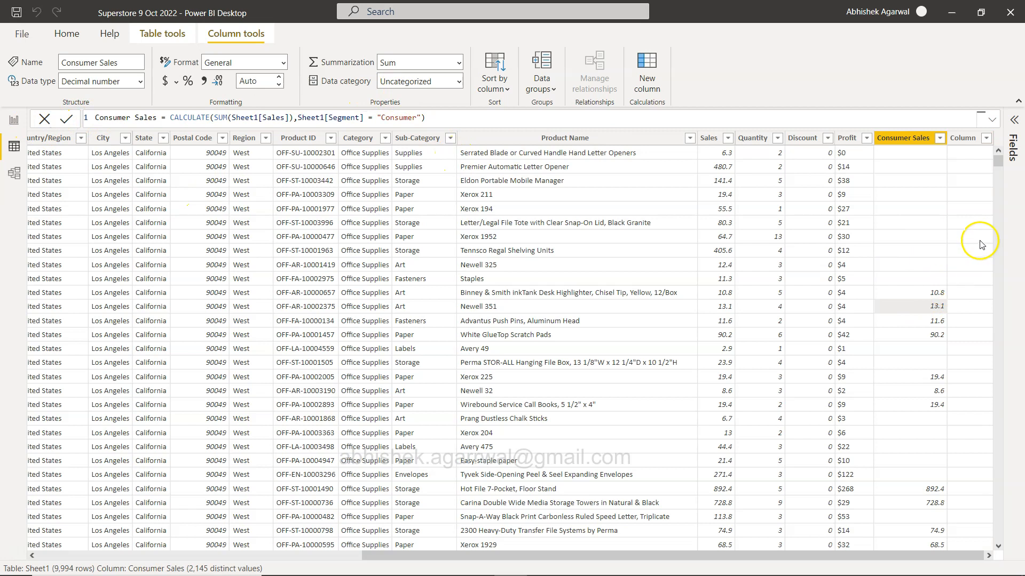
{"action": "left_click", "coordinate": [962, 138]}
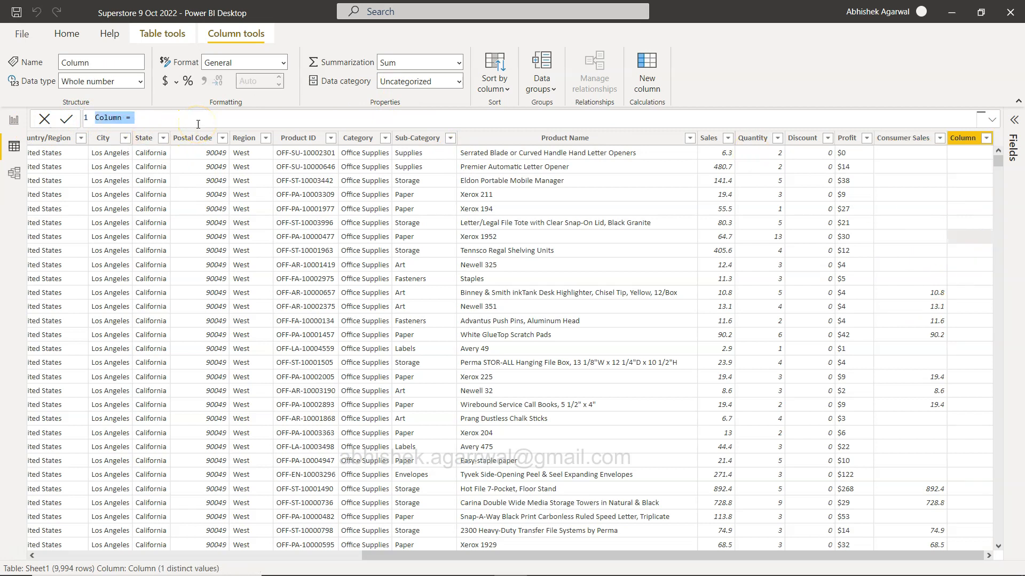
{"action": "type", "text": "Total Sales"}
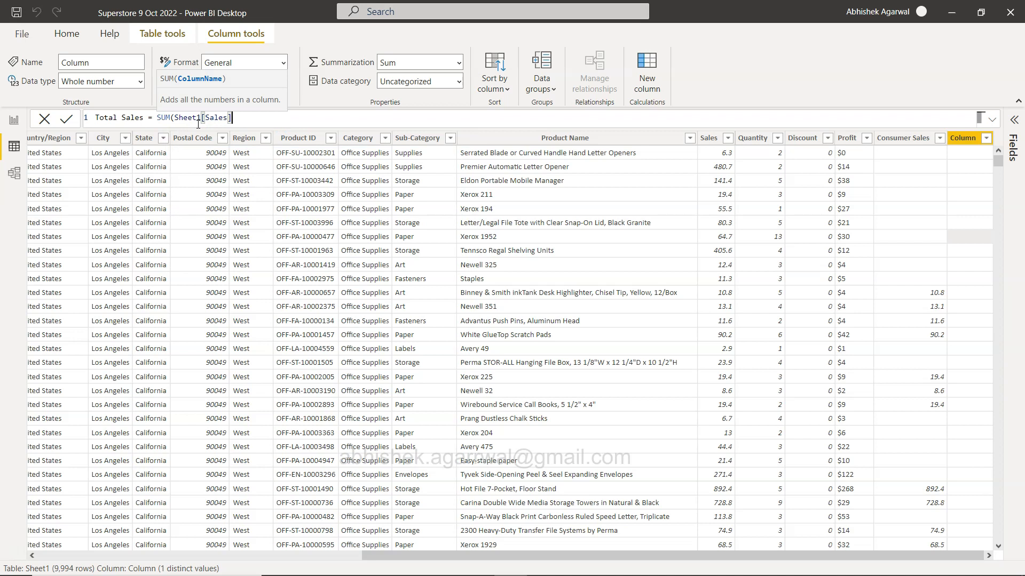
{"action": "left_click", "coordinate": [65, 119]}
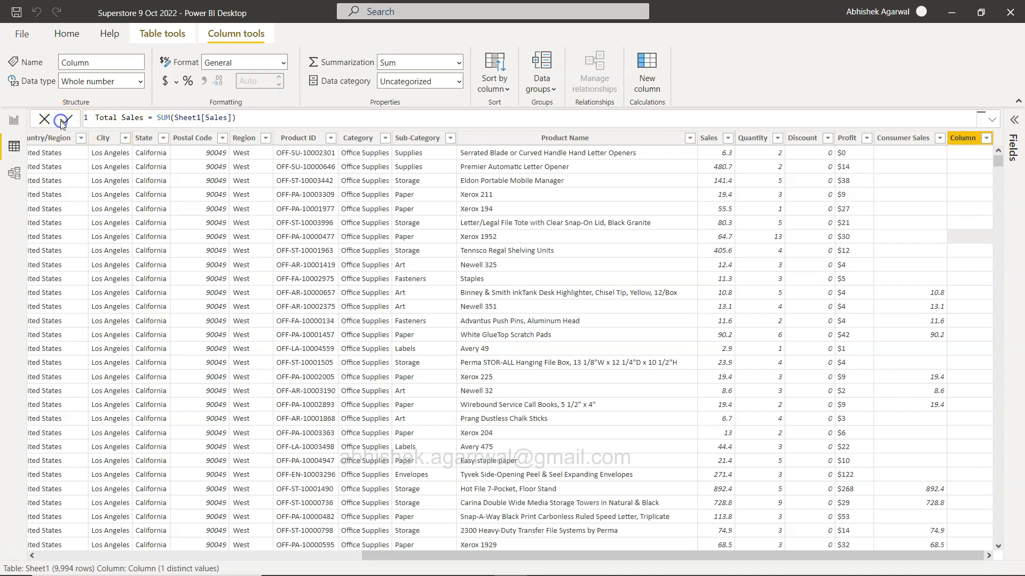
{"action": "left_click", "coordinate": [65, 118]}
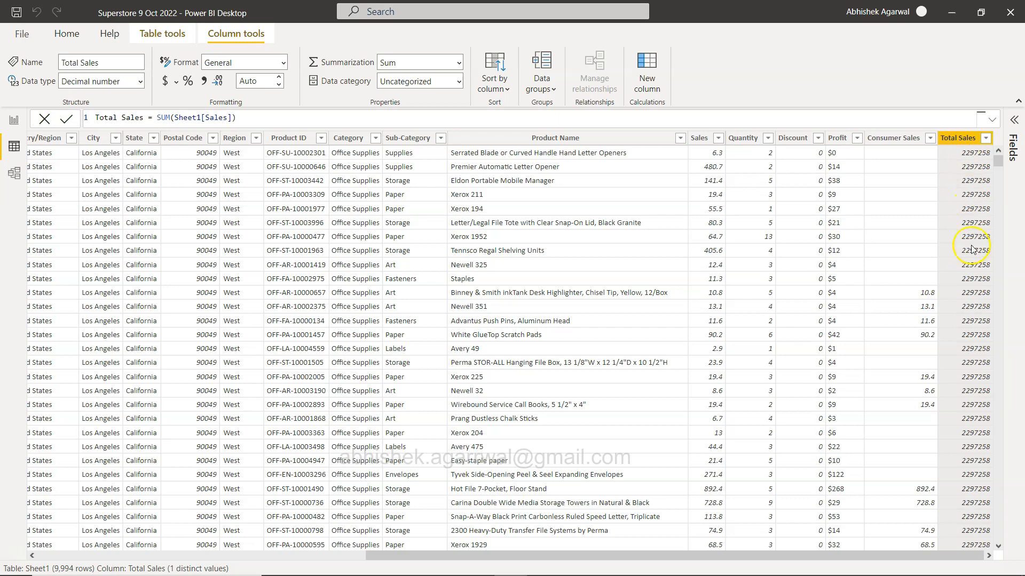
{"action": "mouse_move", "coordinate": [974, 332]}
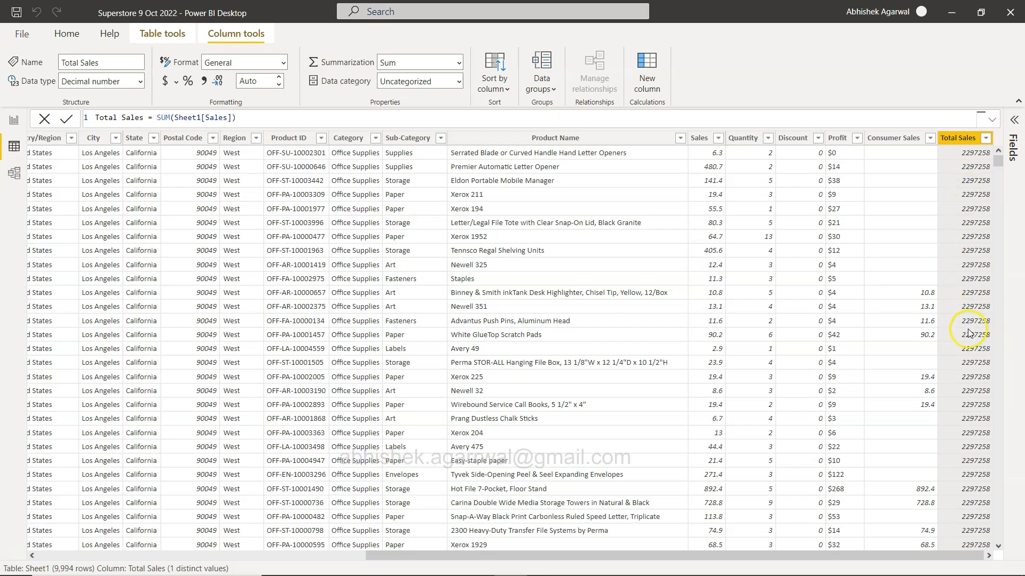
{"action": "mouse_move", "coordinate": [975, 296]}
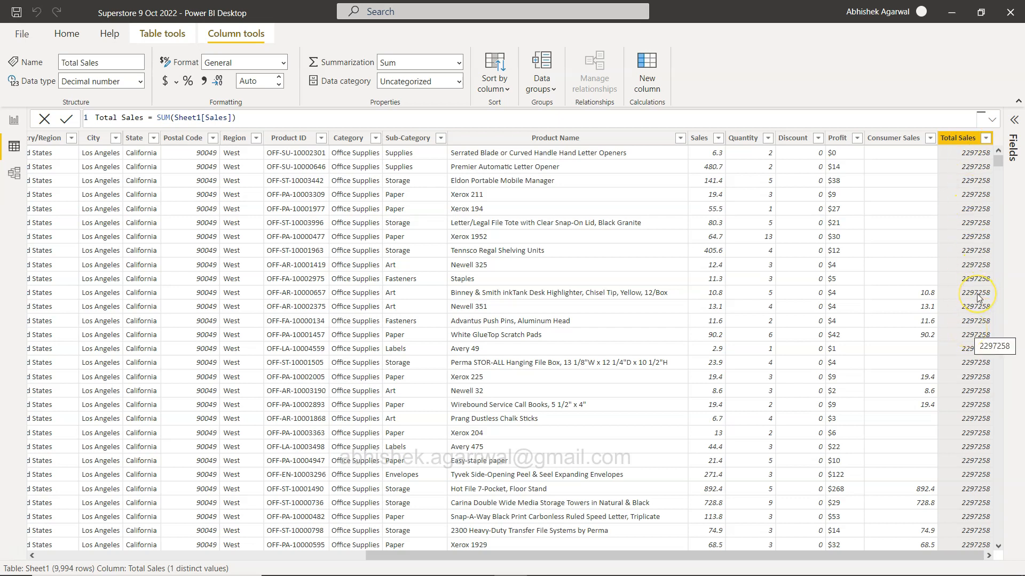
{"action": "mouse_move", "coordinate": [458, 282]}
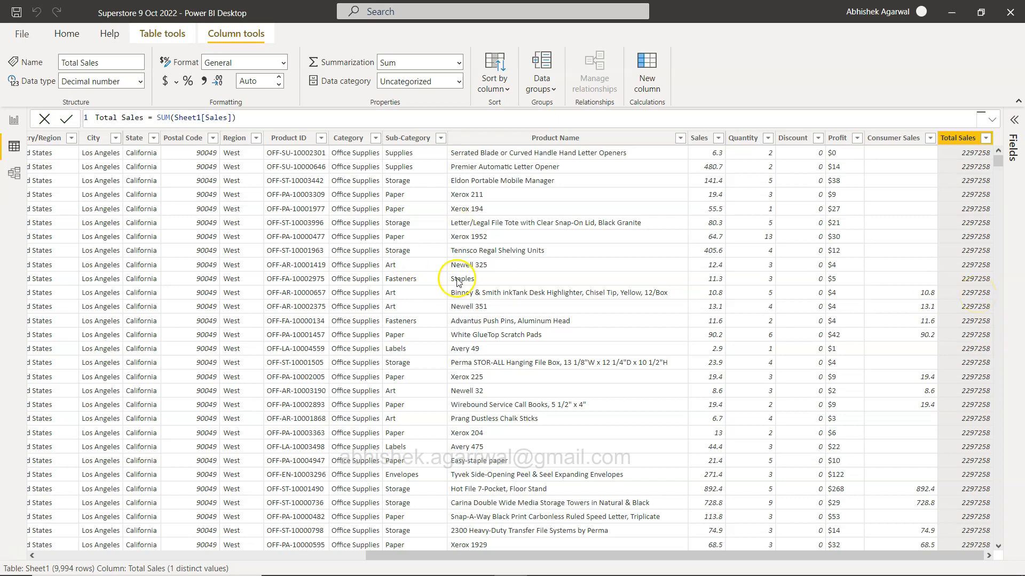
{"action": "mouse_move", "coordinate": [734, 238]}
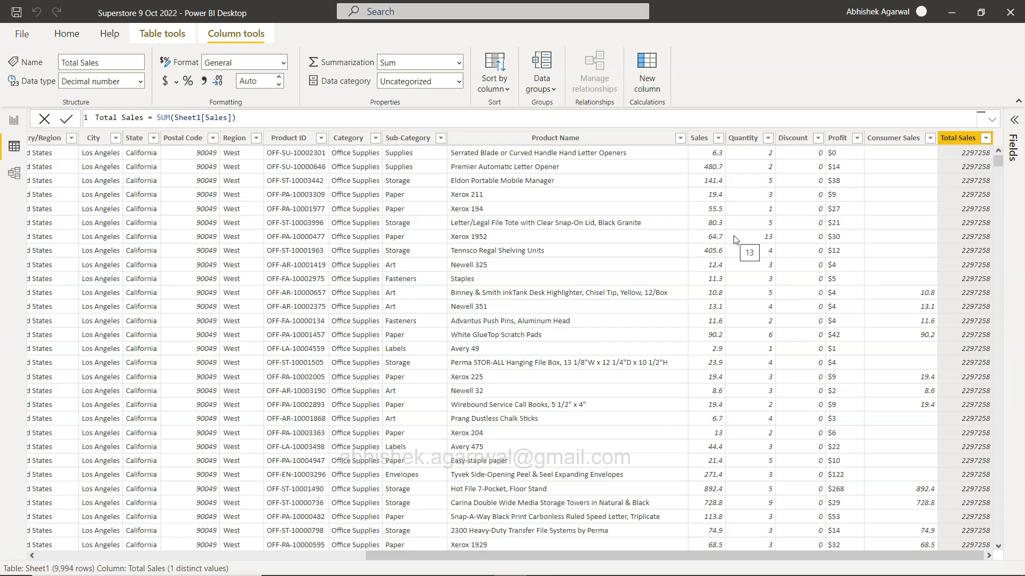
{"action": "mouse_move", "coordinate": [890, 138]}
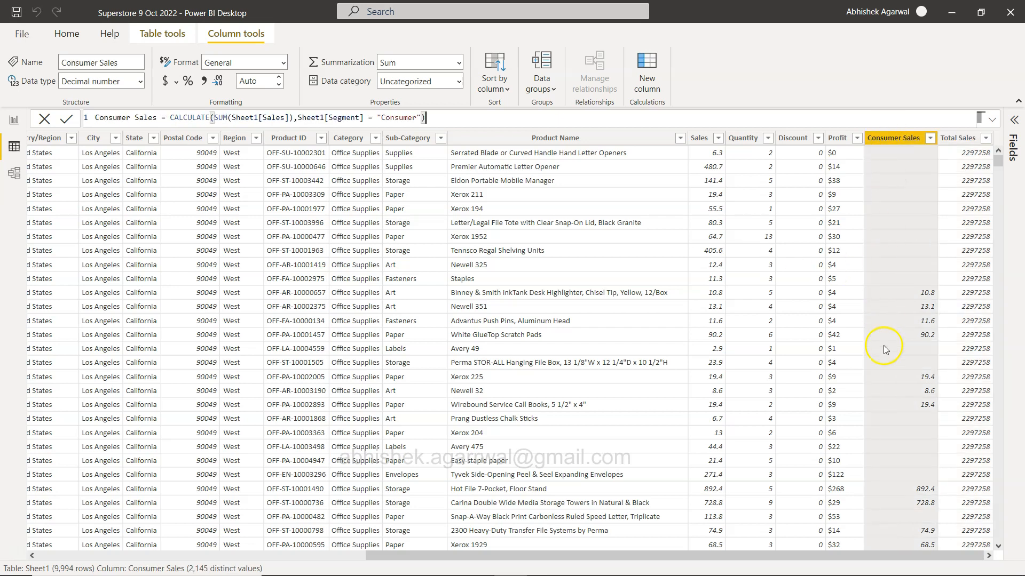
{"action": "mouse_move", "coordinate": [275, 110]}
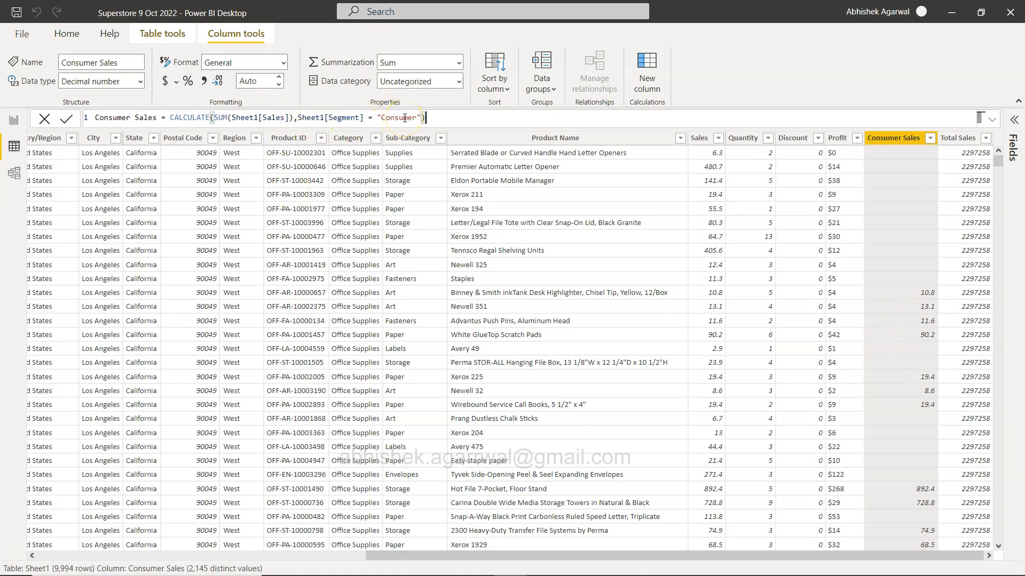
{"action": "mouse_move", "coordinate": [135, 430]}
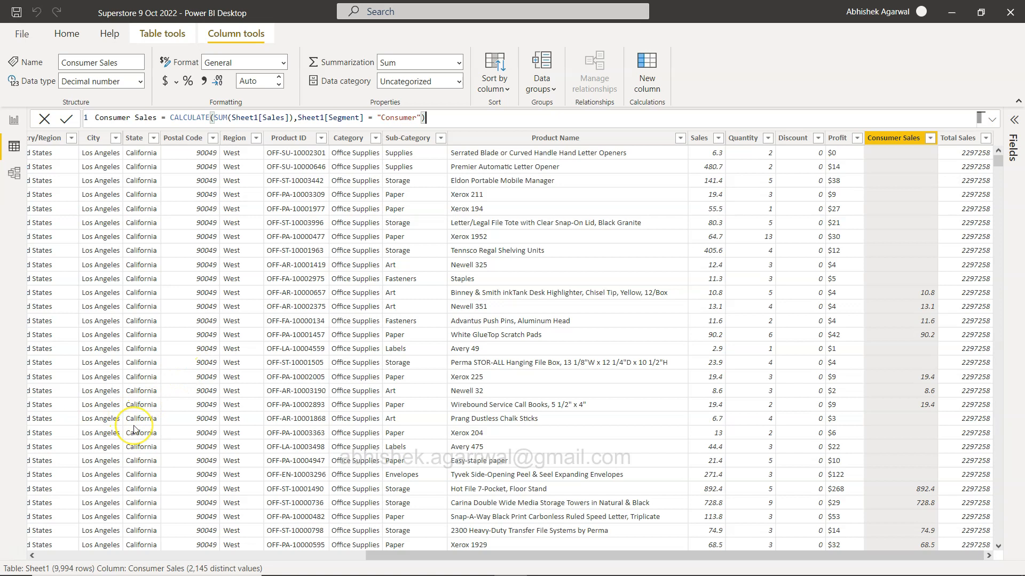
{"action": "scroll", "scroll_direction": "left", "scroll_amount": 3}
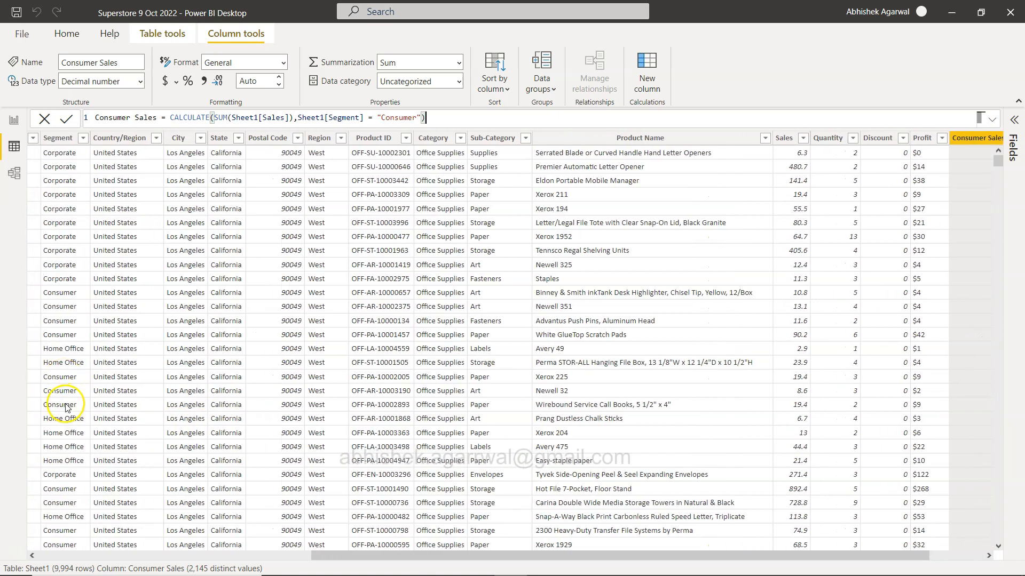
{"action": "mouse_move", "coordinate": [70, 225]}
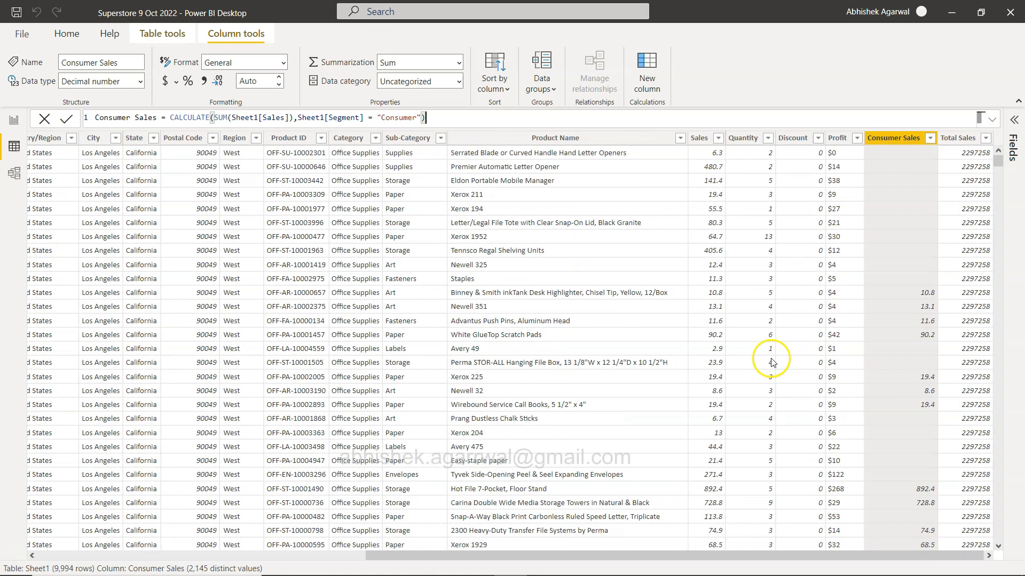
{"action": "mouse_move", "coordinate": [883, 379]}
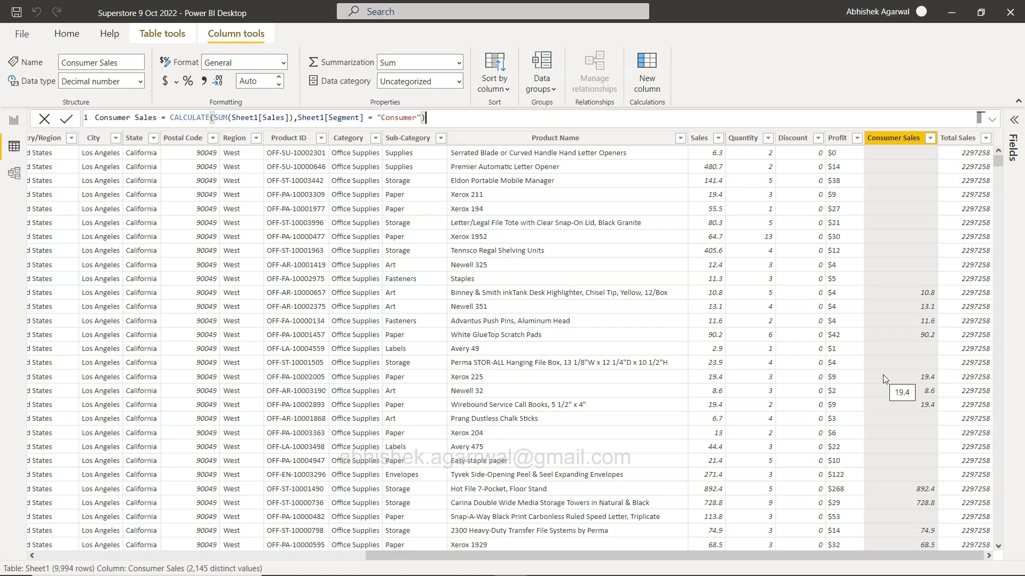
{"action": "mouse_move", "coordinate": [894, 388]}
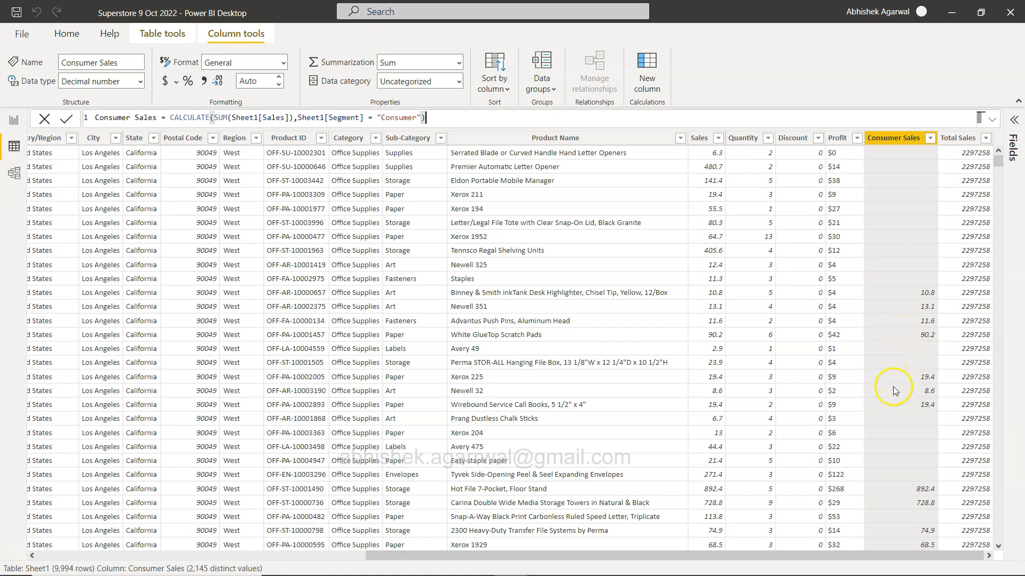
{"action": "mouse_move", "coordinate": [893, 467]}
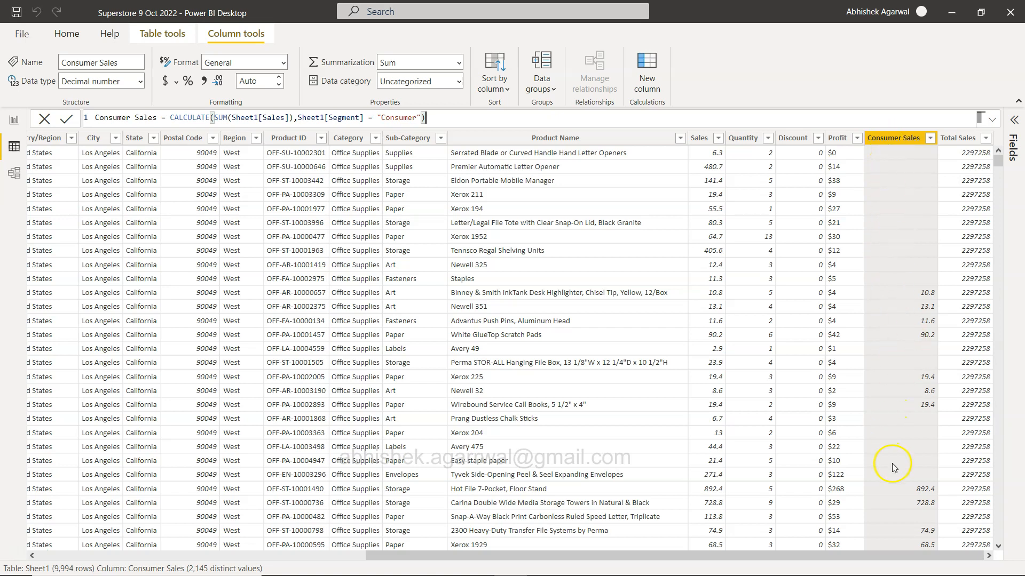
{"action": "mouse_move", "coordinate": [907, 495]}
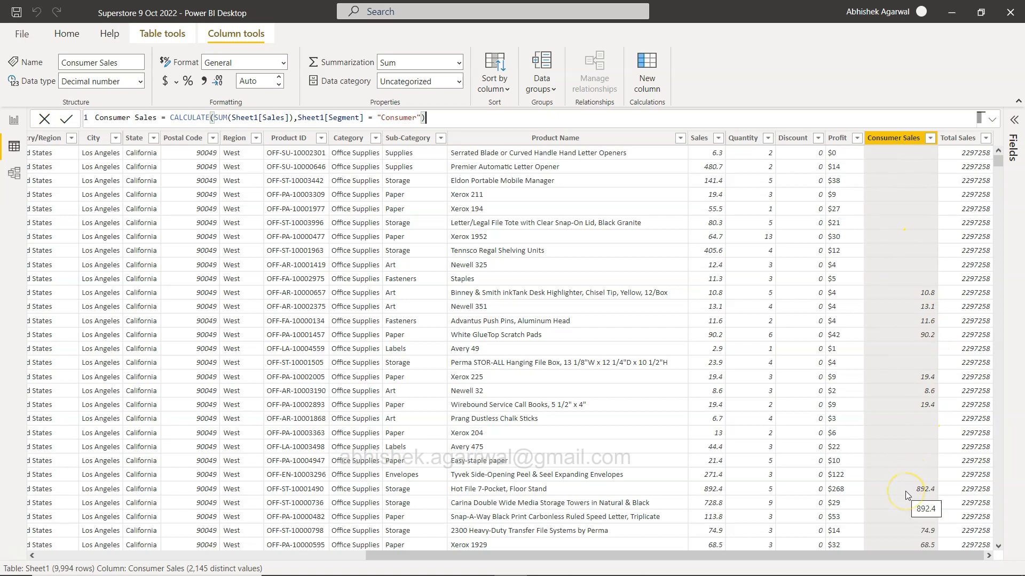
{"action": "mouse_move", "coordinate": [899, 293]}
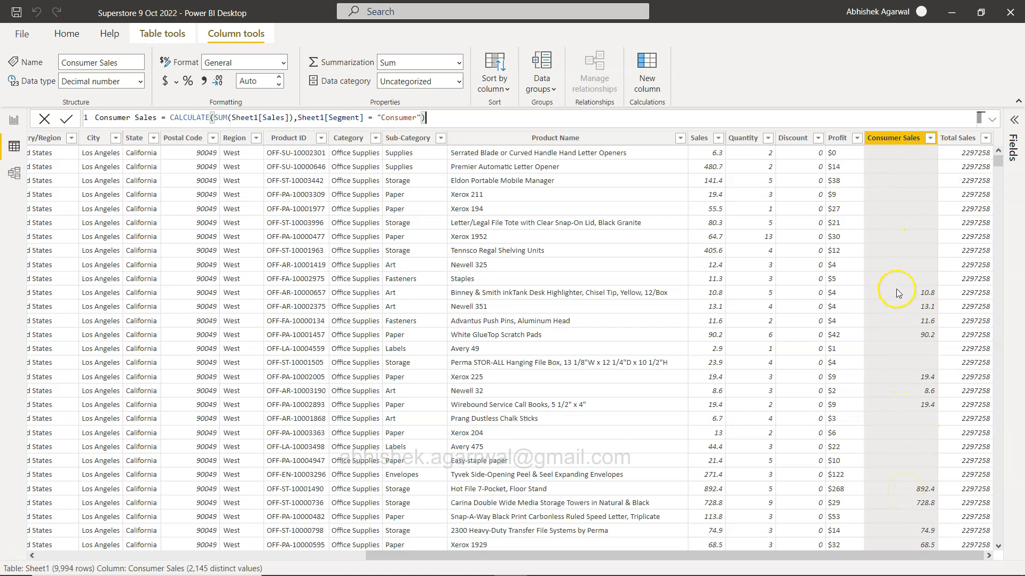
{"action": "mouse_move", "coordinate": [895, 287]}
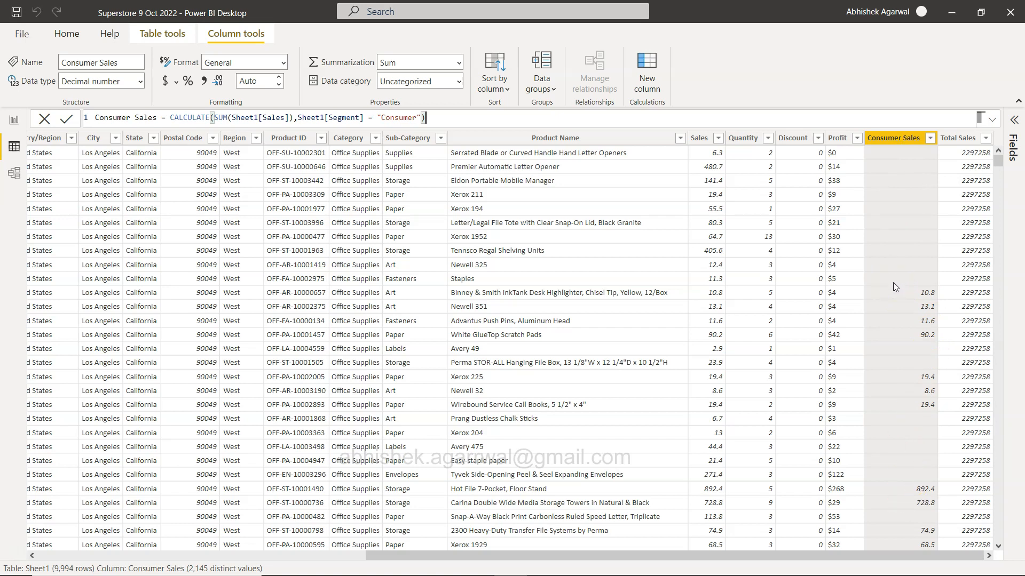
{"action": "mouse_move", "coordinate": [246, 202]}
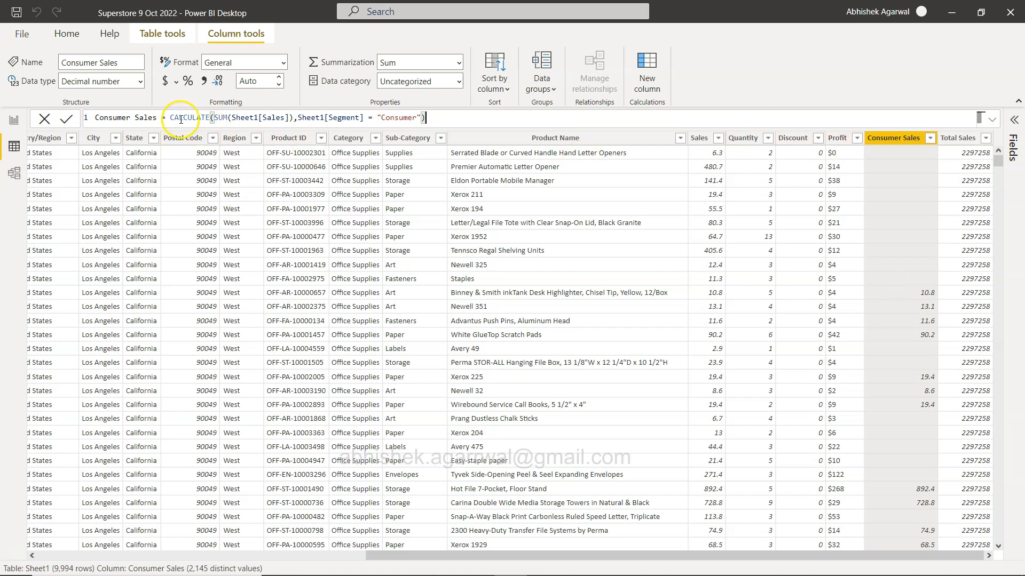
Step: Replace CALCULATE with SUMX(Sheet1,IF(Sheet1[Segment]="Consumer",Sheet1[Sales])) in the Consumer Sales formula
{"action": "left_click", "coordinate": [319, 117]}
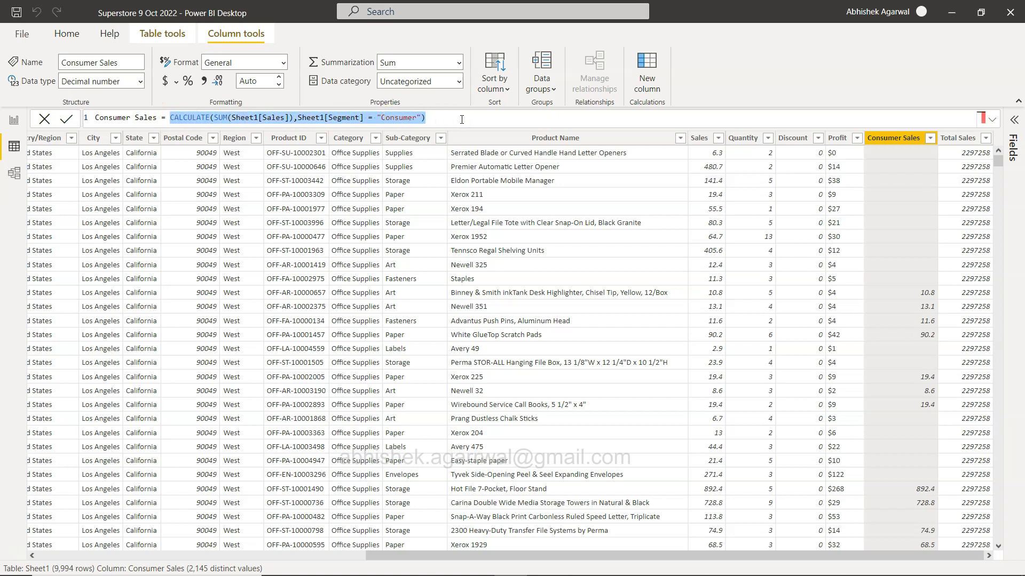
{"action": "type", "text": "sumer Sales = SUMX(Sheet1,"}
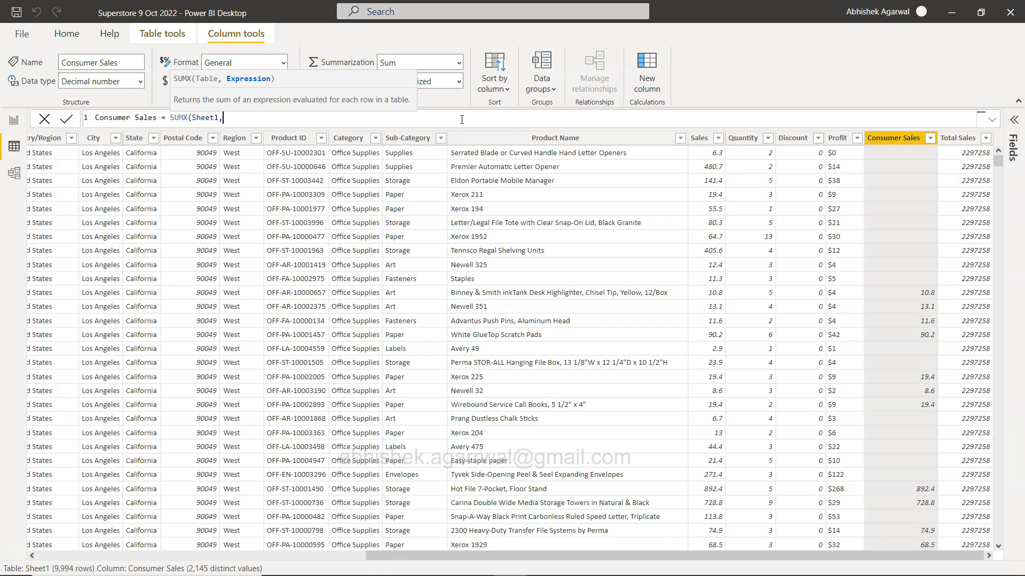
{"action": "type", "text": "IF("}
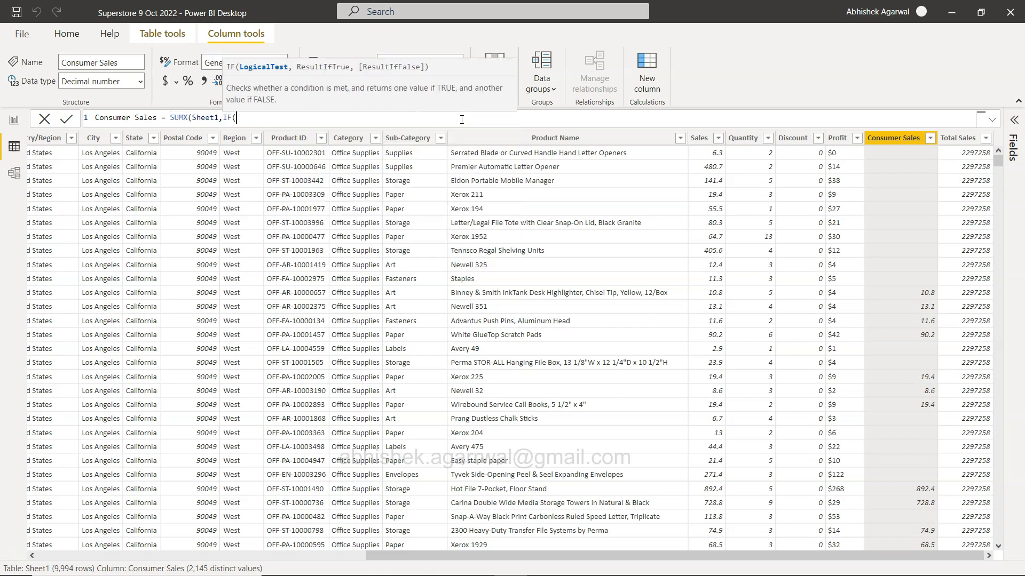
{"action": "type", "text": "seg"}
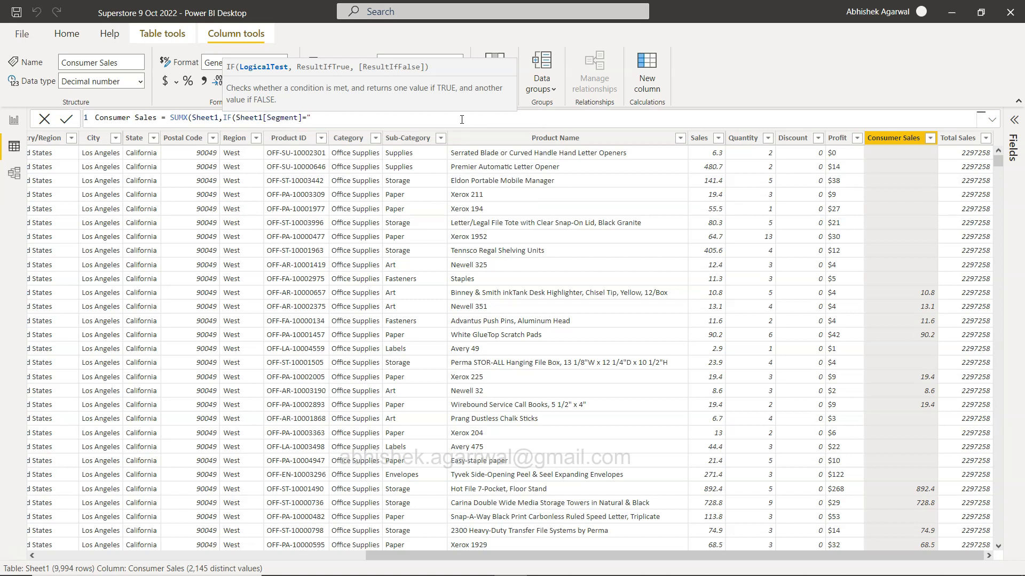
{"action": "type", "text": "Consumer\",sale"}
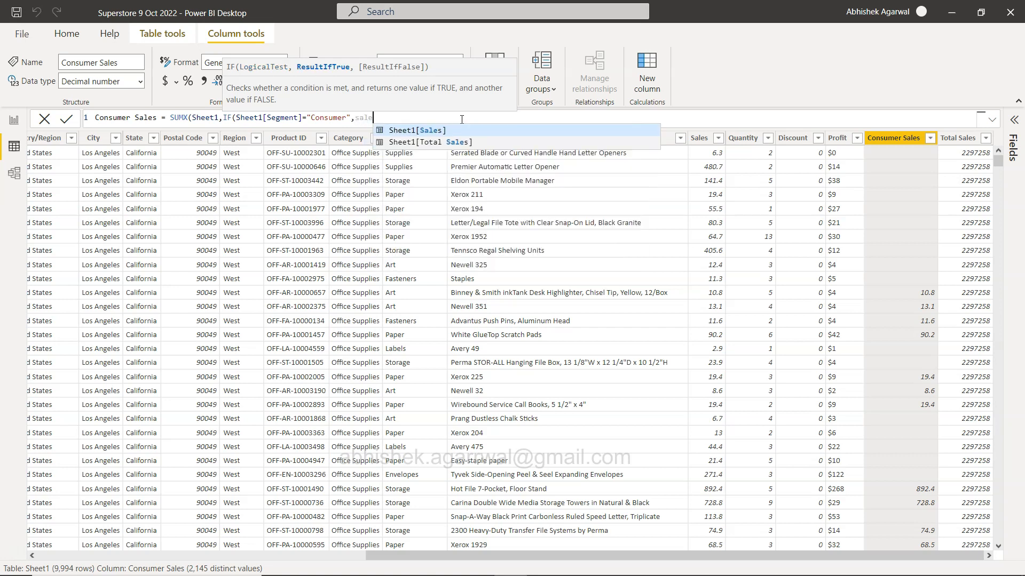
{"action": "left_click", "coordinate": [416, 130]}
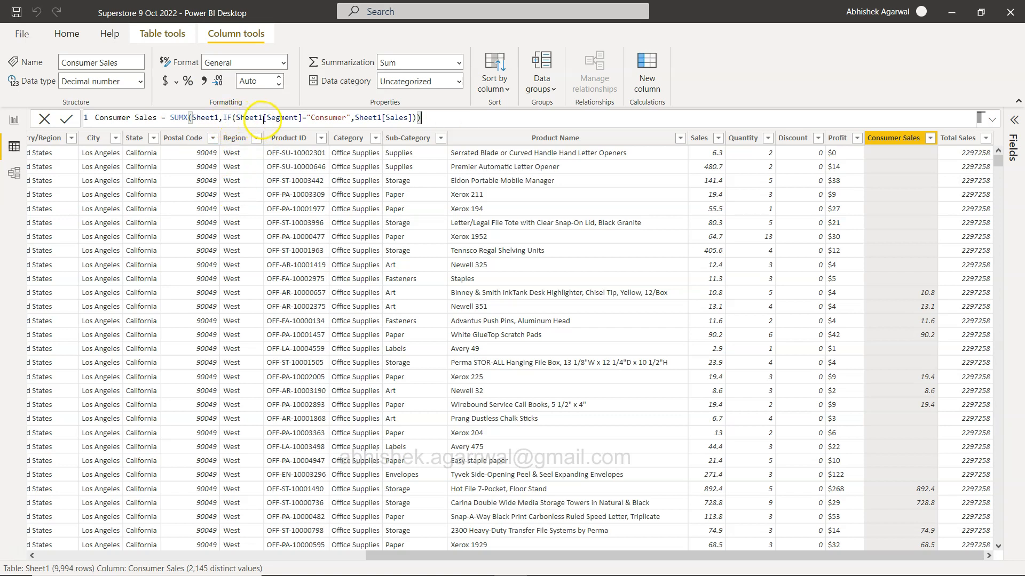
{"action": "mouse_move", "coordinate": [376, 116]}
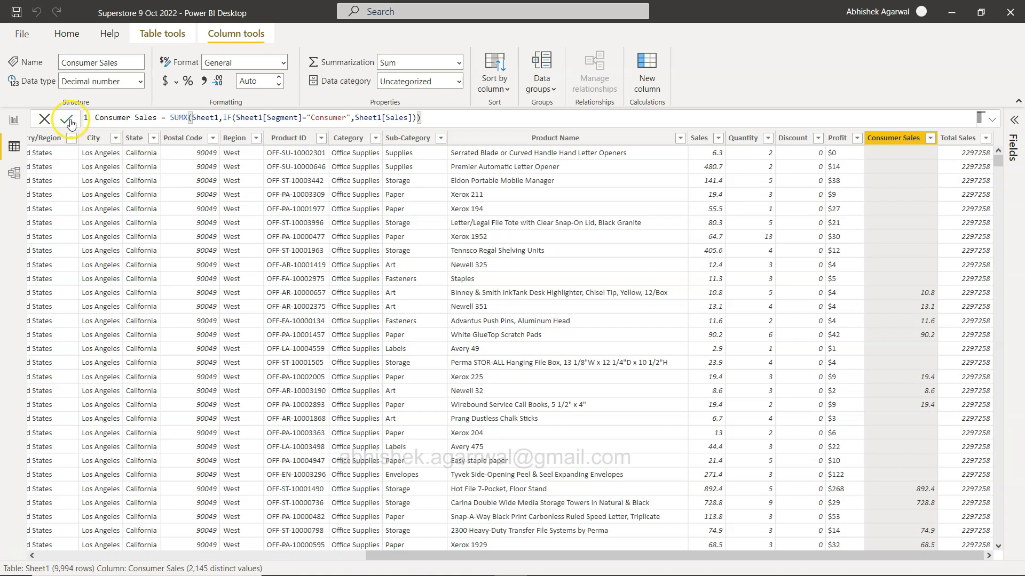
Step: Commit the SUMX Consumer Sales formula and compare it with the Total Sales formula
{"action": "left_click", "coordinate": [69, 118]}
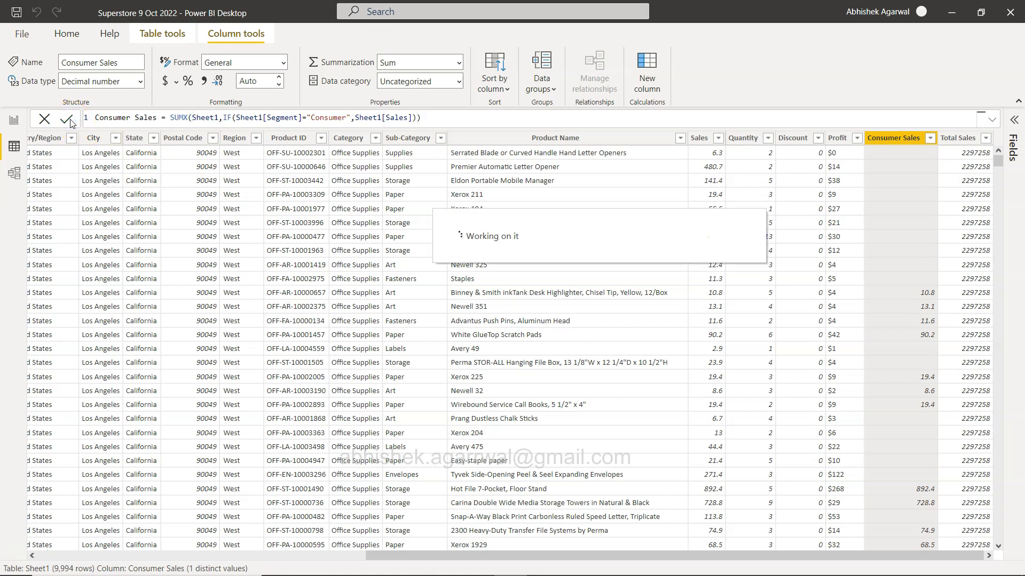
{"action": "left_click", "coordinate": [71, 119]}
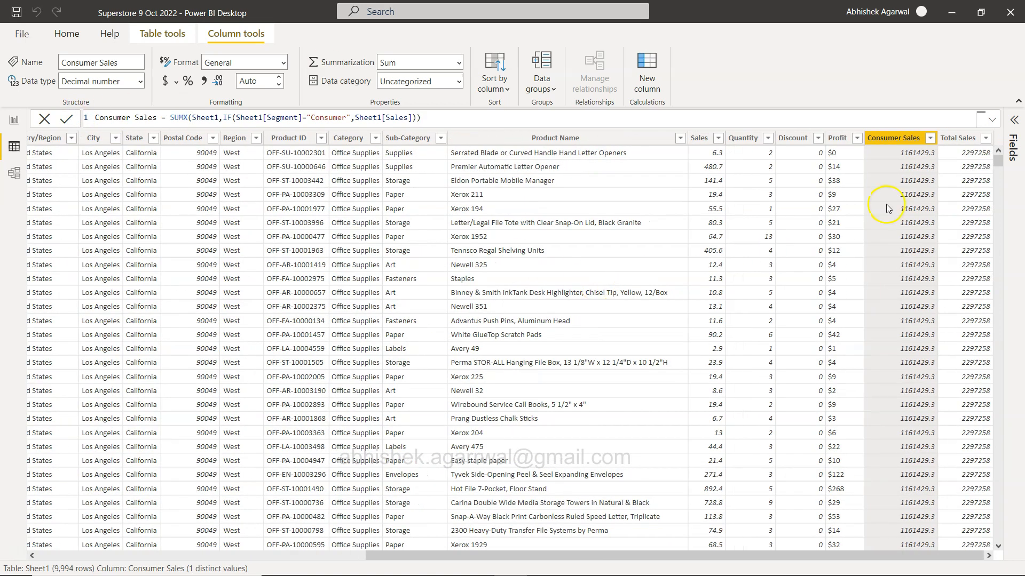
{"action": "mouse_move", "coordinate": [901, 398]}
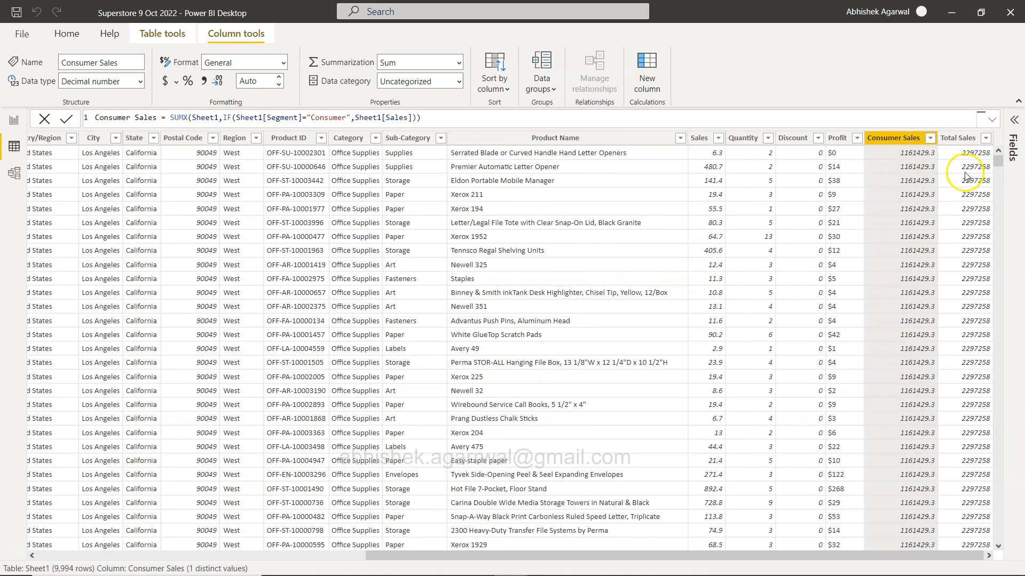
{"action": "left_click", "coordinate": [958, 138]}
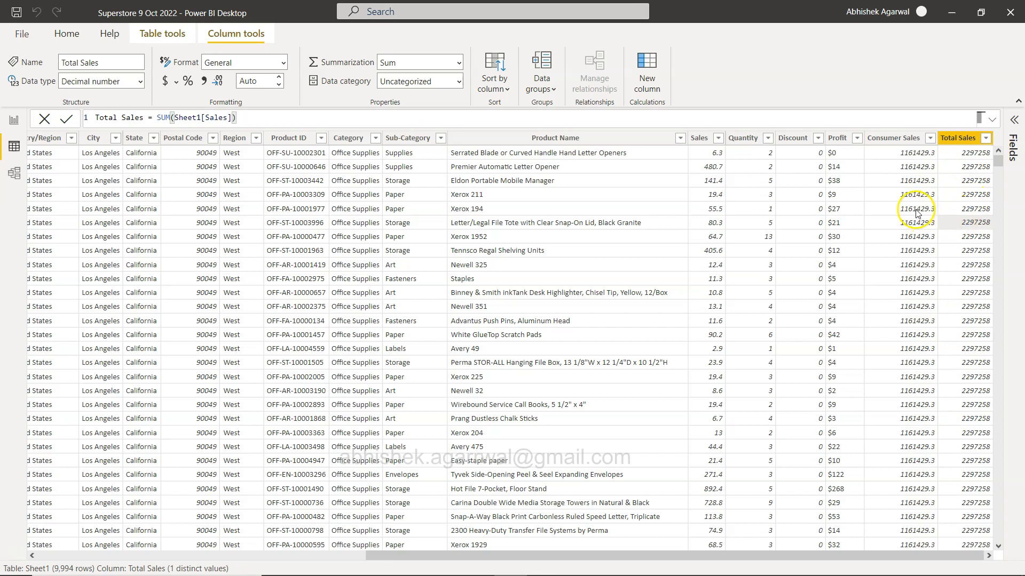
{"action": "left_click", "coordinate": [894, 138]}
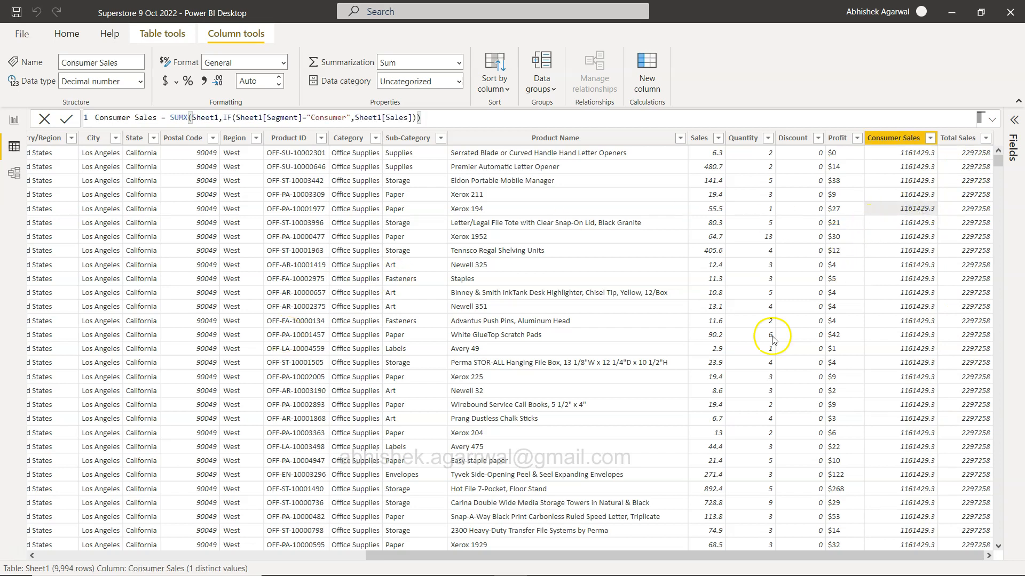
{"action": "mouse_move", "coordinate": [554, 367]}
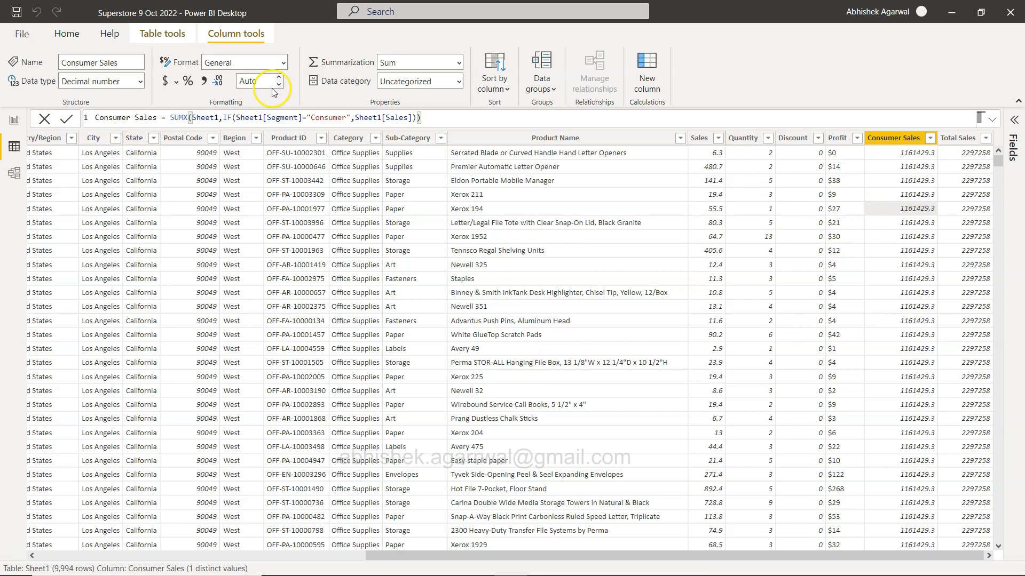
{"action": "left_click", "coordinate": [314, 117]}
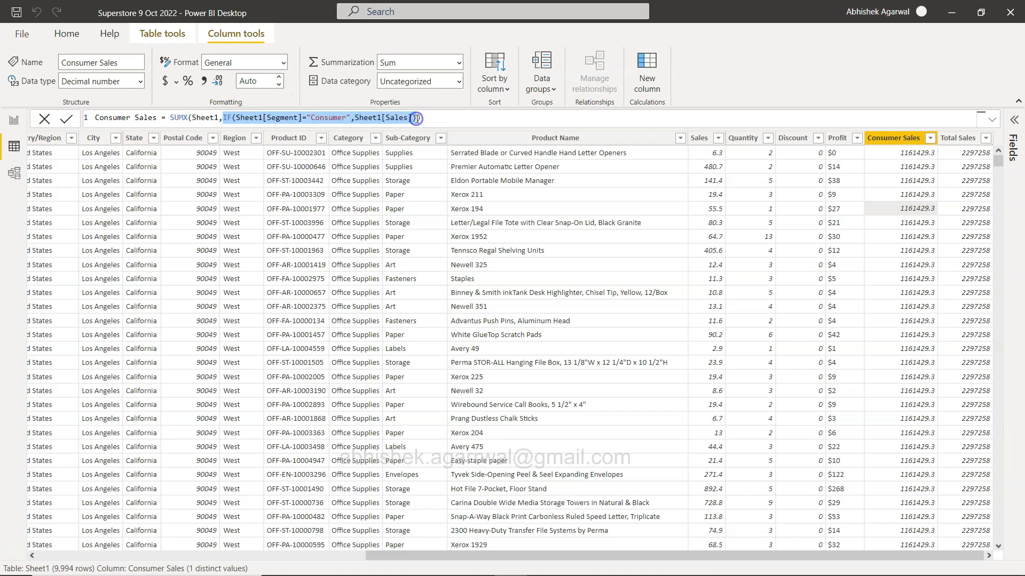
{"action": "mouse_move", "coordinate": [113, 195]}
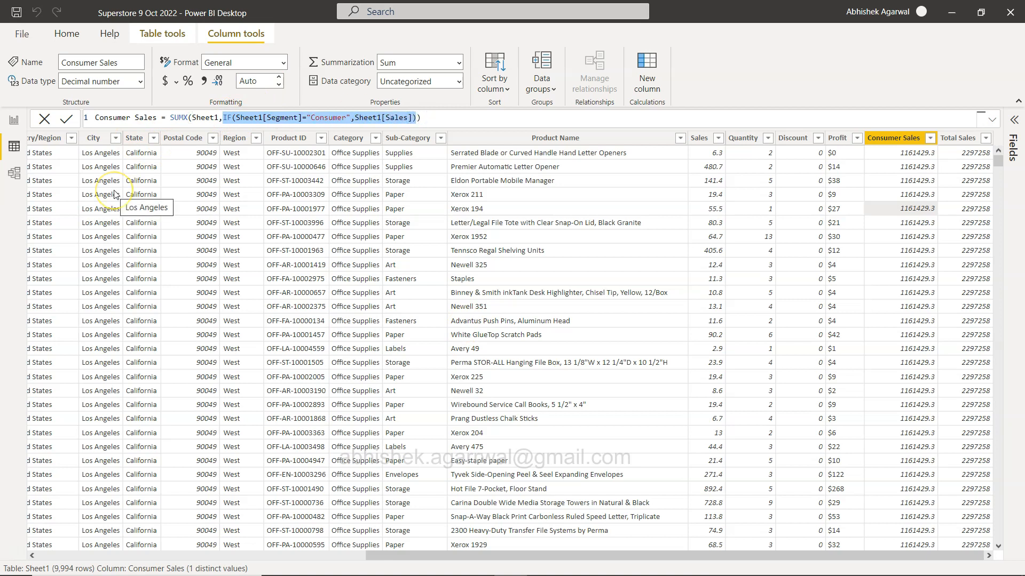
{"action": "mouse_move", "coordinate": [140, 188]}
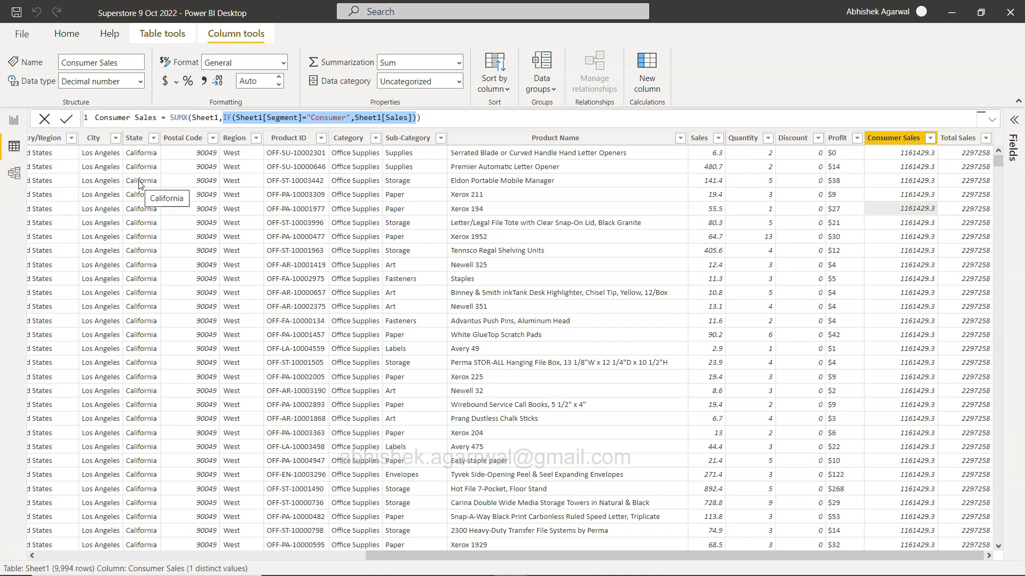
{"action": "mouse_move", "coordinate": [646, 71]}
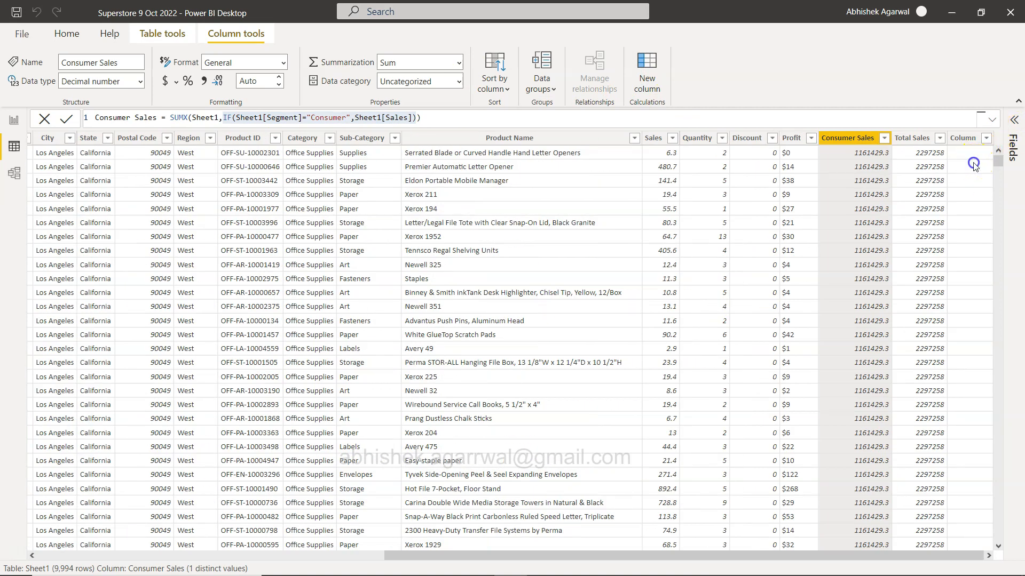
Step: Write If_SegmentSales = IF(Sheet1[Segment]="Consumer",Sum(Sheet1[Sales])) for the new column
{"action": "left_click", "coordinate": [966, 138]}
{"action": "type", "text": "If_Segm"}
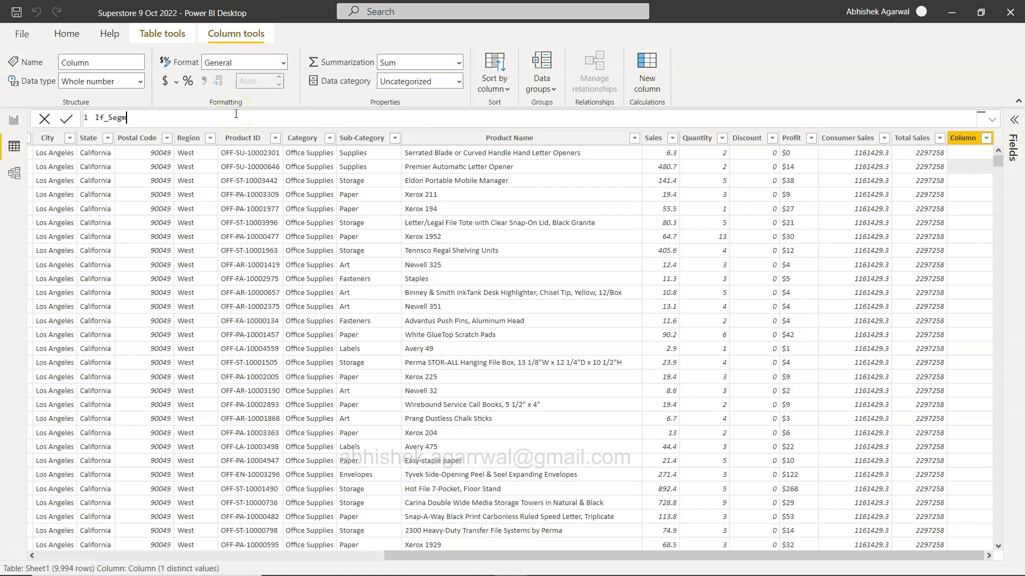
{"action": "type", "text": "entSal"}
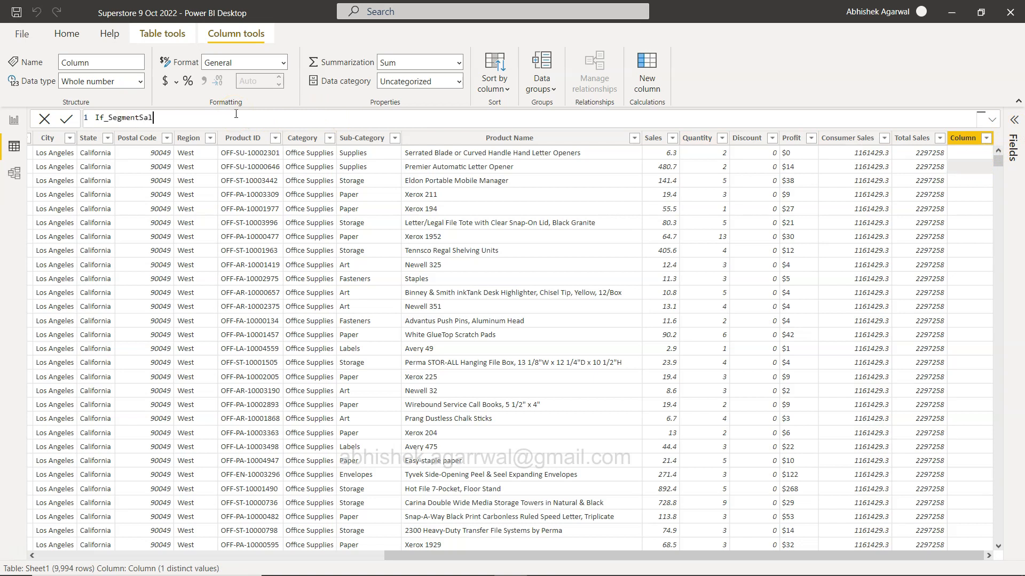
{"action": "type", "text": "es = IF(Sheet1[Segment]=\"Consumer\",Sum(Sheet1[Sales"}
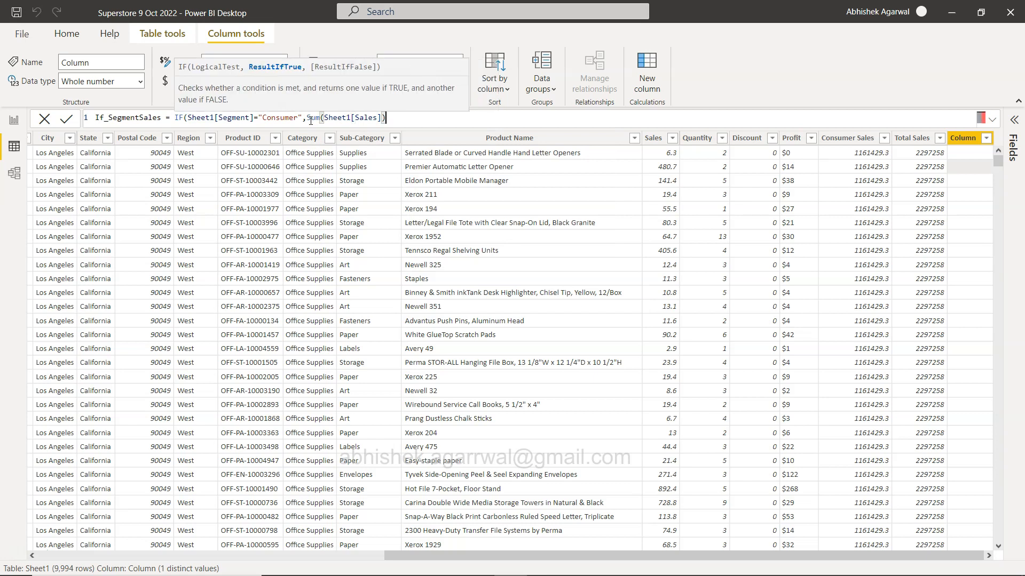
{"action": "left_click", "coordinate": [65, 119]}
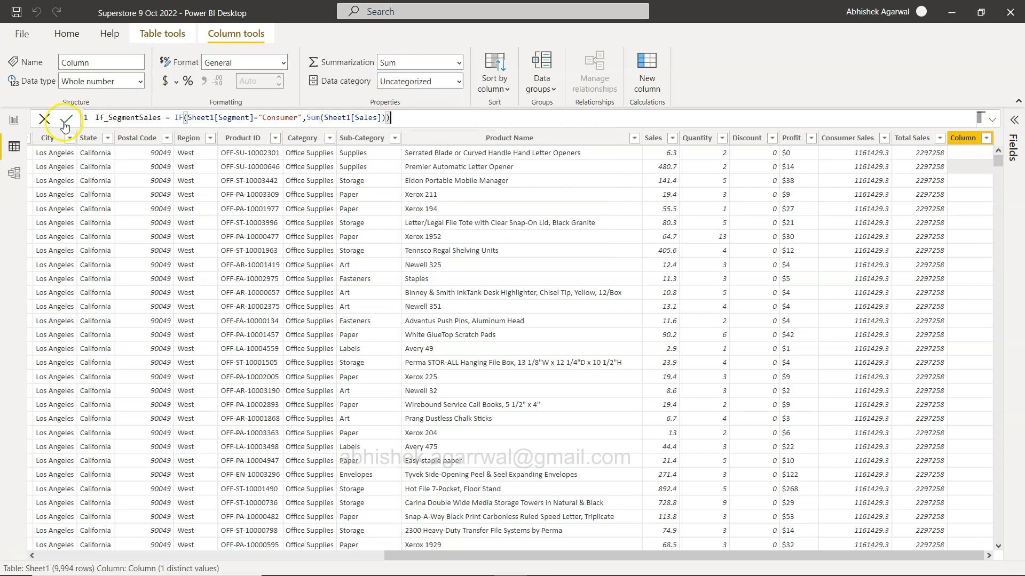
Step: Commit If_SegmentSales and compare its formula with the Total Sales column's
{"action": "left_click", "coordinate": [64, 119]}
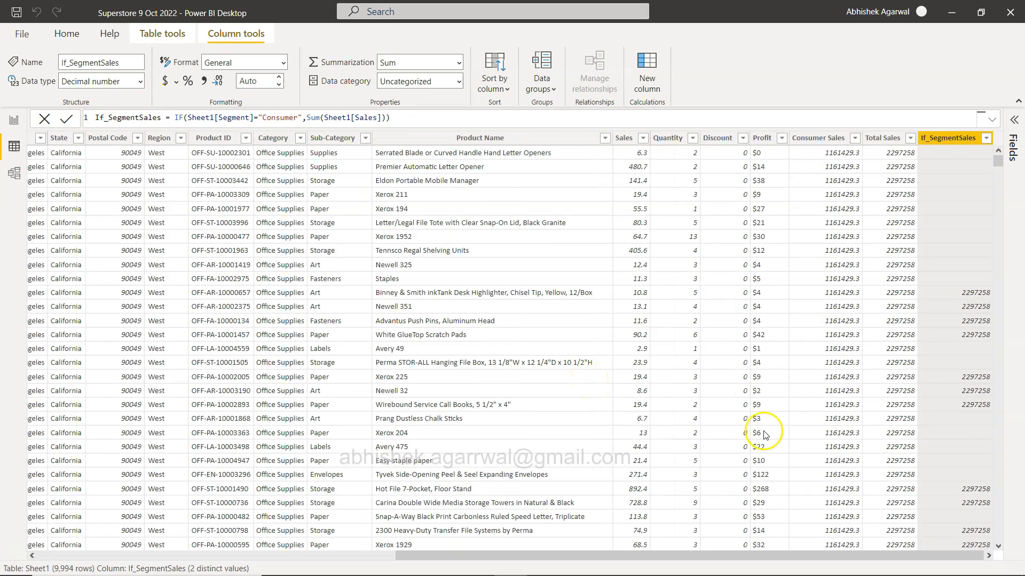
{"action": "mouse_move", "coordinate": [947, 319]}
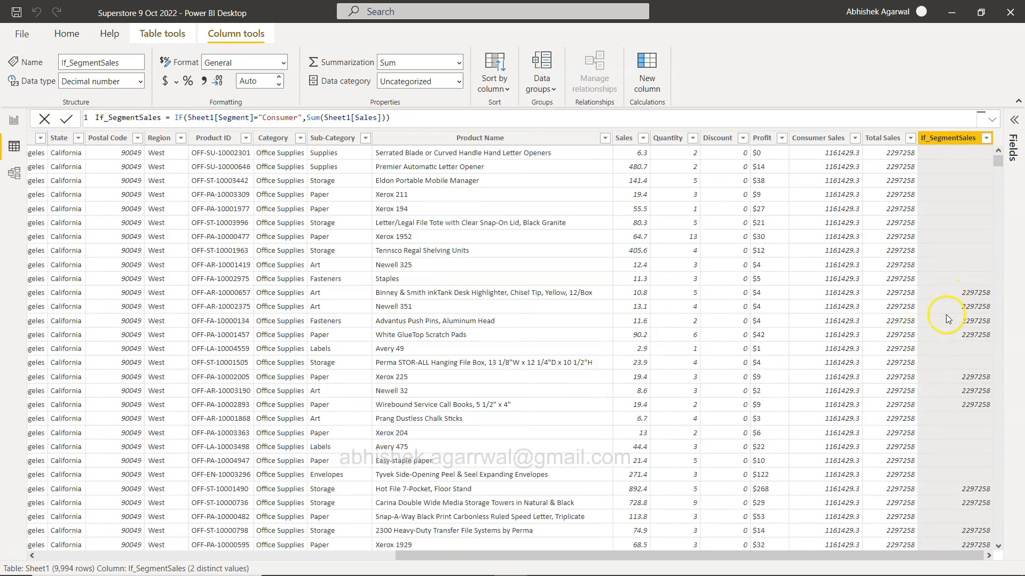
{"action": "left_click", "coordinate": [882, 138]}
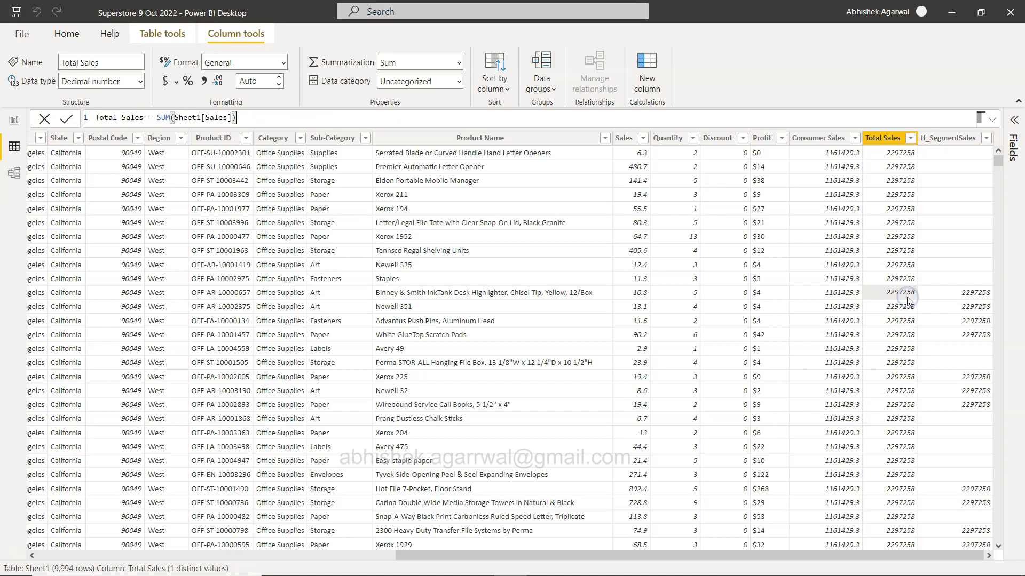
{"action": "mouse_move", "coordinate": [954, 151]}
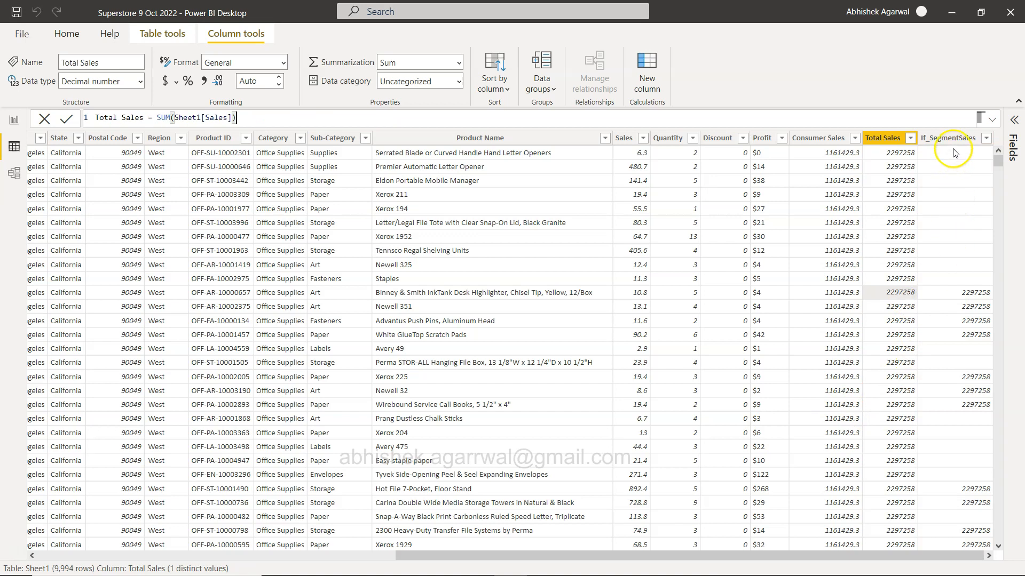
{"action": "mouse_move", "coordinate": [944, 289]}
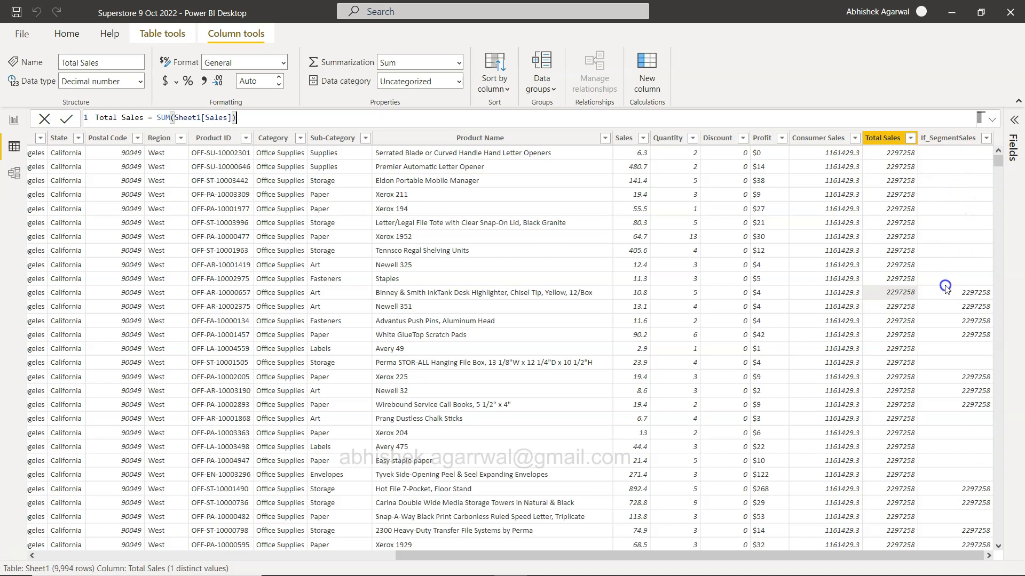
{"action": "left_click", "coordinate": [947, 137]}
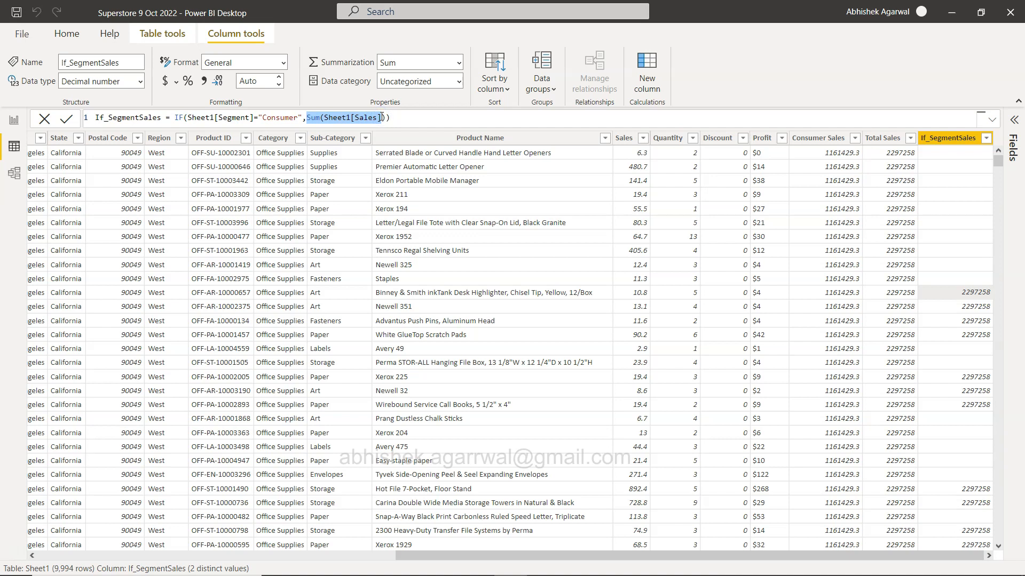
{"action": "mouse_move", "coordinate": [969, 320]}
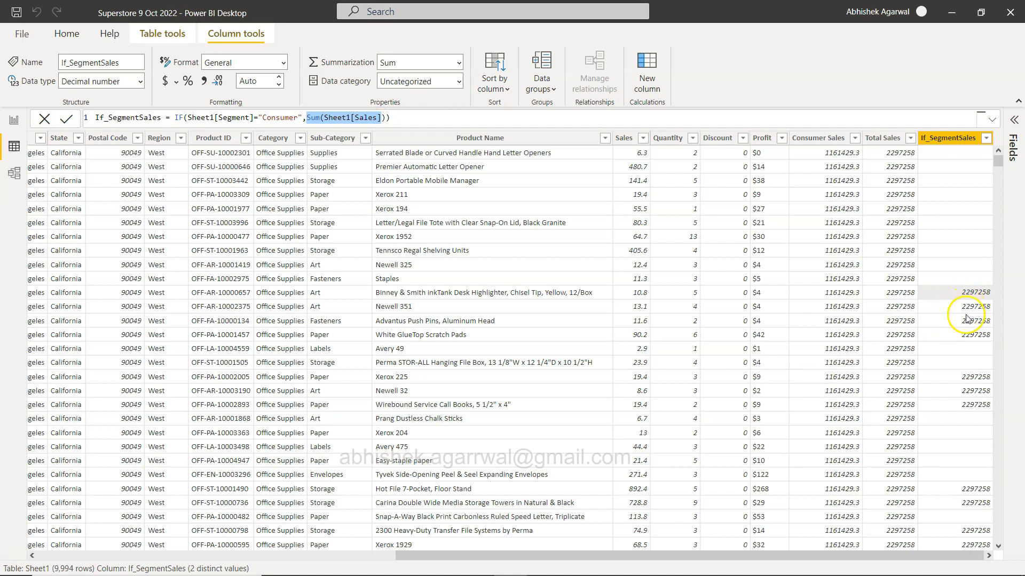
{"action": "mouse_move", "coordinate": [669, 288]}
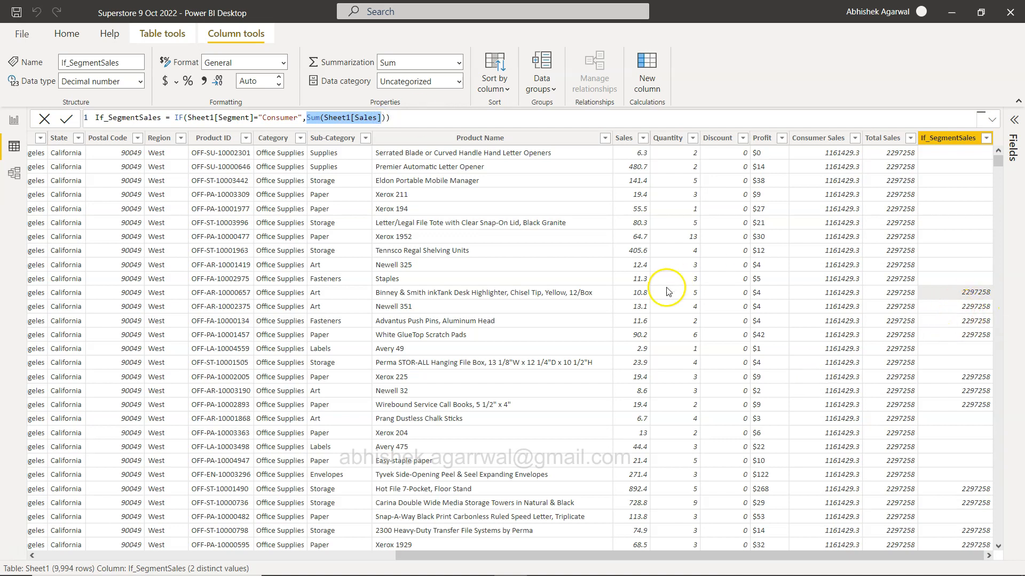
{"action": "mouse_move", "coordinate": [219, 365]}
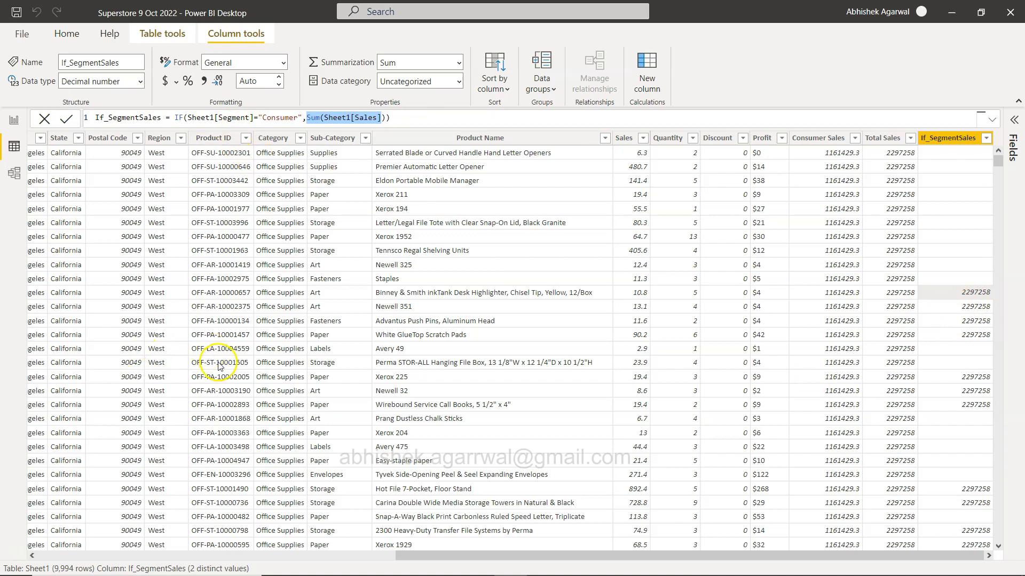
{"action": "mouse_move", "coordinate": [955, 312]}
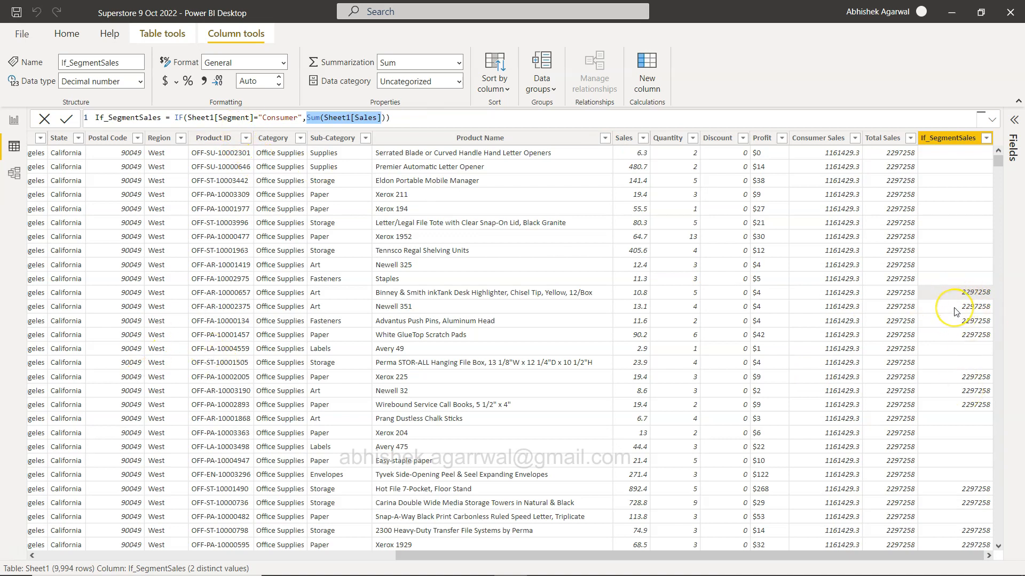
{"action": "mouse_move", "coordinate": [954, 312]}
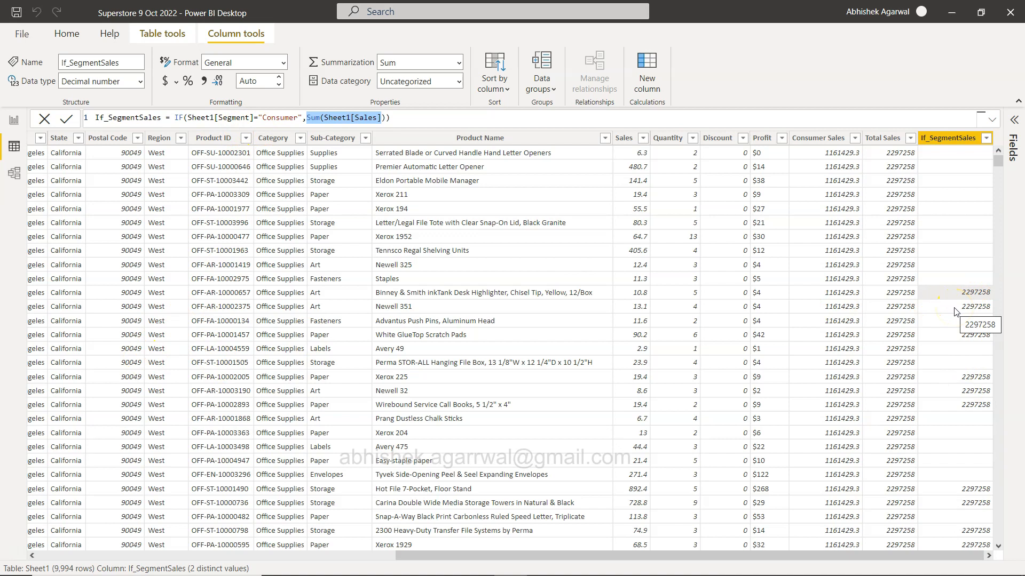
{"action": "mouse_move", "coordinate": [825, 188]}
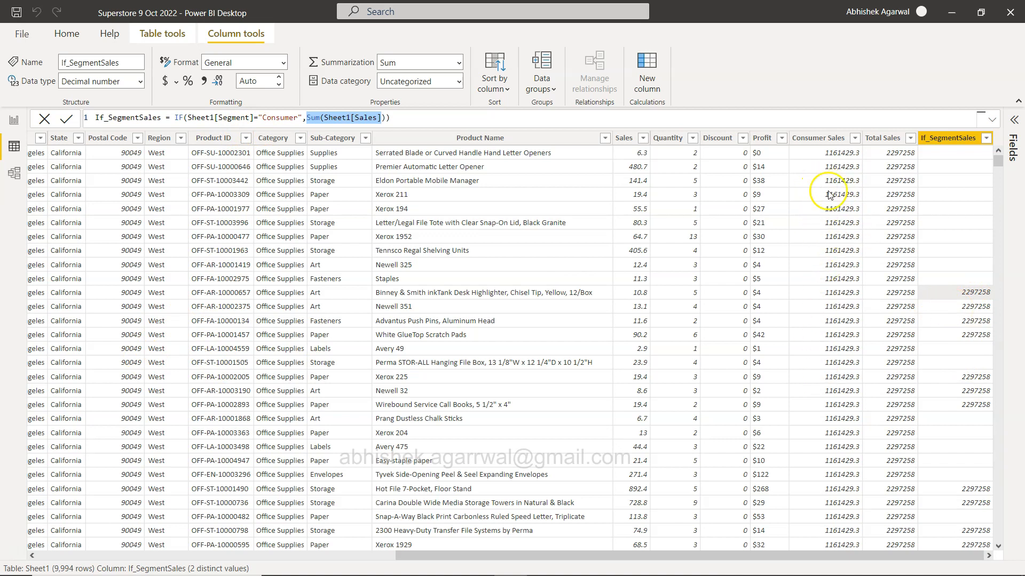
{"action": "mouse_move", "coordinate": [816, 331]}
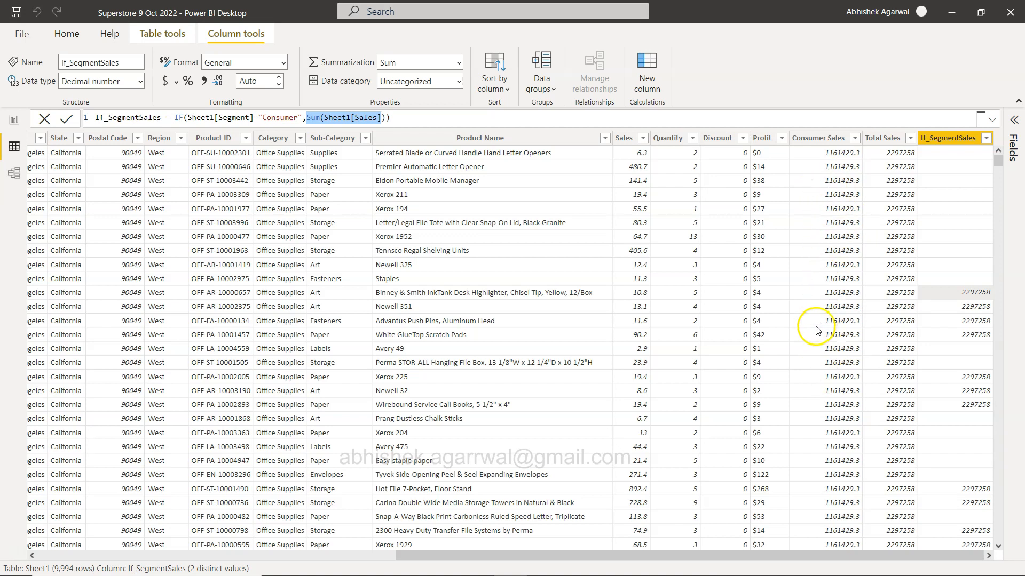
{"action": "mouse_move", "coordinate": [817, 330]}
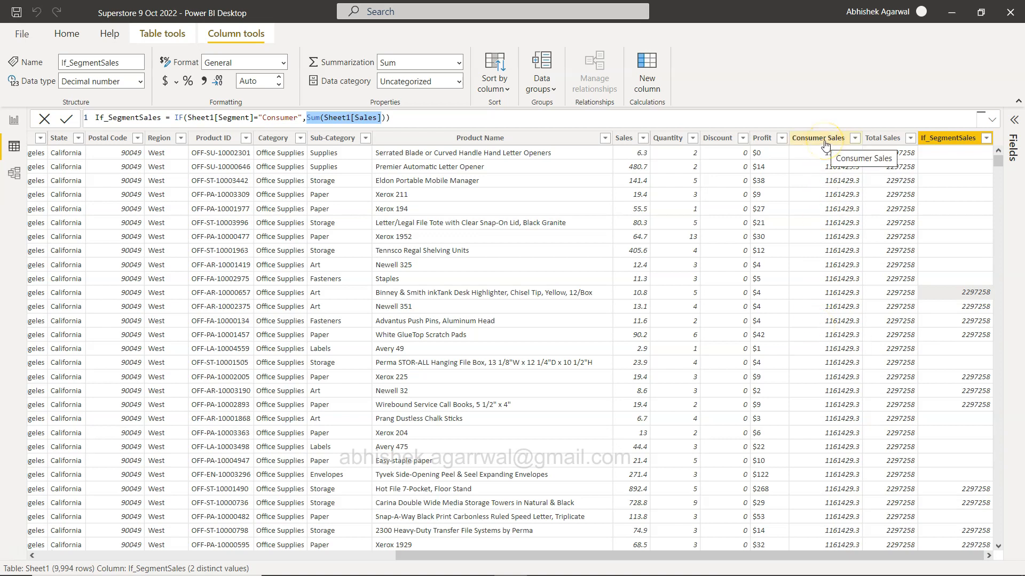
{"action": "left_click", "coordinate": [819, 138]}
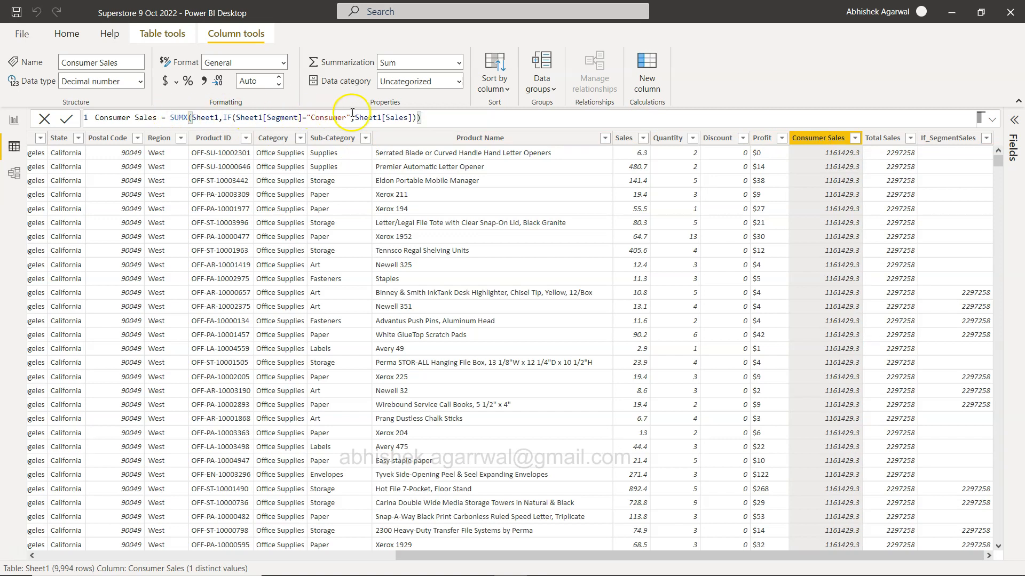
{"action": "mouse_move", "coordinate": [834, 357]}
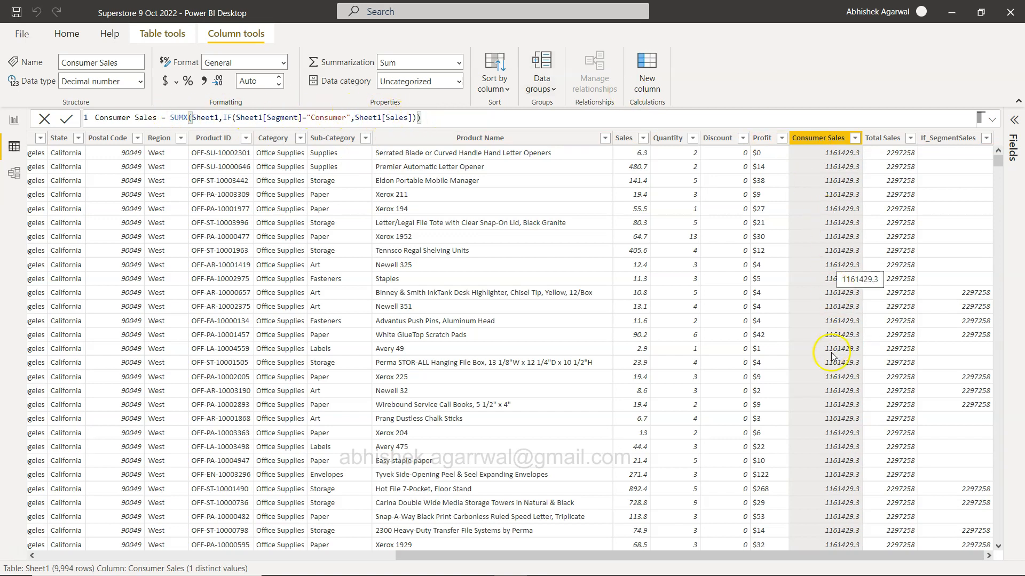
{"action": "left_click", "coordinate": [882, 138]}
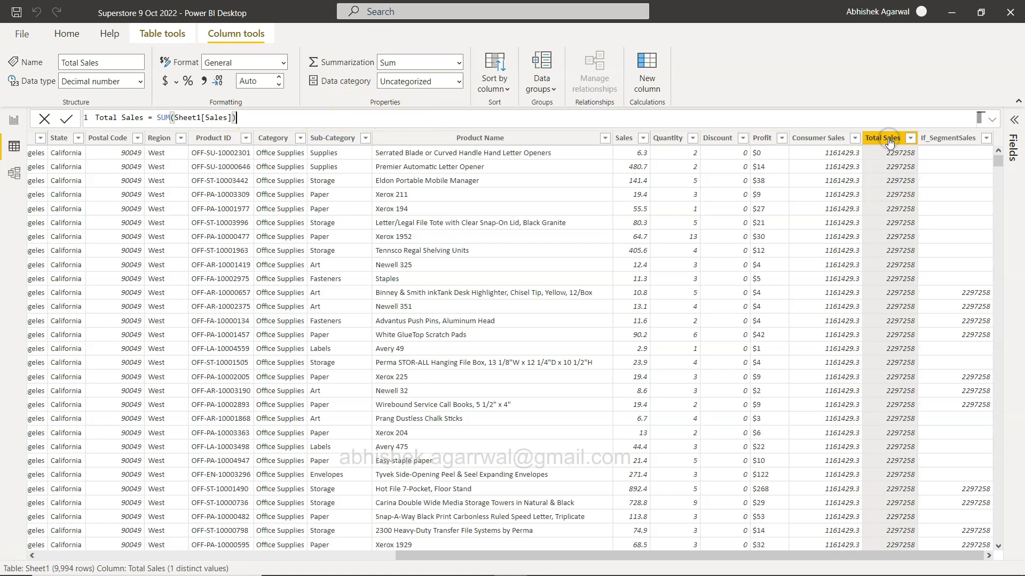
{"action": "mouse_move", "coordinate": [434, 120]}
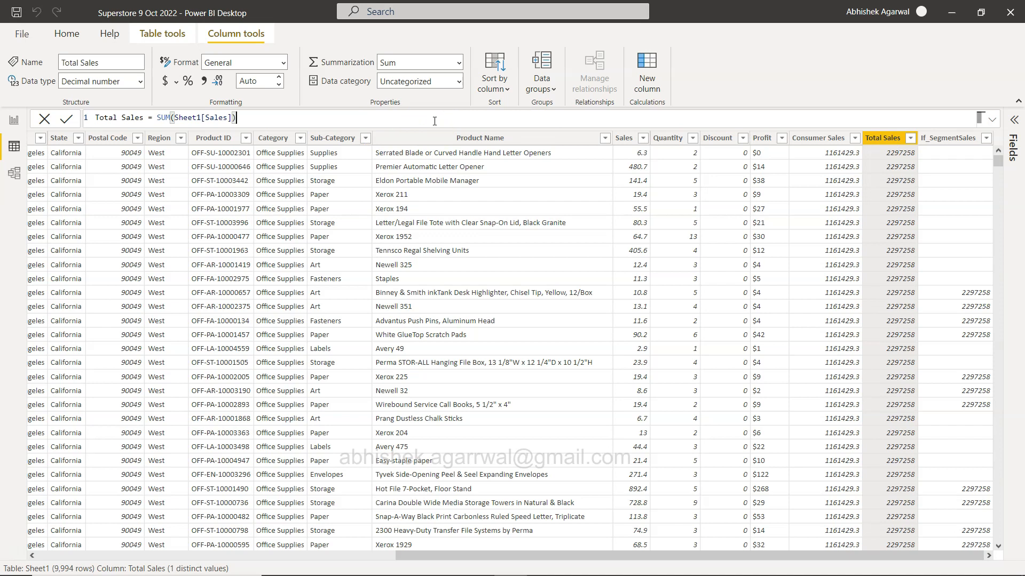
{"action": "mouse_move", "coordinate": [810, 277]}
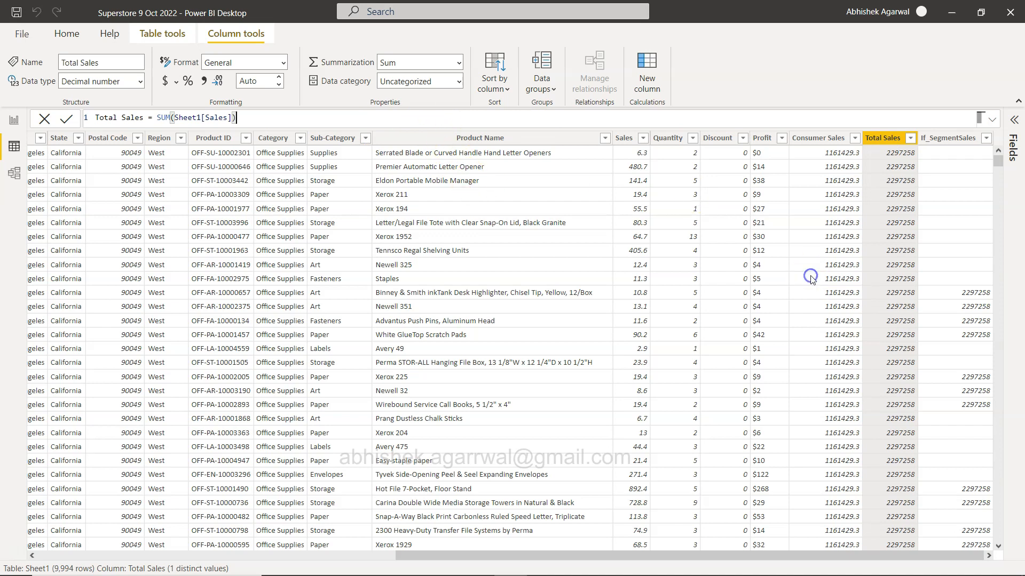
{"action": "left_click", "coordinate": [950, 137]}
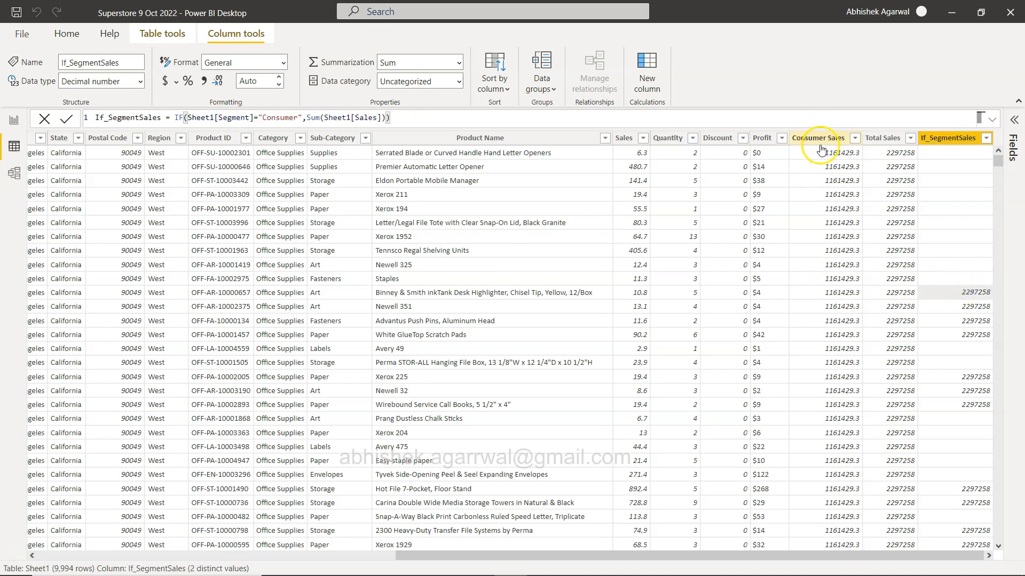